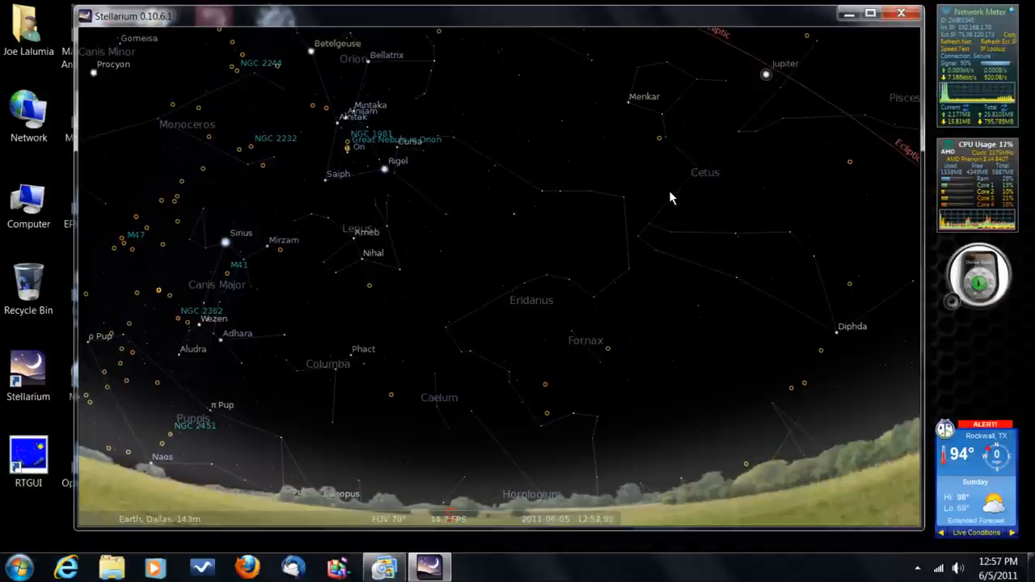
mouse_move(526, 273)
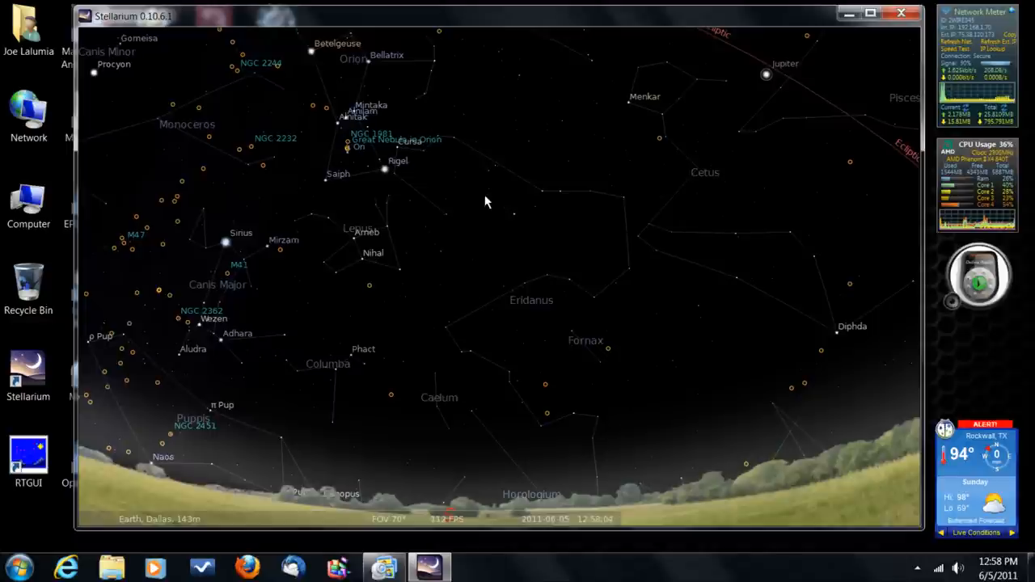
mouse_move(516, 217)
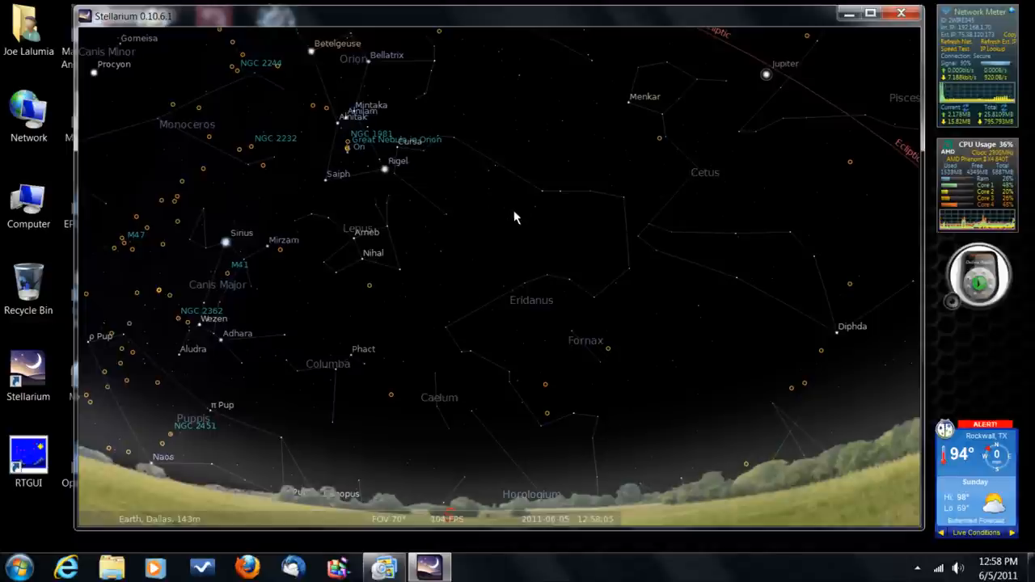
mouse_move(439, 323)
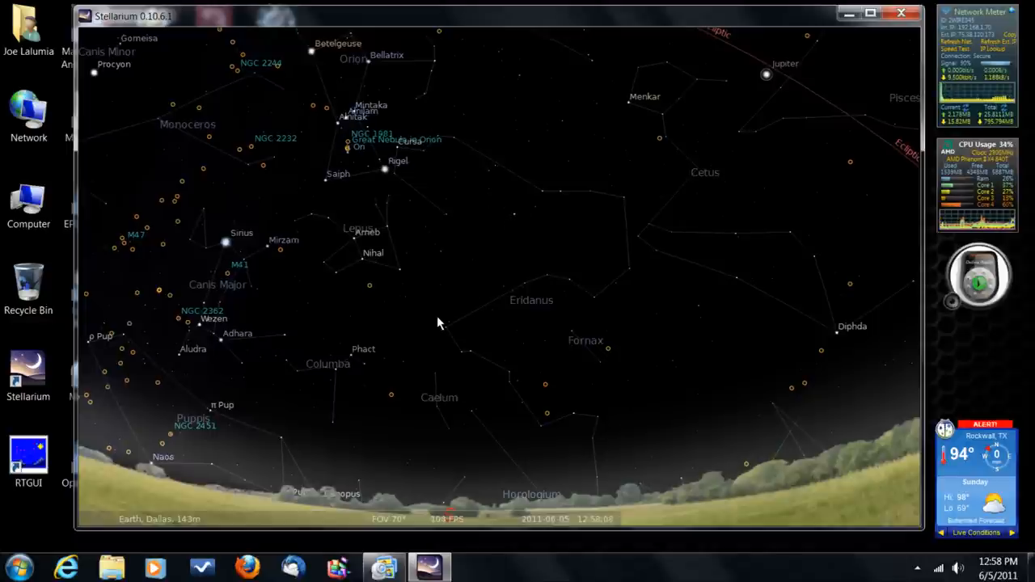
mouse_move(496, 377)
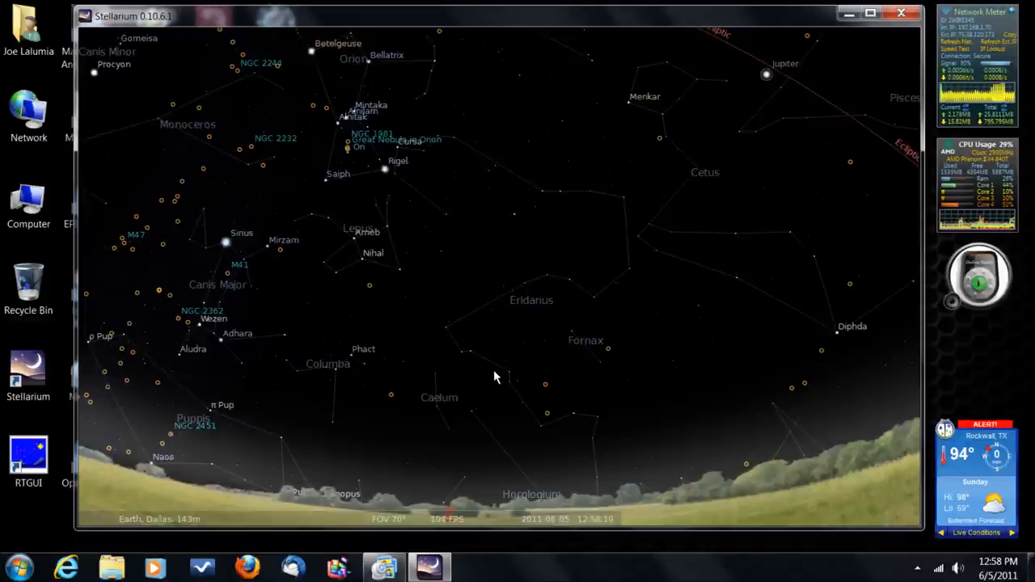
mouse_move(300, 286)
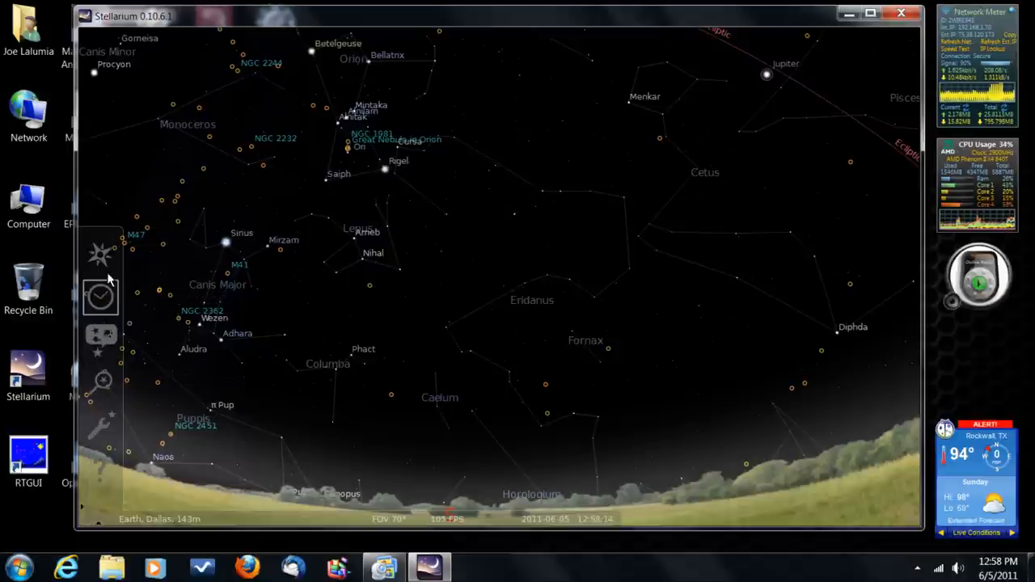
mouse_move(100, 297)
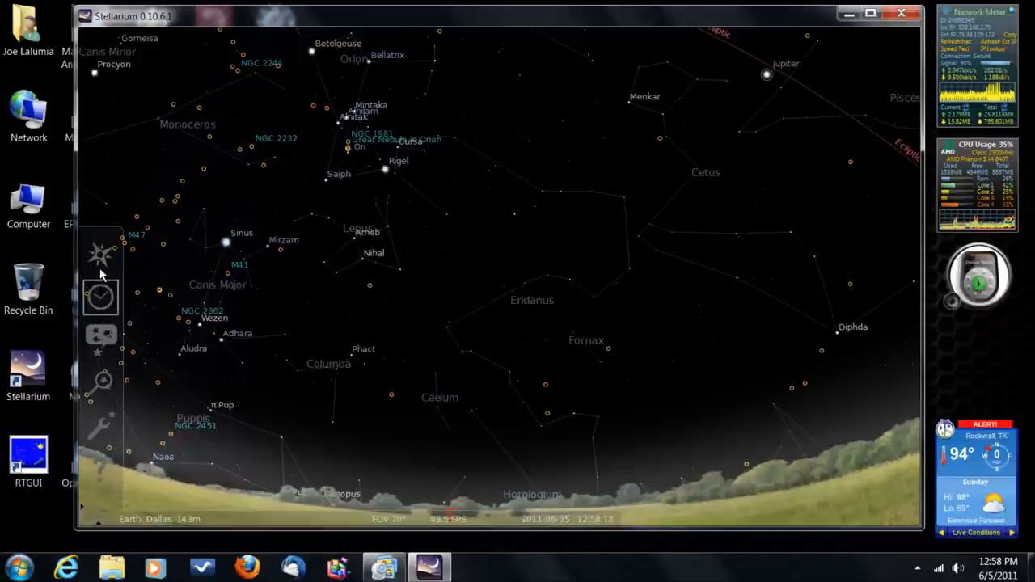
mouse_move(100, 253)
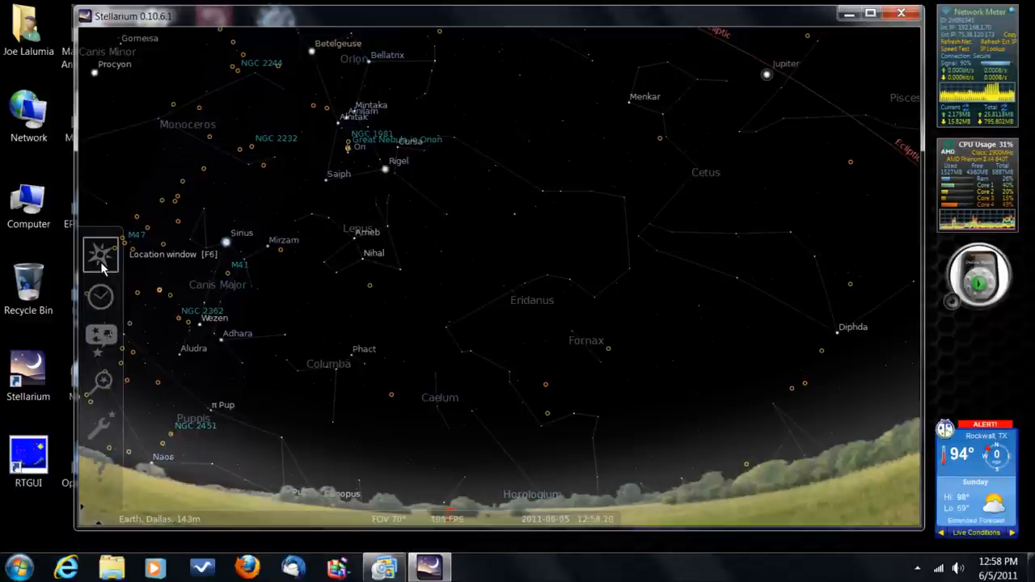
Open the Location window showing Dallas, United States at 143 m as default
left_click(100, 254)
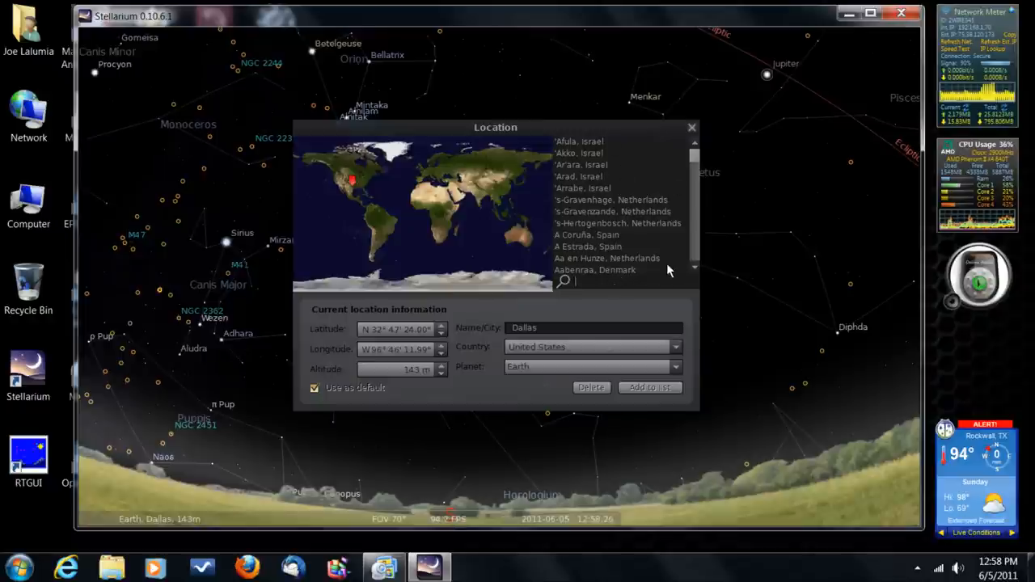
mouse_move(654, 235)
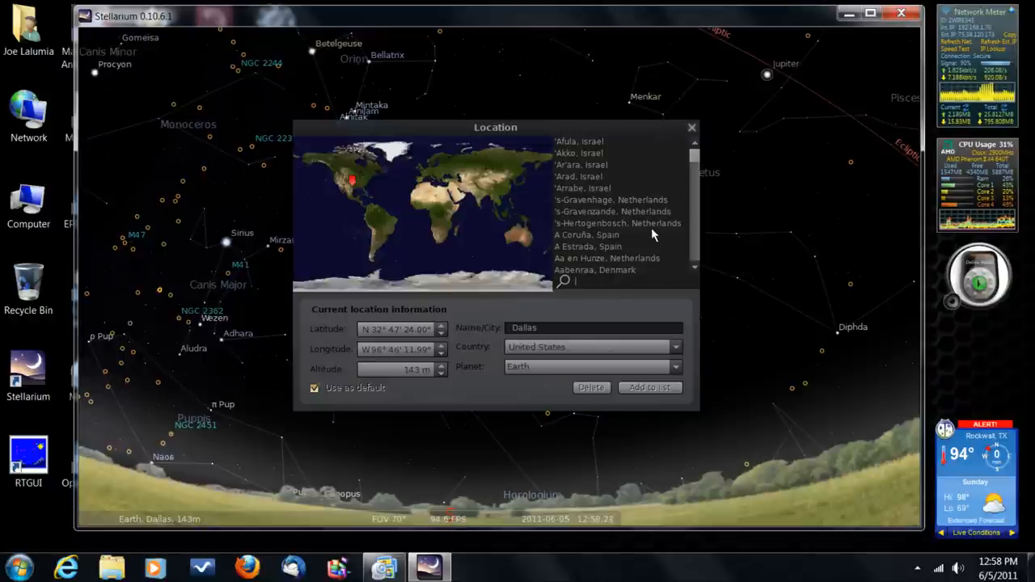
mouse_move(639, 190)
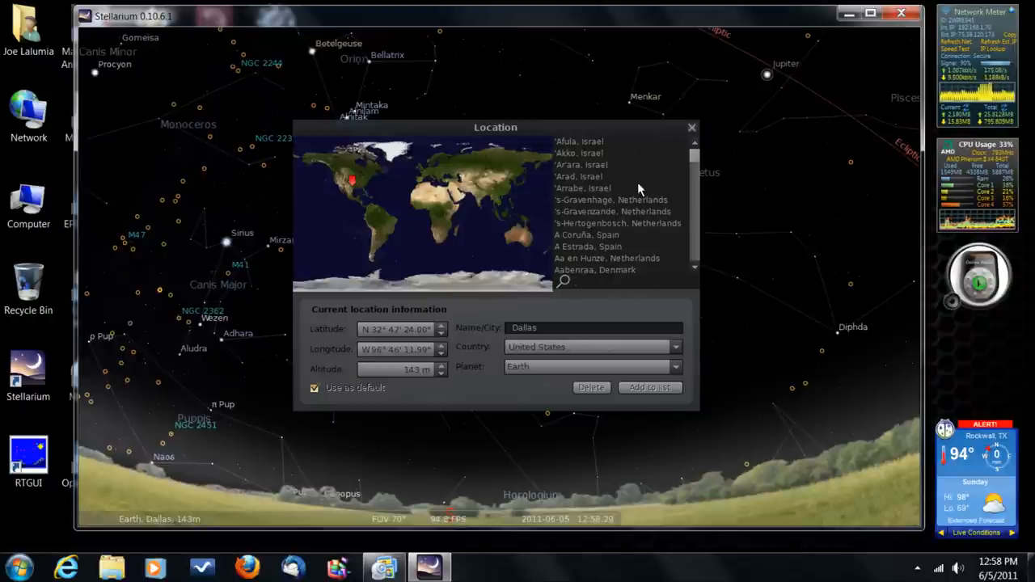
mouse_move(629, 234)
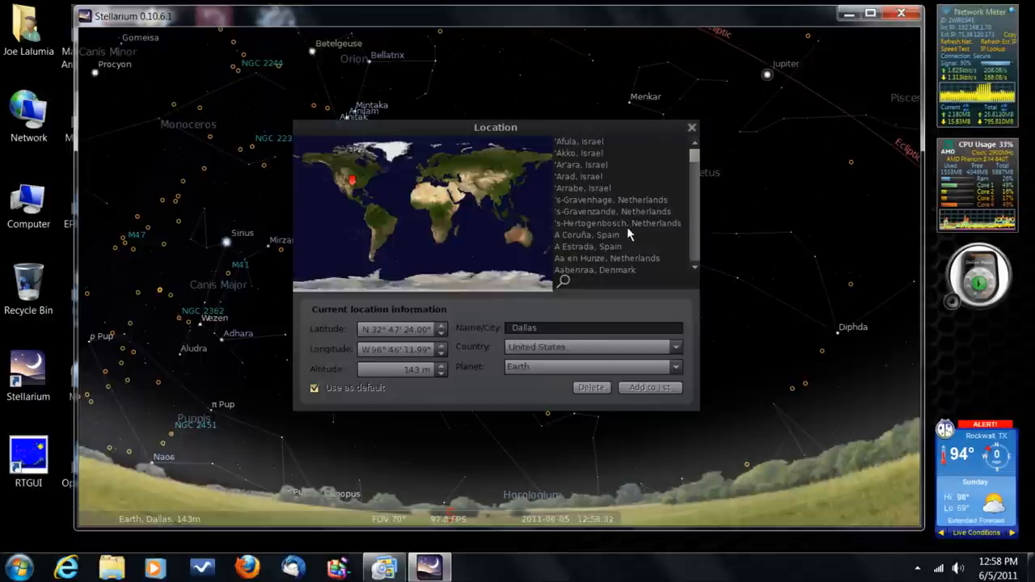
mouse_move(518, 348)
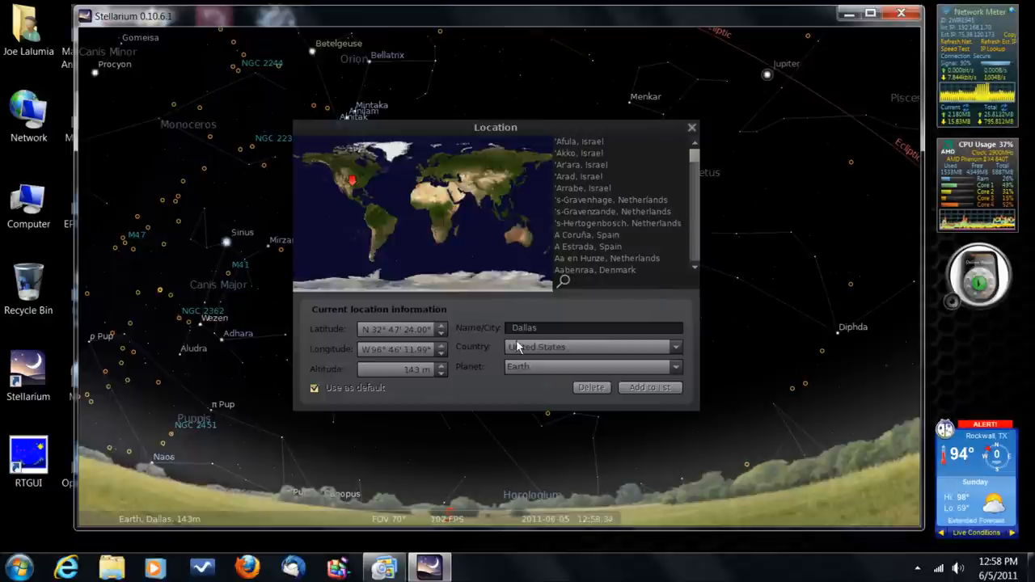
mouse_move(526, 339)
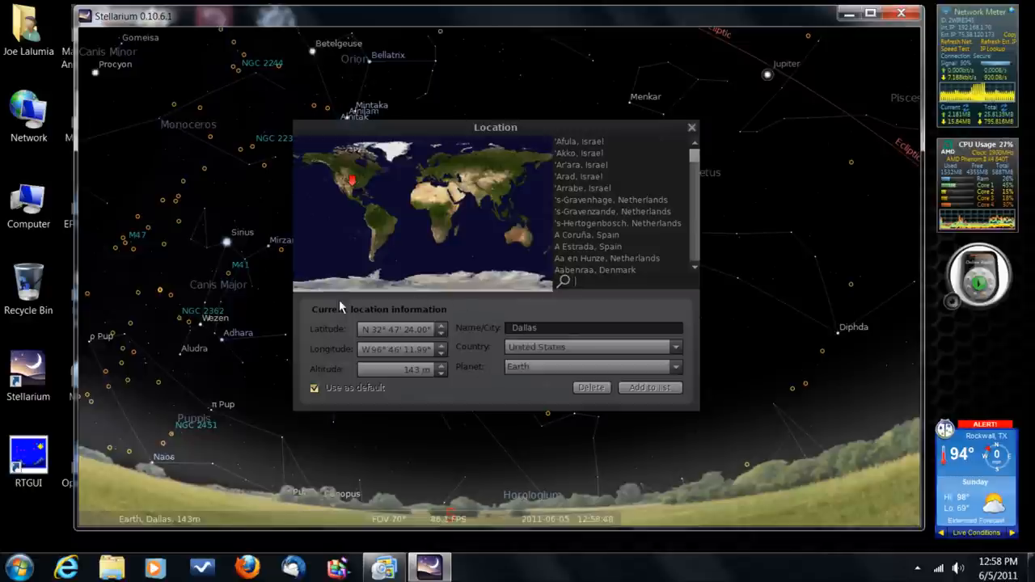
mouse_move(435, 404)
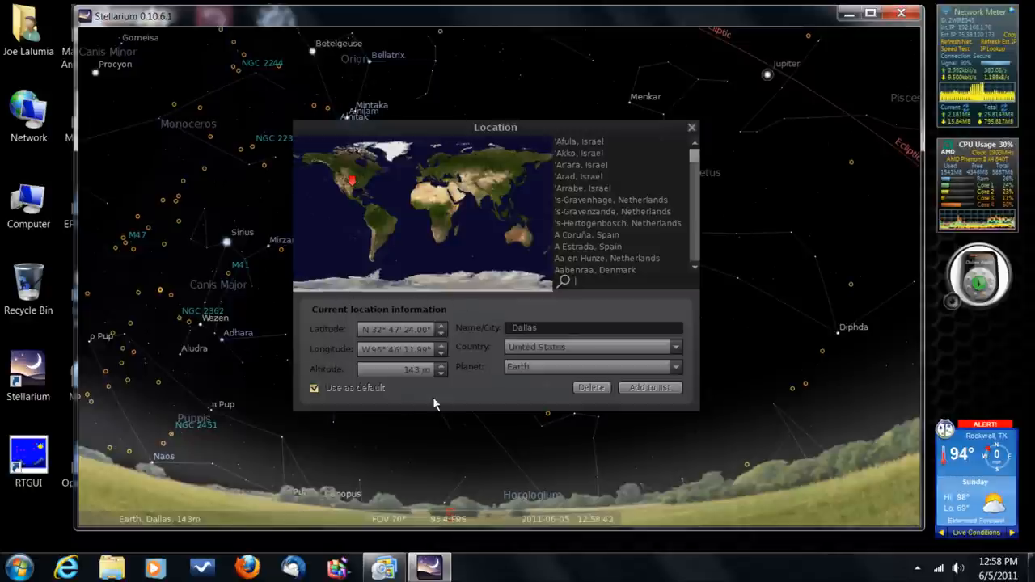
mouse_move(451, 393)
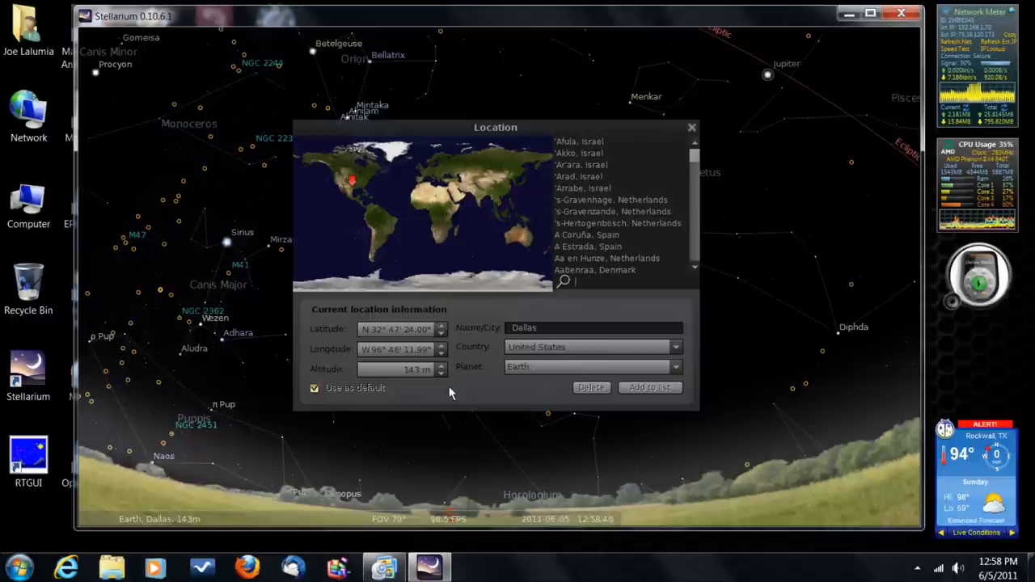
mouse_move(315, 400)
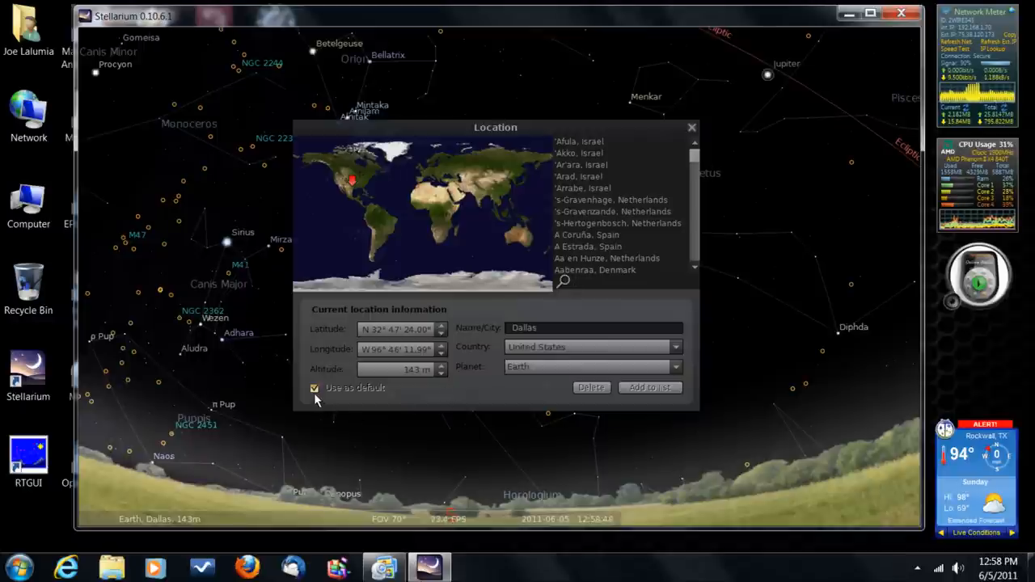
mouse_move(392, 401)
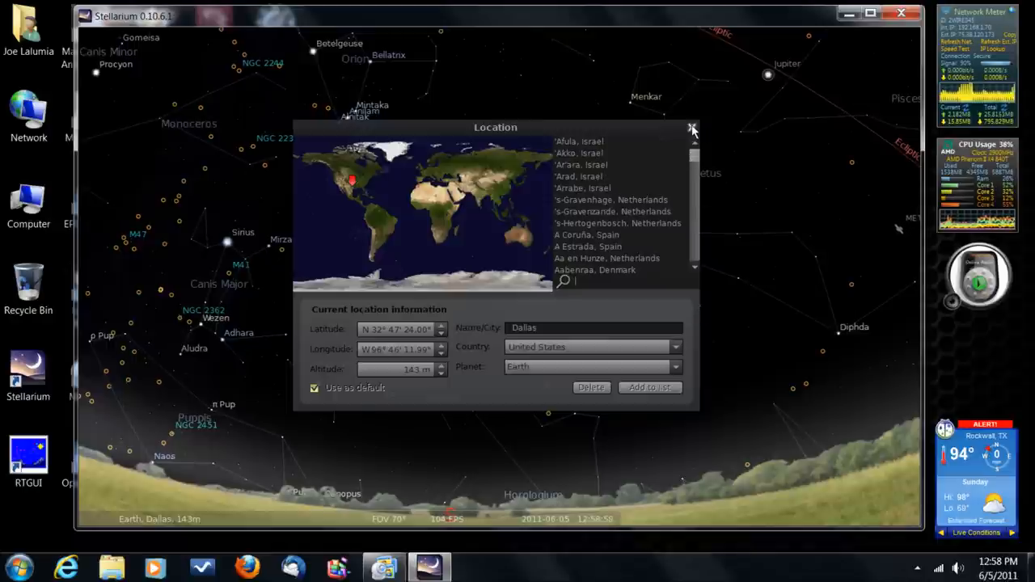
Close the Location window, reopen it to recheck Dallas, then close it again
left_click(691, 128)
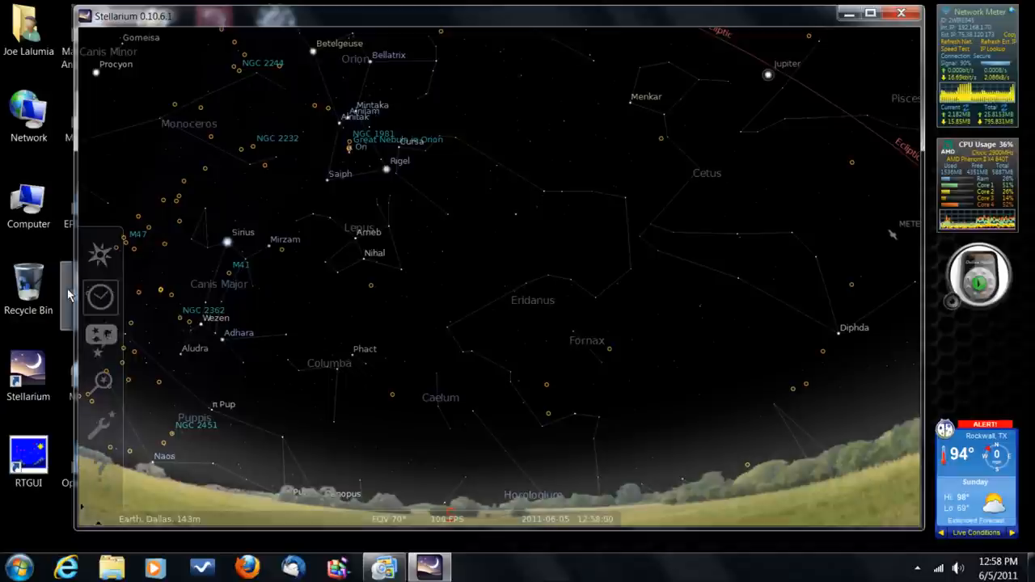
left_click(99, 253)
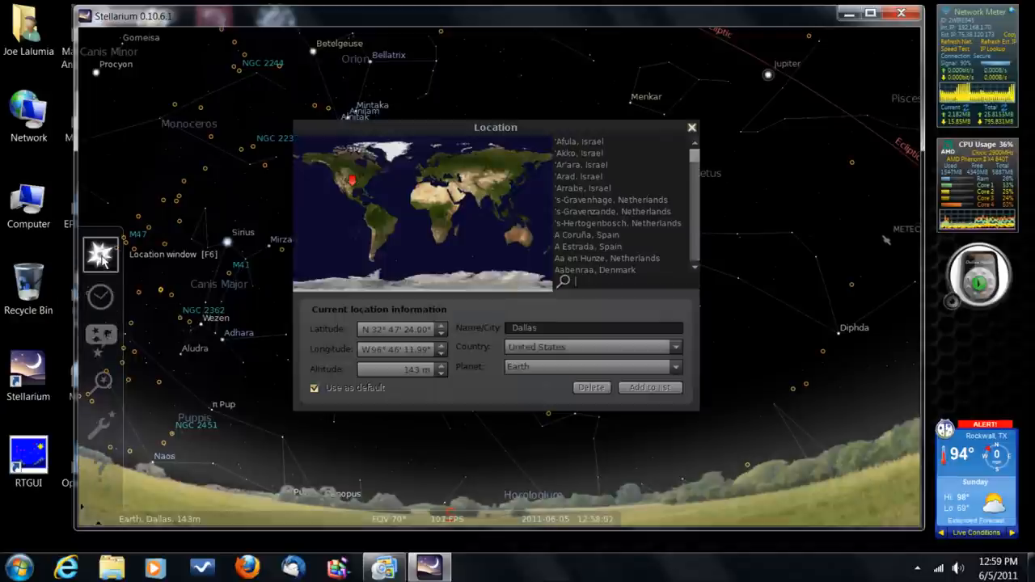
mouse_move(882, 241)
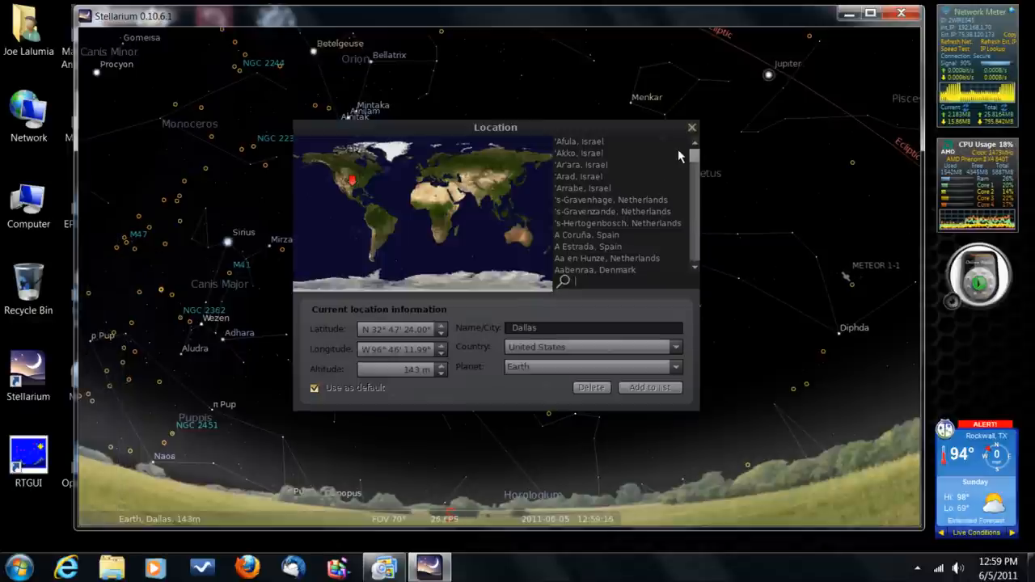
left_click(692, 128)
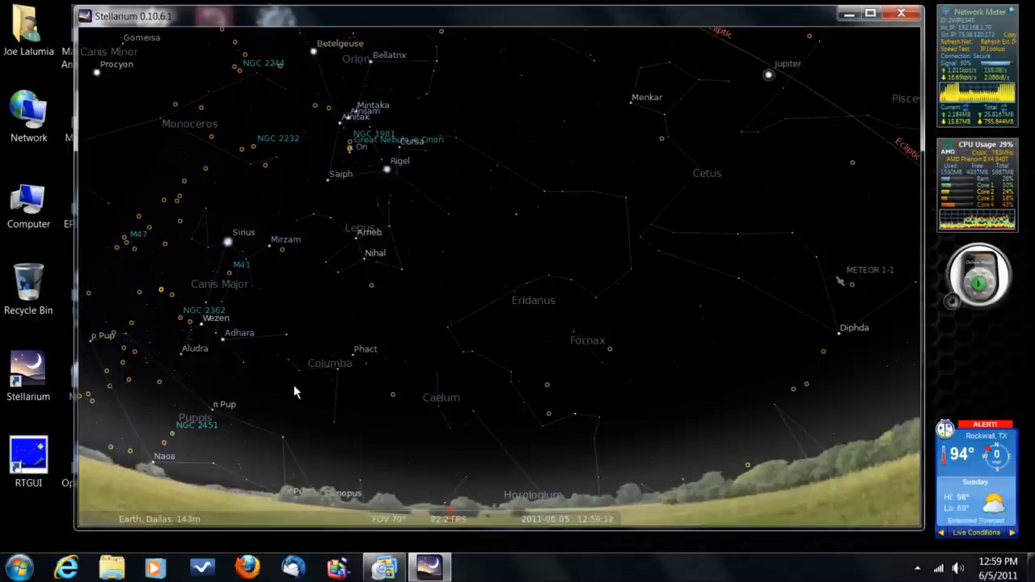
mouse_move(610, 419)
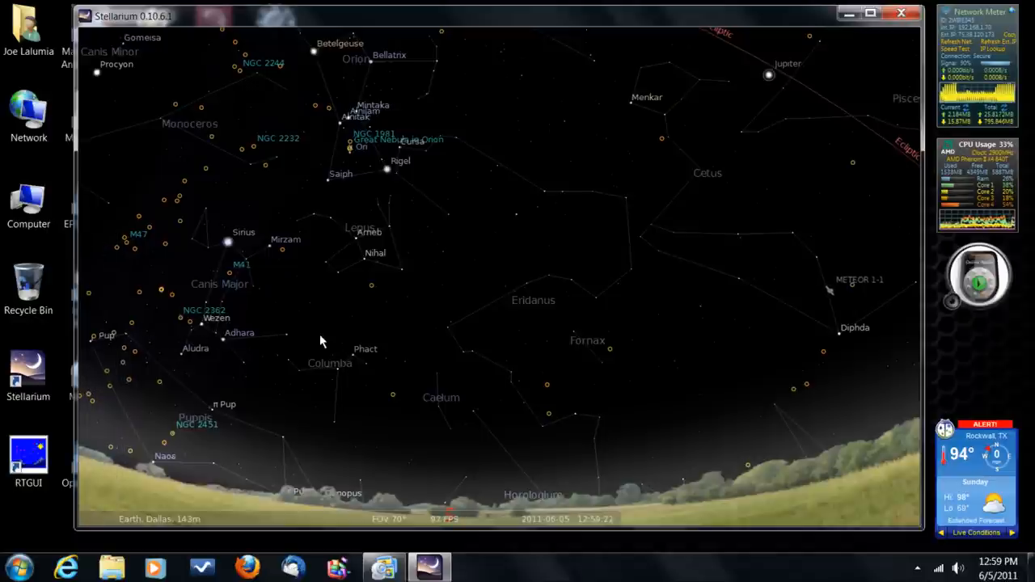
mouse_move(204, 387)
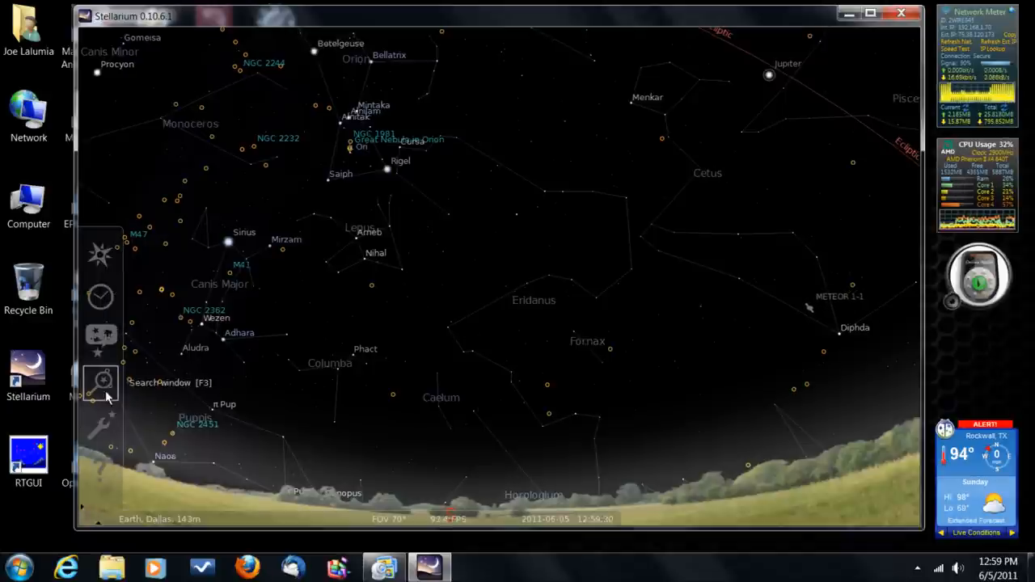
mouse_move(100, 425)
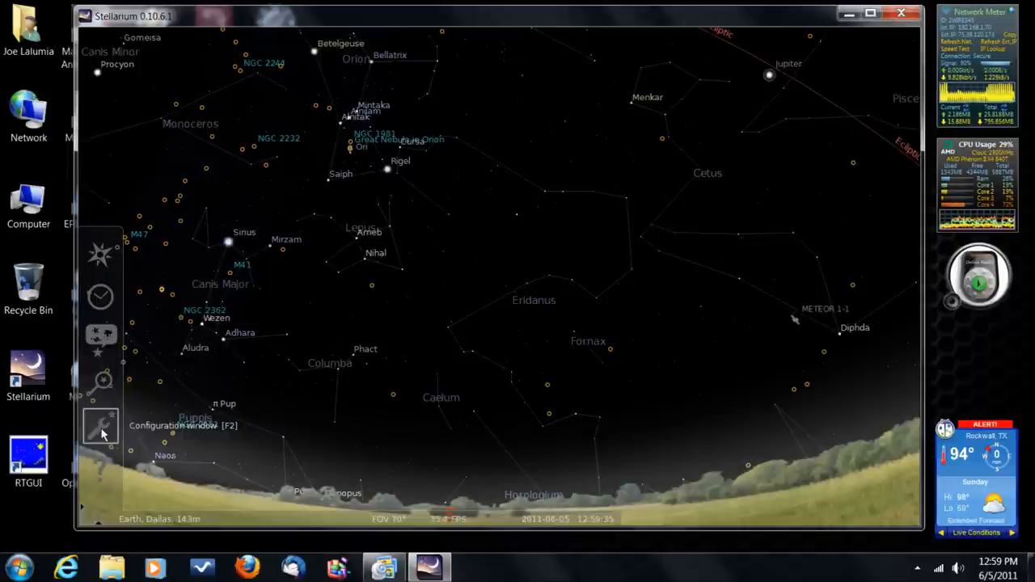
Open the Configuration window on its Main tab with the Save settings option
left_click(100, 426)
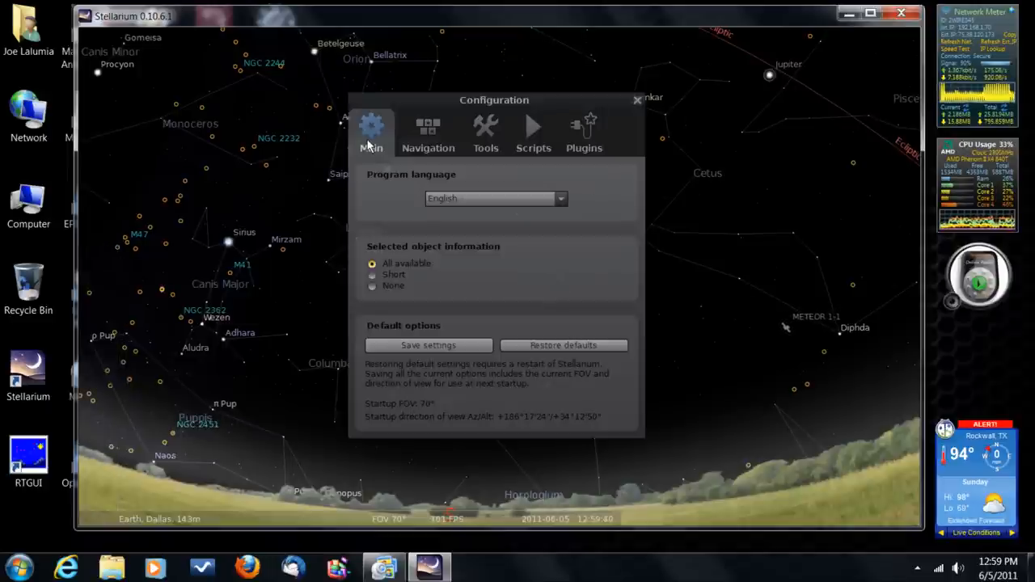
mouse_move(538, 287)
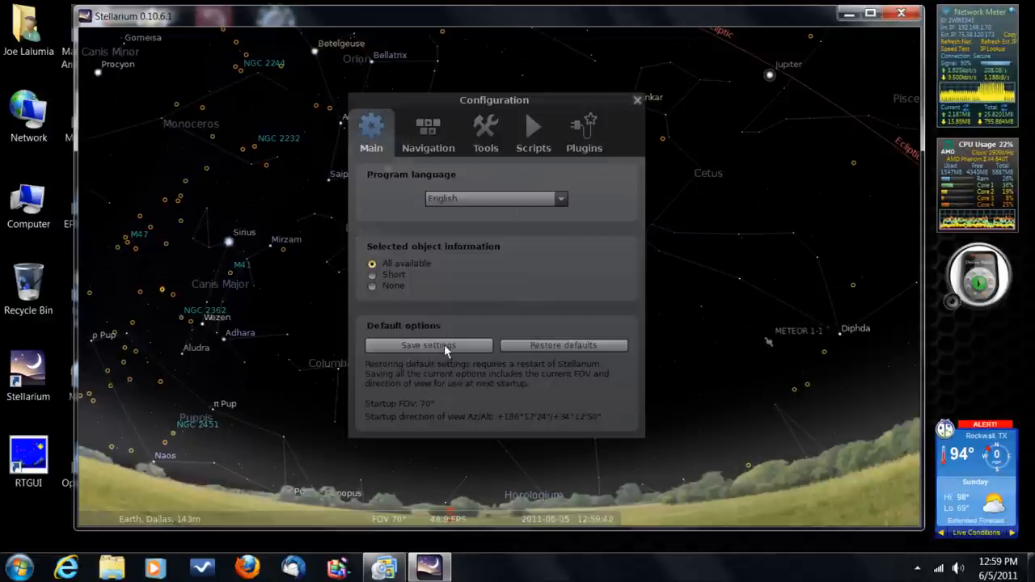
mouse_move(522, 292)
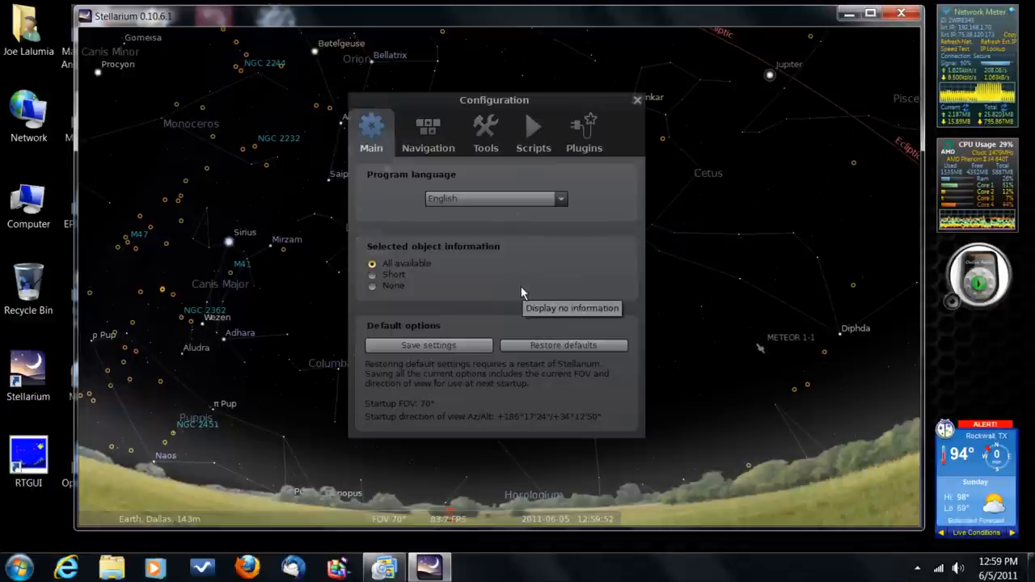
mouse_move(585, 257)
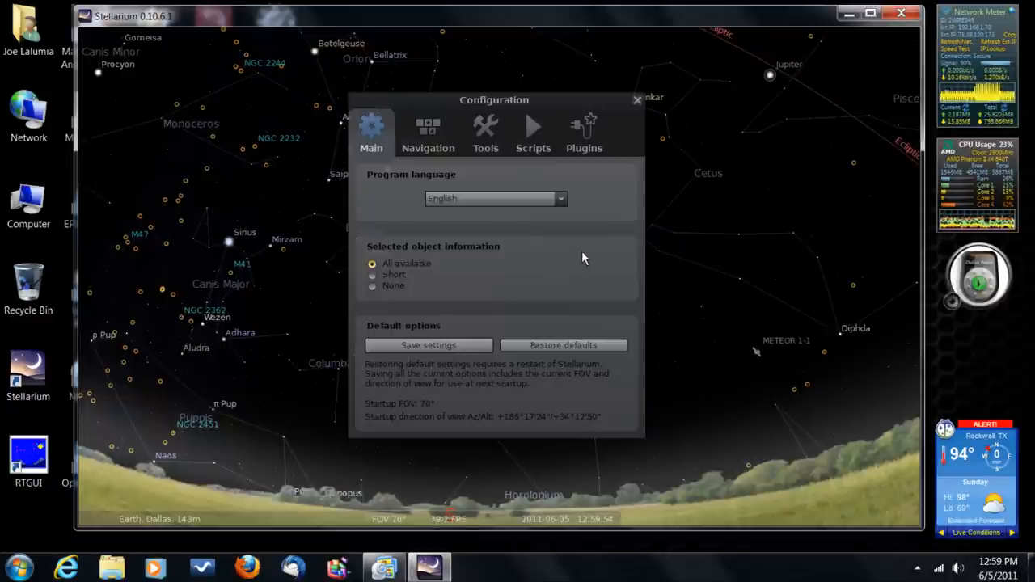
mouse_move(565, 255)
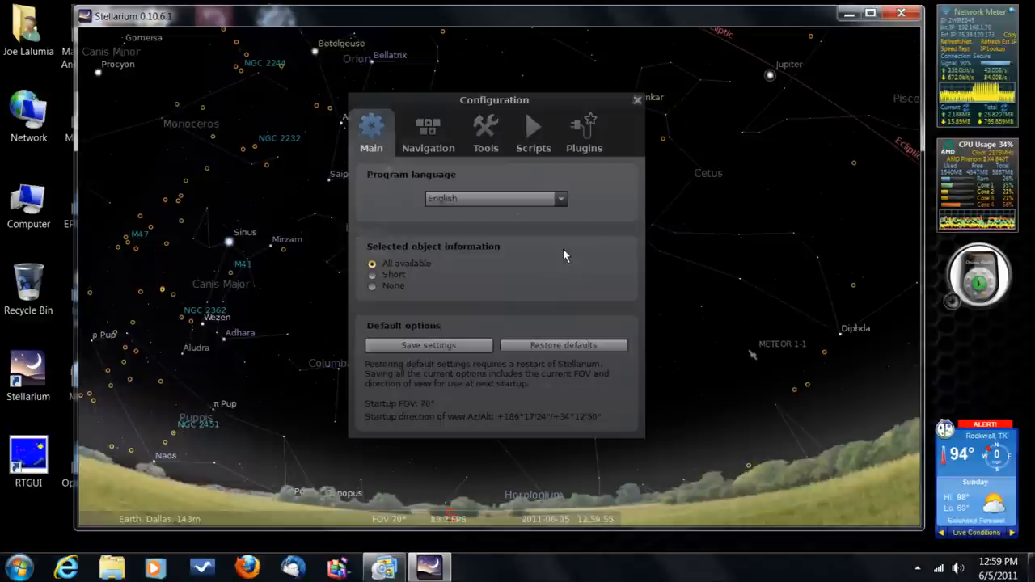
mouse_move(578, 142)
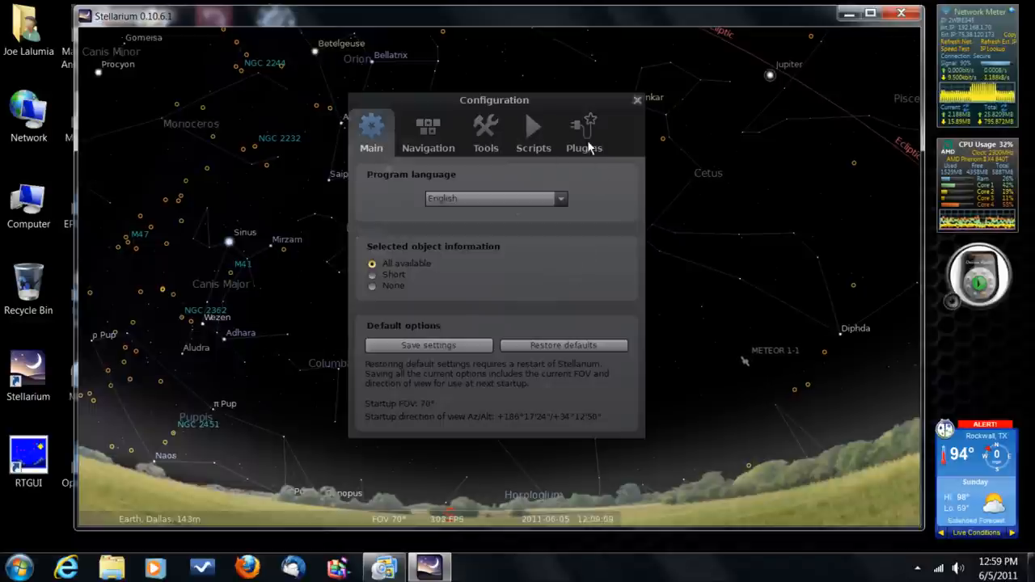
On the Plugins tab, browse Compass Marks, Oculars, Satellites and Angle Measure, ending on Oculars
left_click(584, 133)
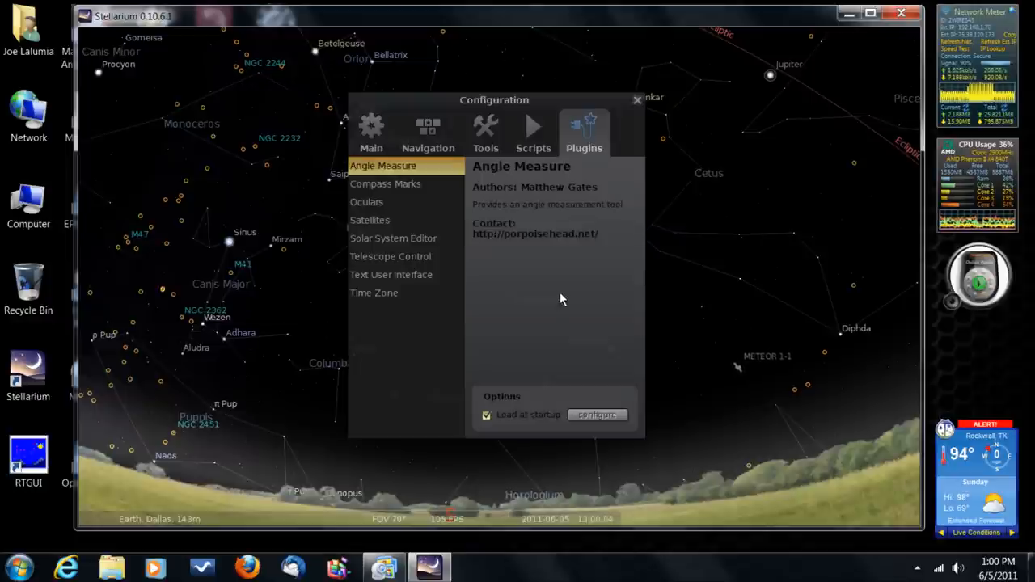
mouse_move(375, 241)
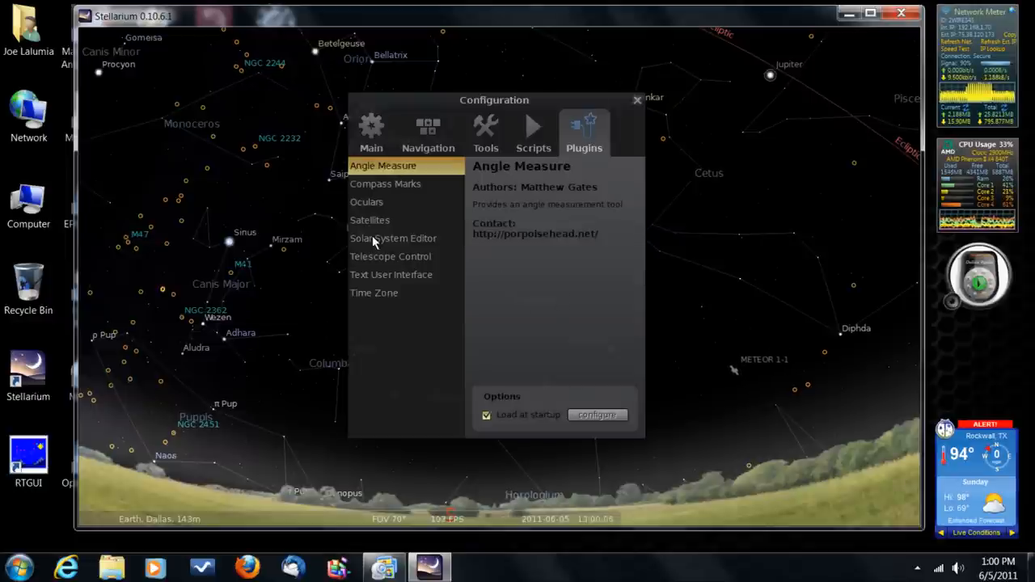
mouse_move(533, 332)
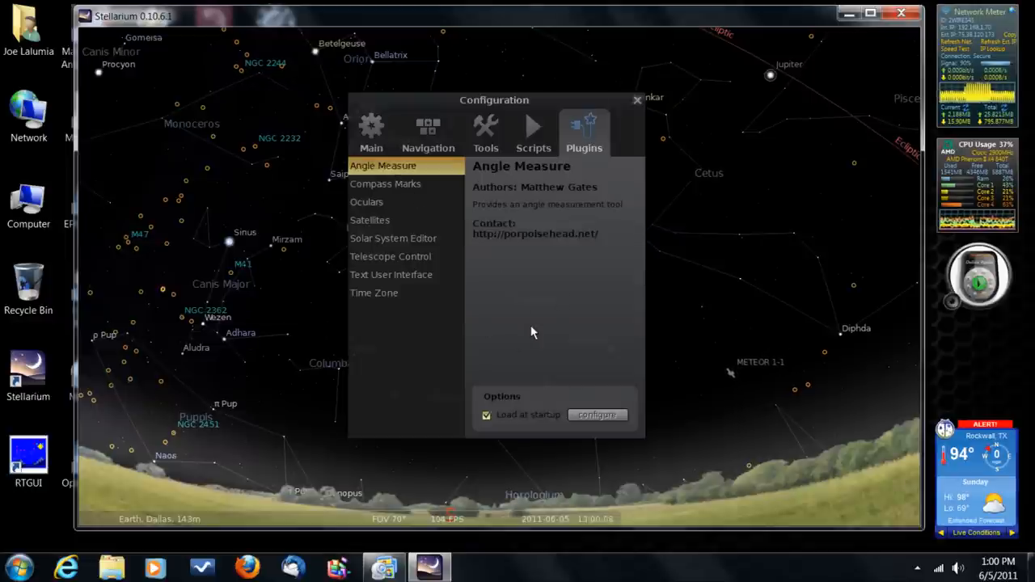
mouse_move(688, 304)
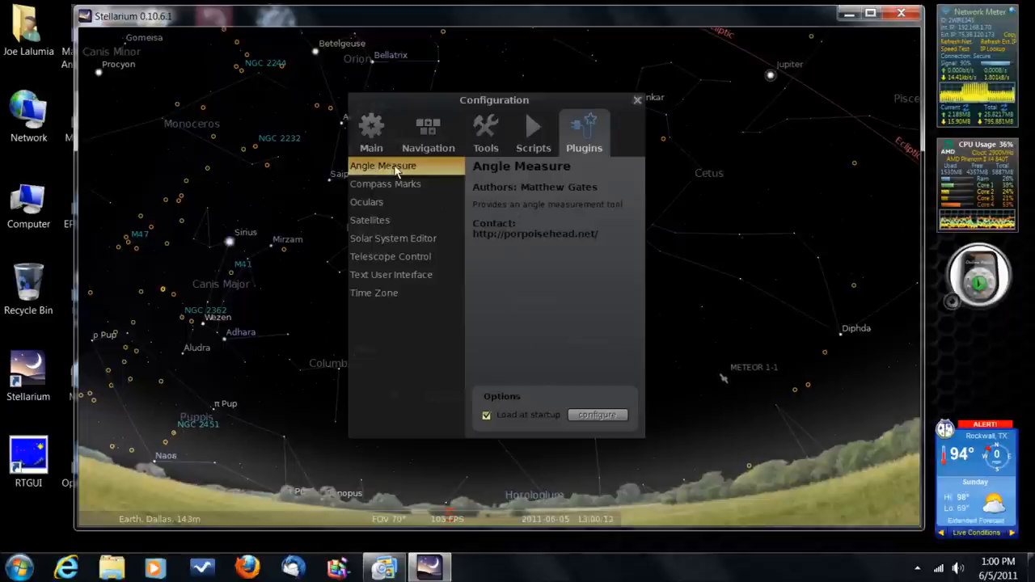
mouse_move(383, 191)
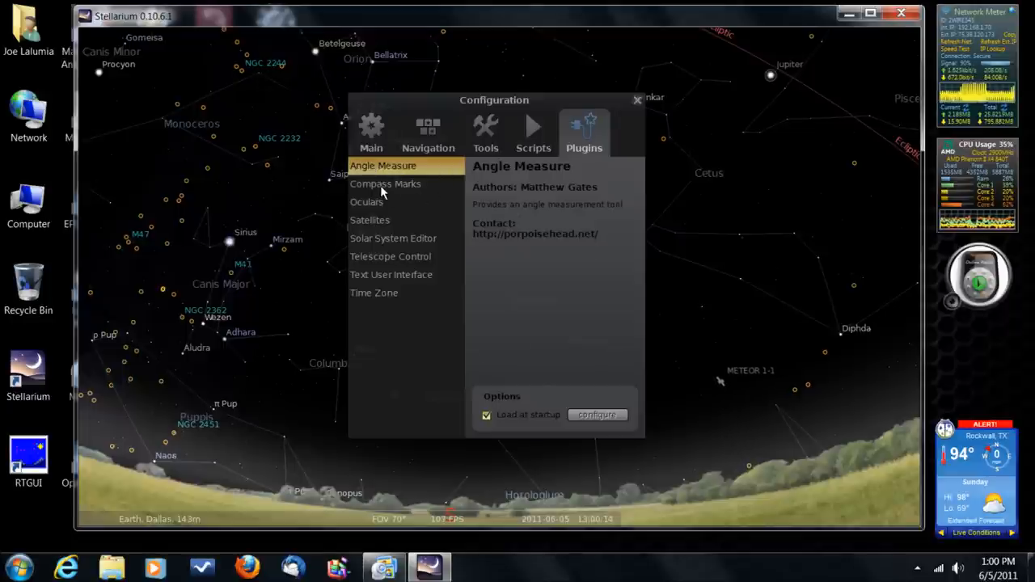
left_click(386, 184)
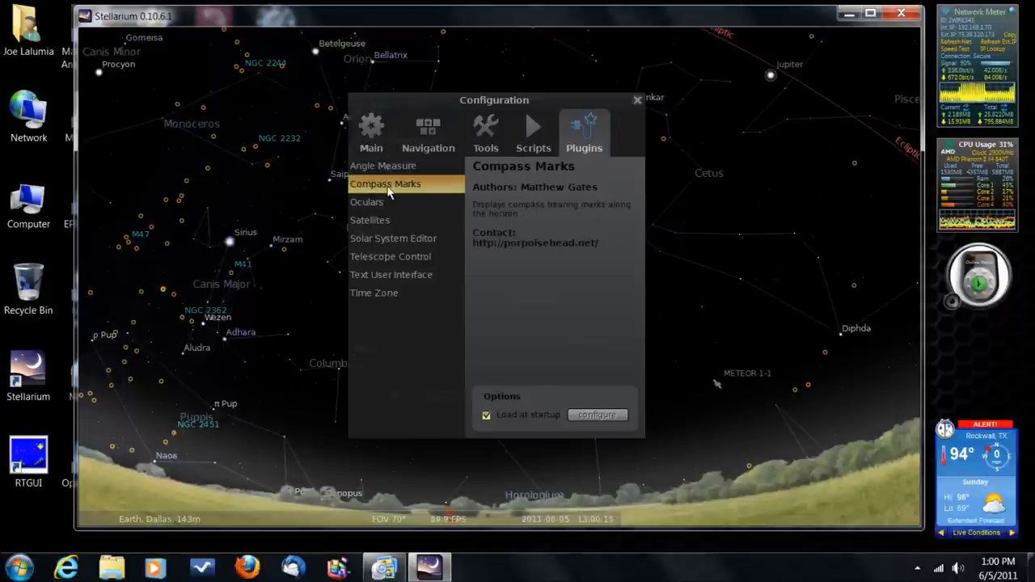
left_click(367, 201)
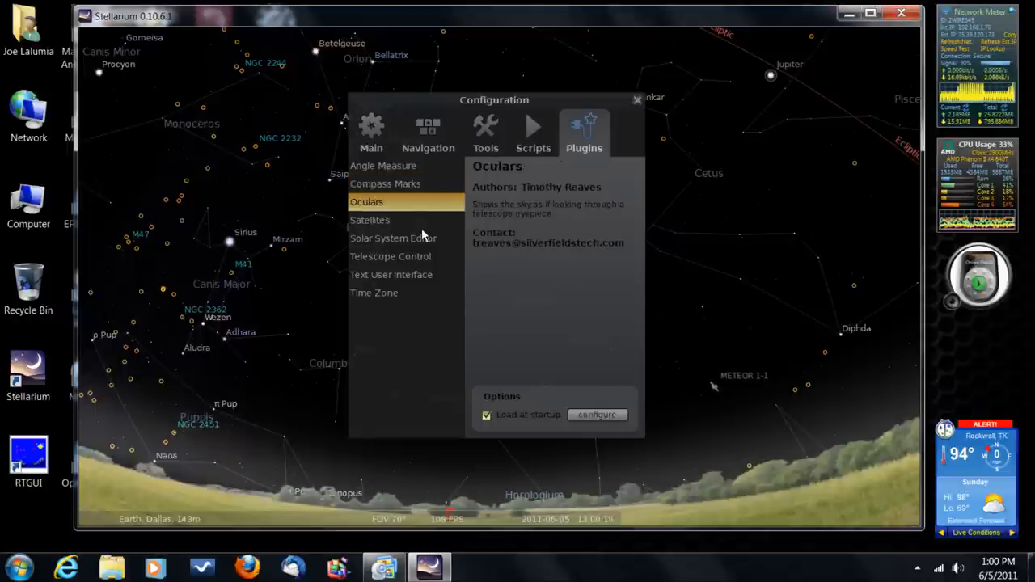
left_click(370, 220)
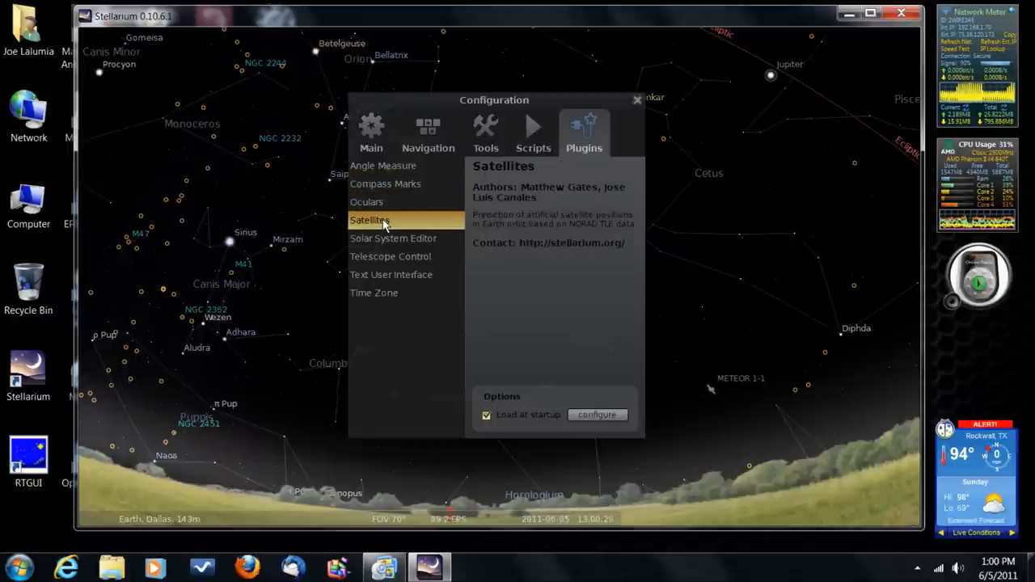
mouse_move(396, 172)
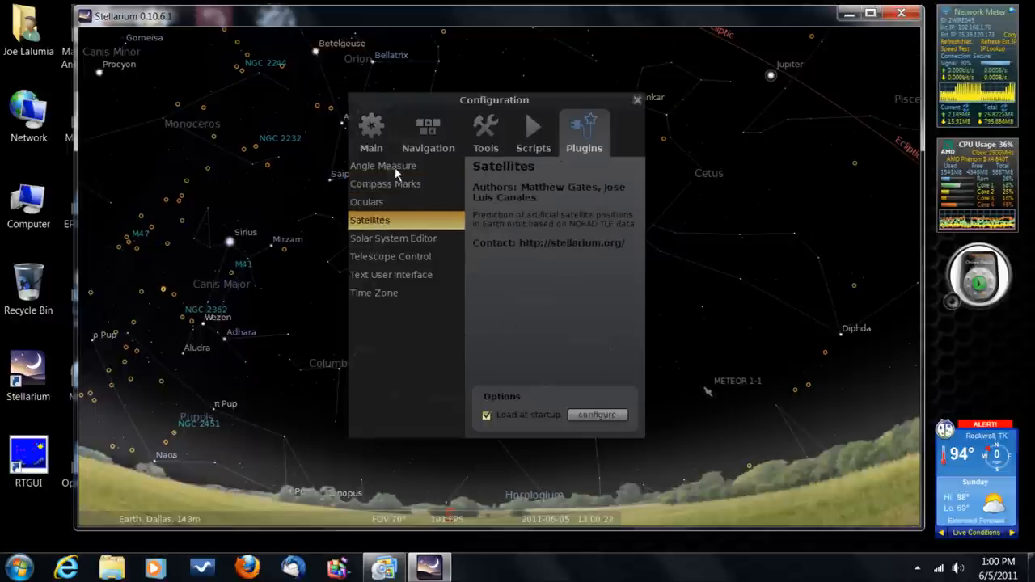
left_click(383, 166)
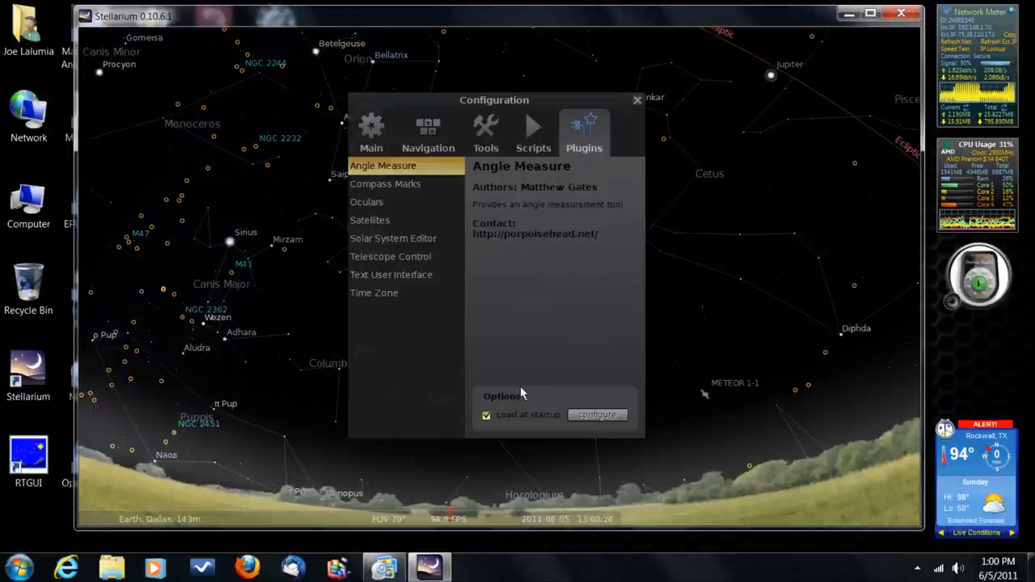
mouse_move(645, 552)
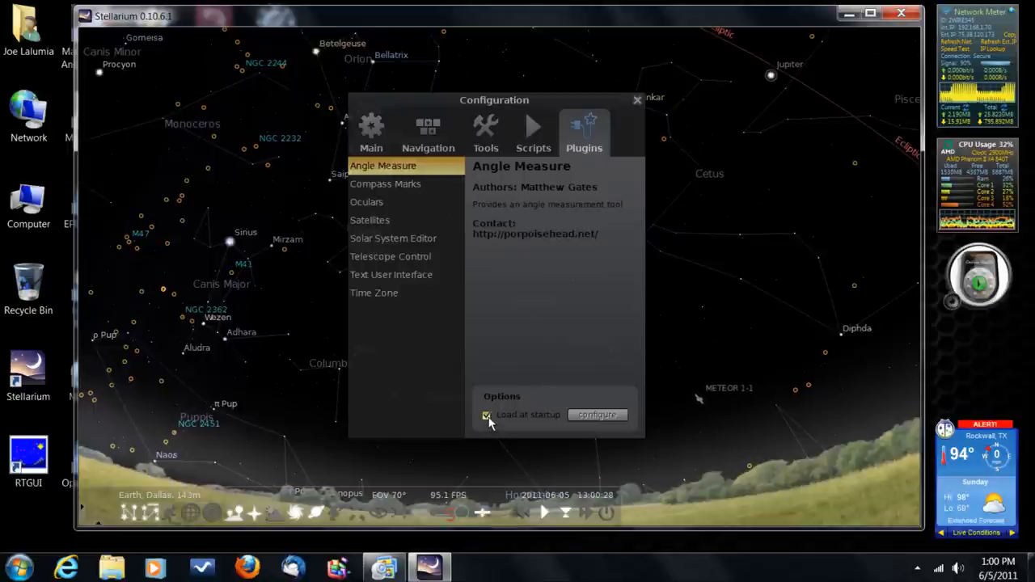
mouse_move(626, 437)
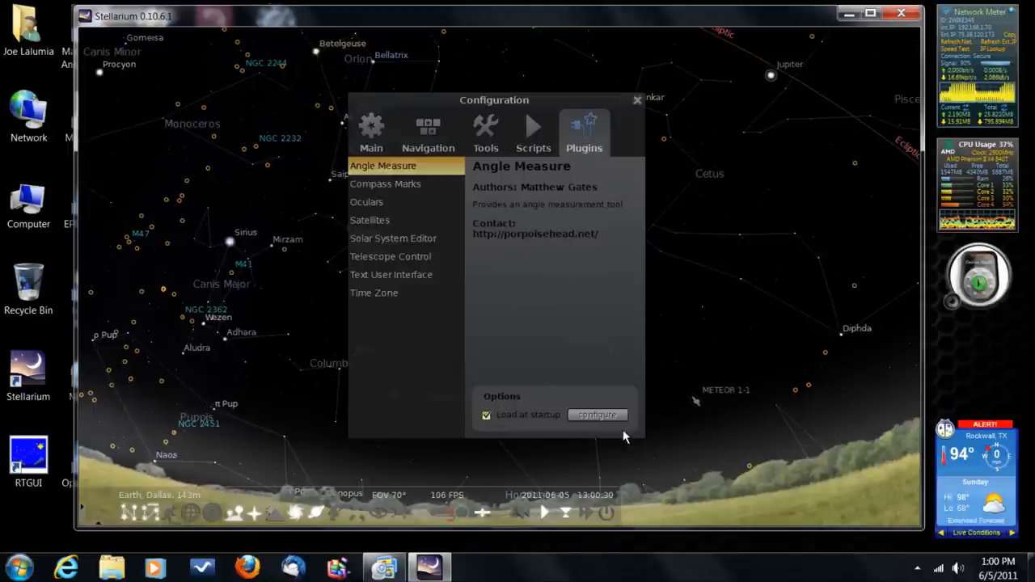
mouse_move(537, 429)
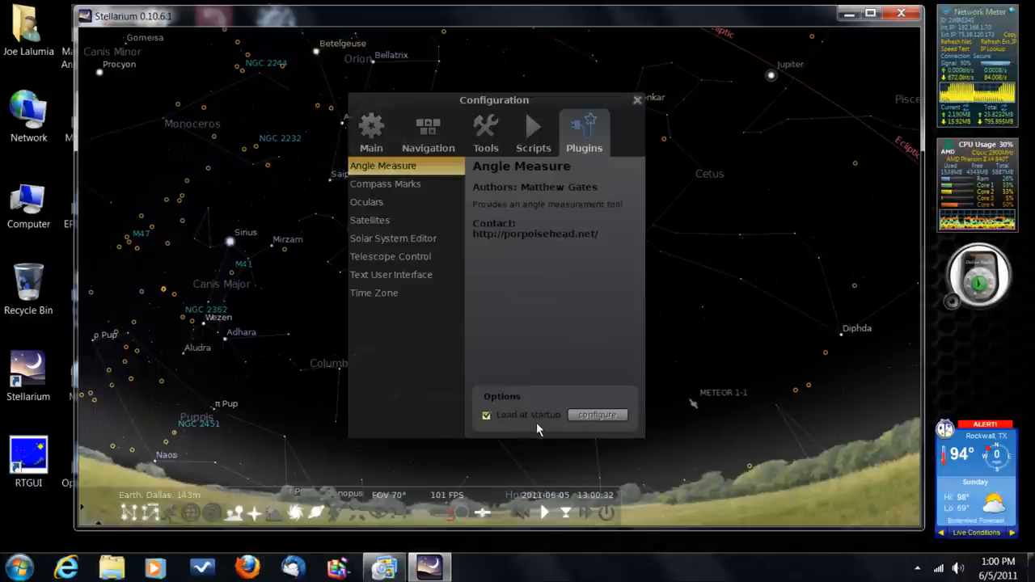
mouse_move(490, 219)
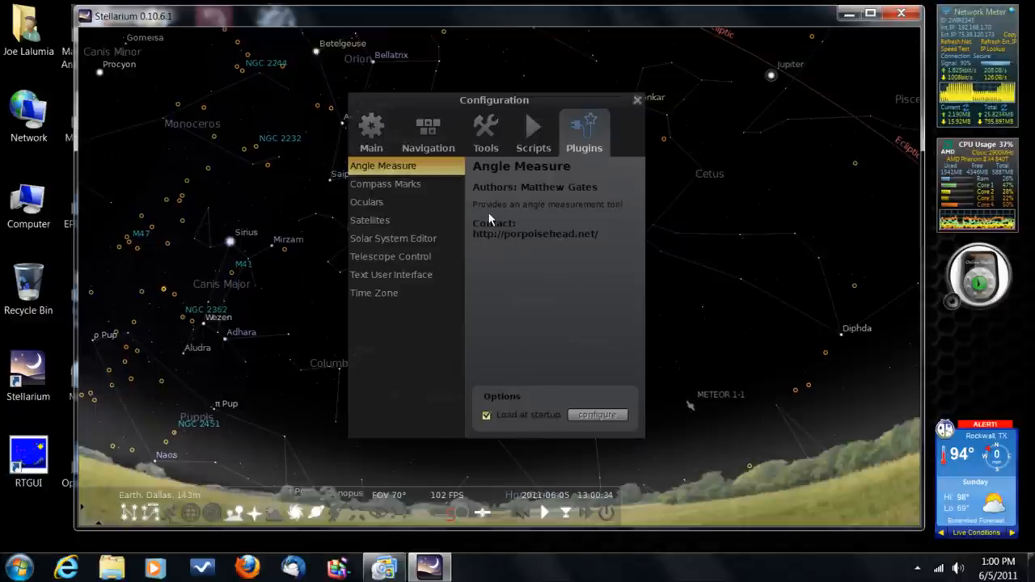
left_click(386, 184)
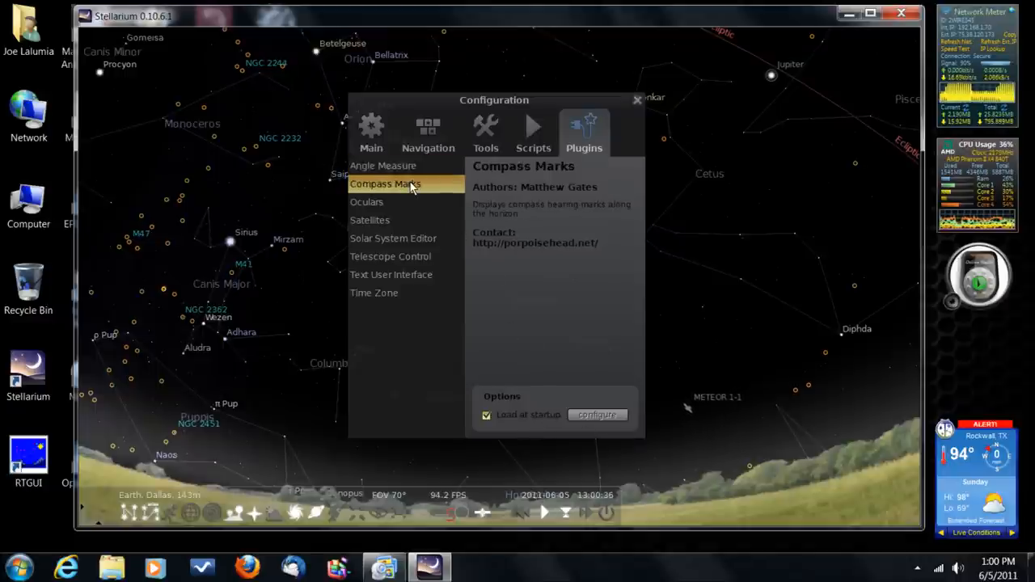
mouse_move(493, 445)
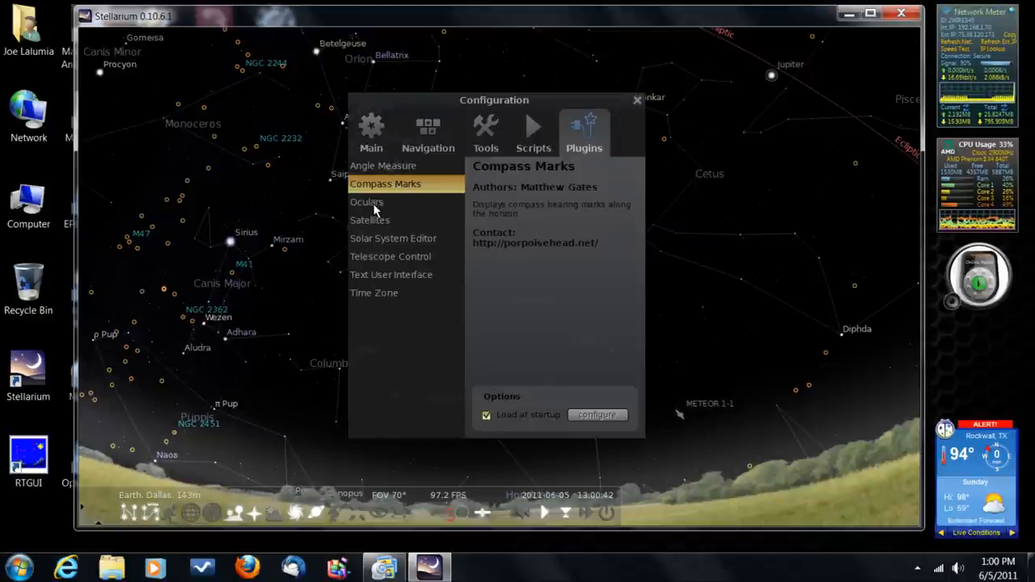
left_click(366, 202)
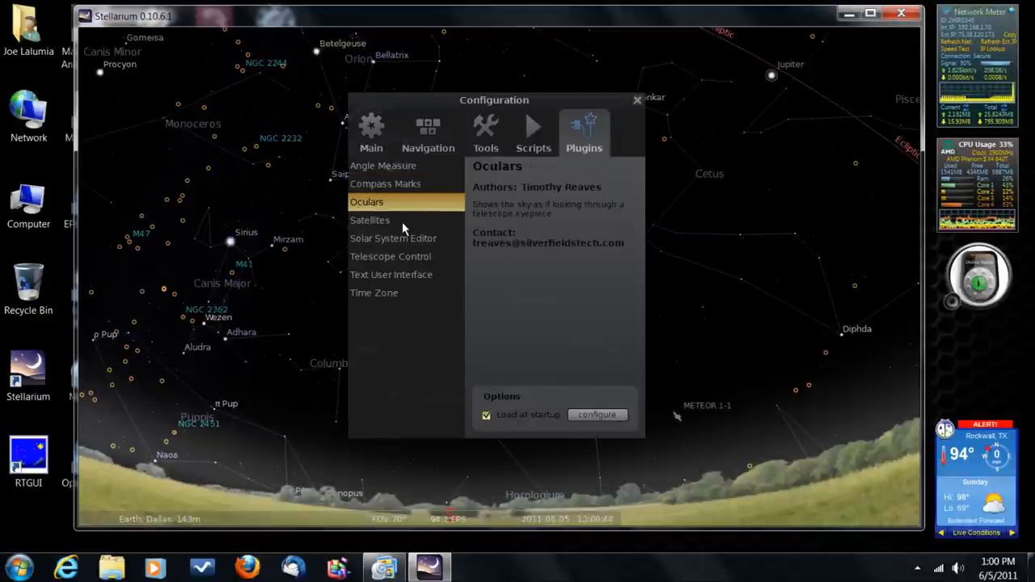
left_click(370, 220)
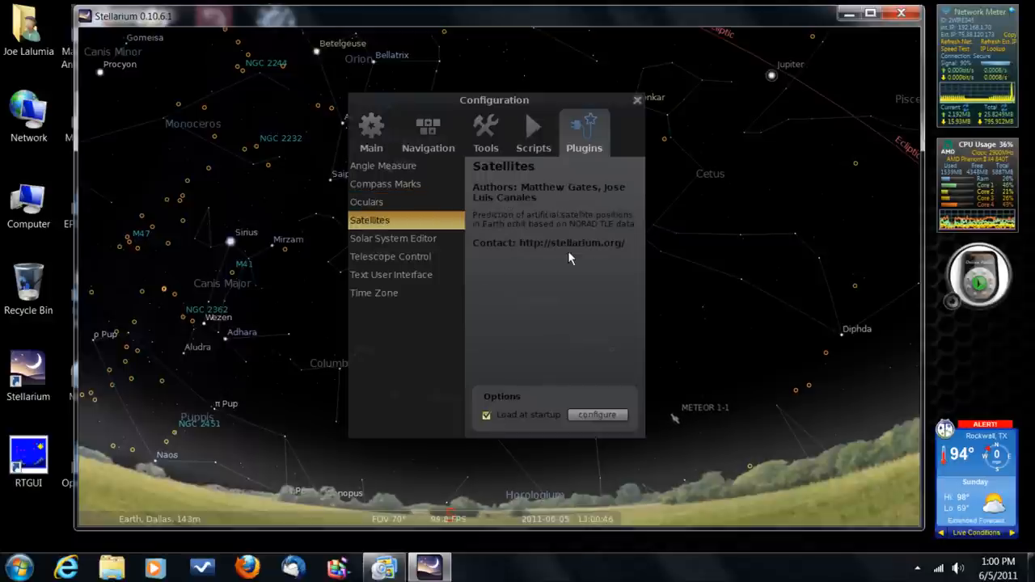
mouse_move(569, 296)
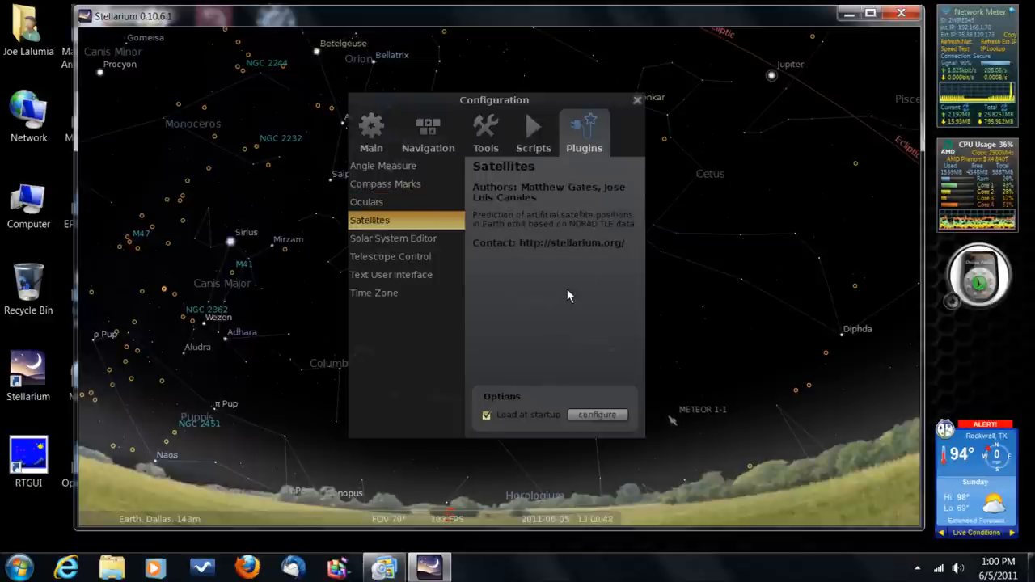
mouse_move(668, 388)
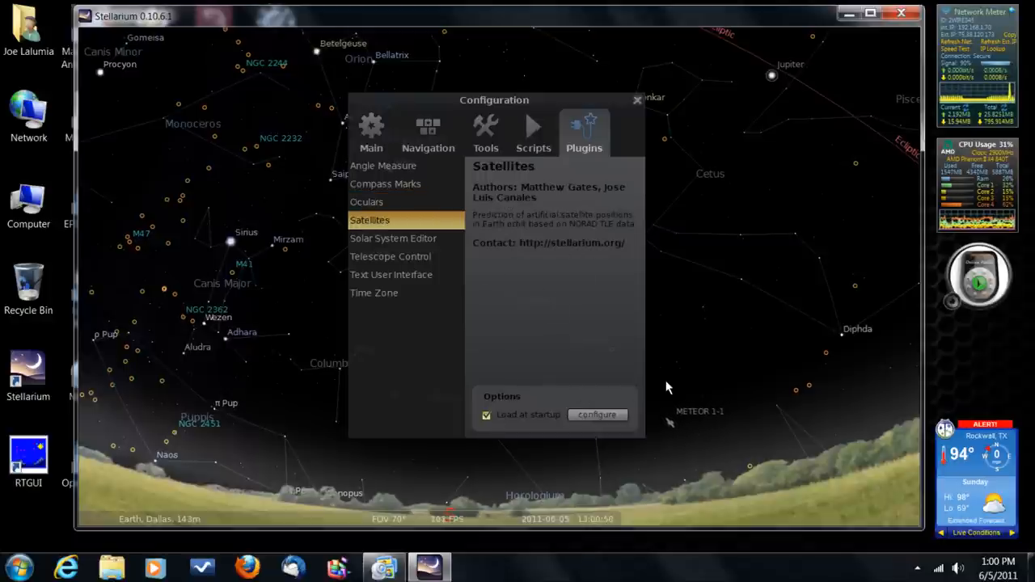
mouse_move(577, 380)
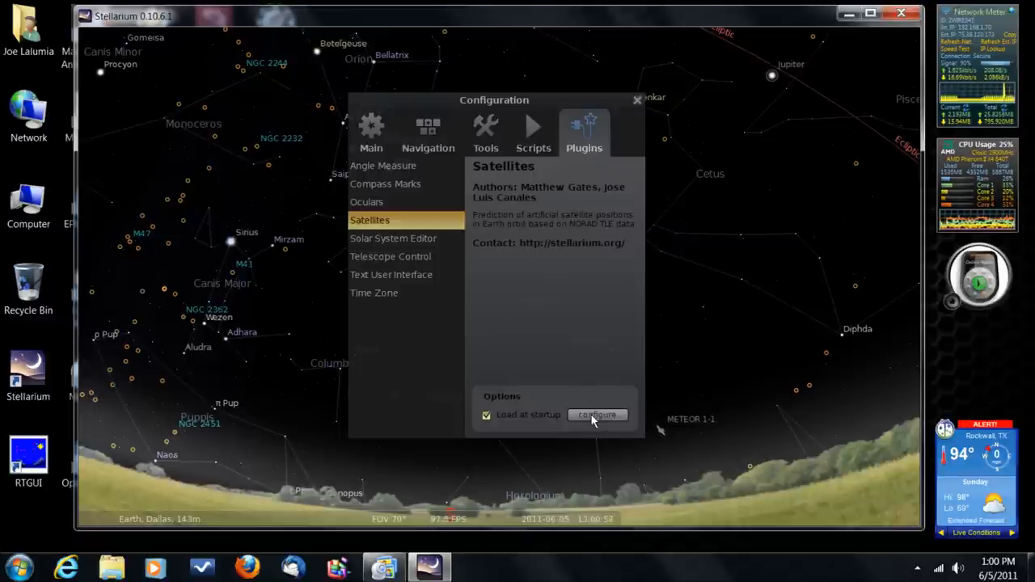
left_click(382, 166)
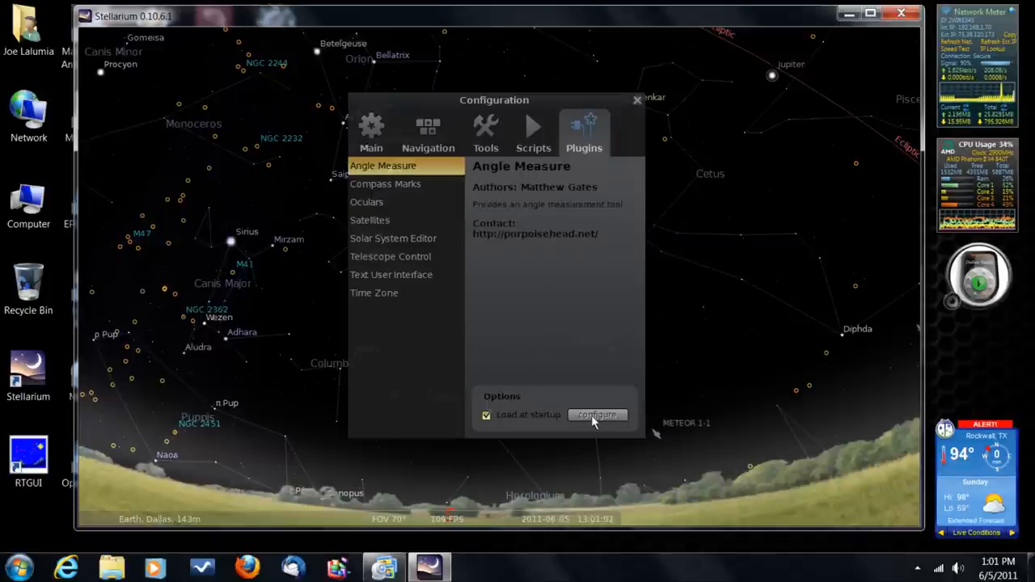
mouse_move(602, 394)
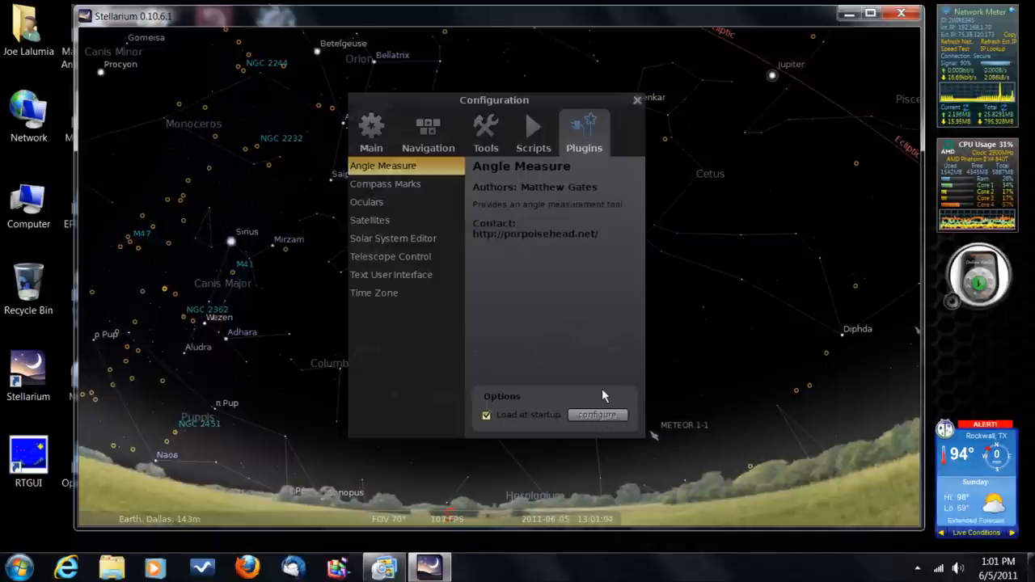
mouse_move(387, 192)
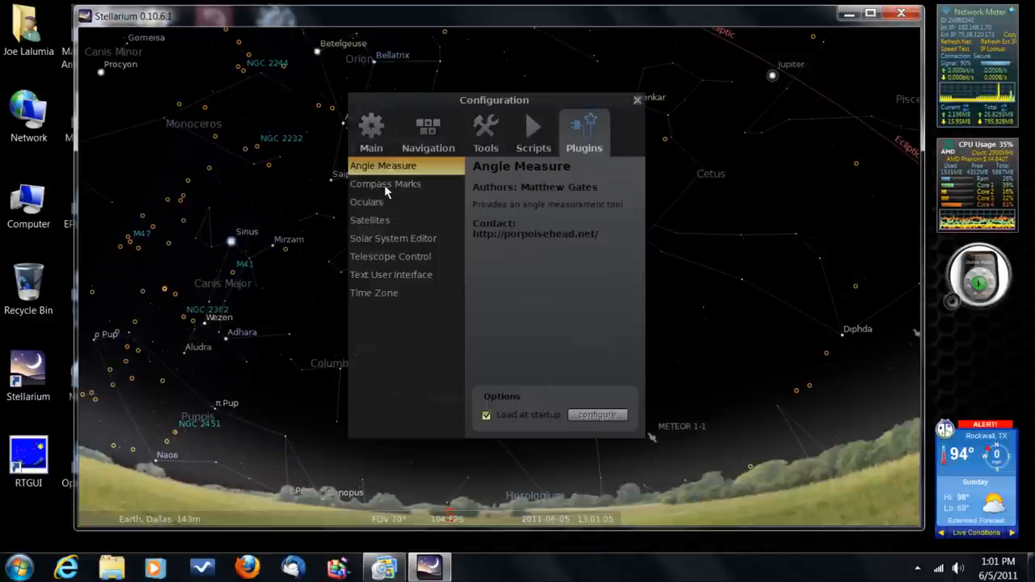
left_click(385, 183)
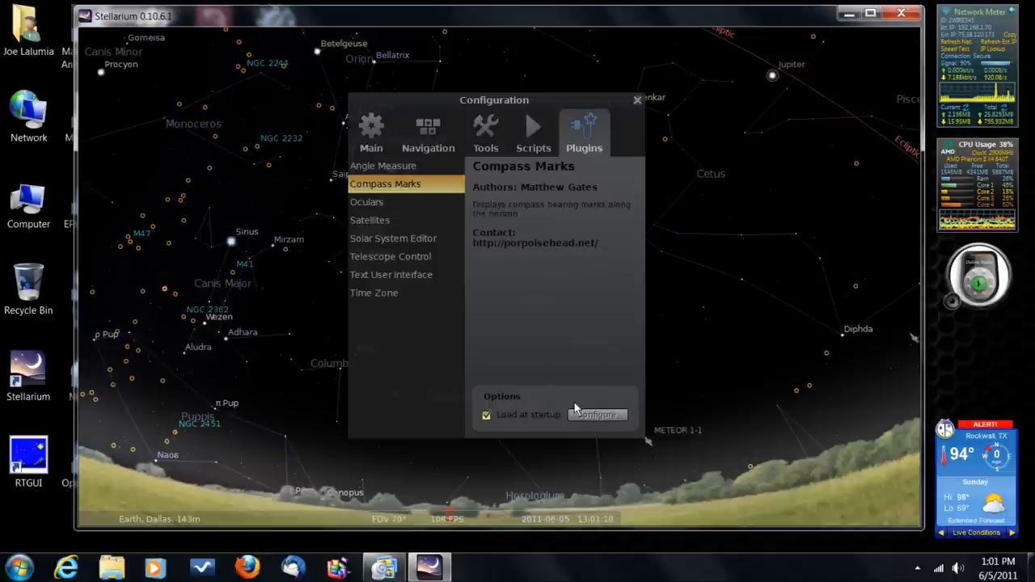
mouse_move(384, 209)
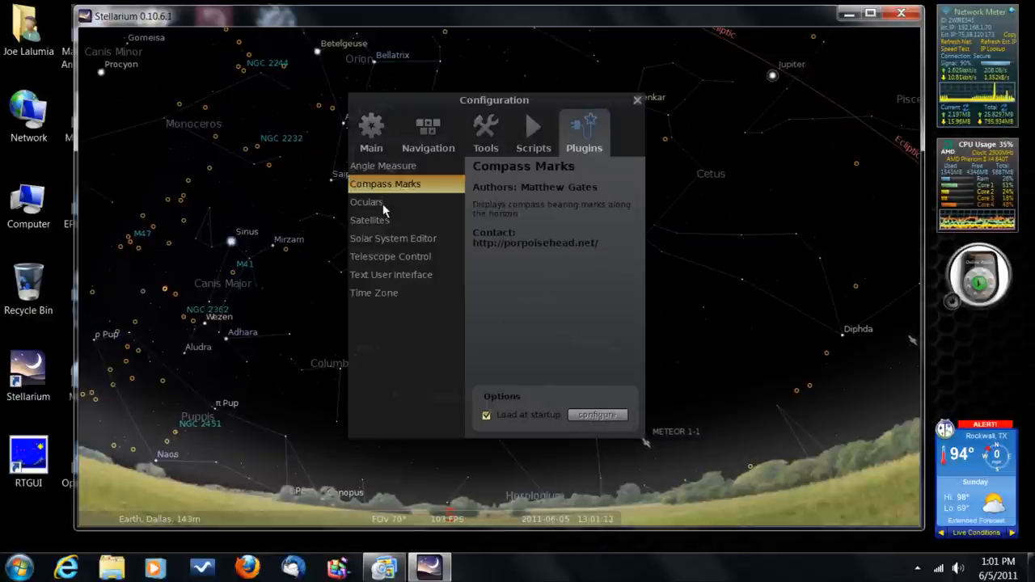
left_click(367, 202)
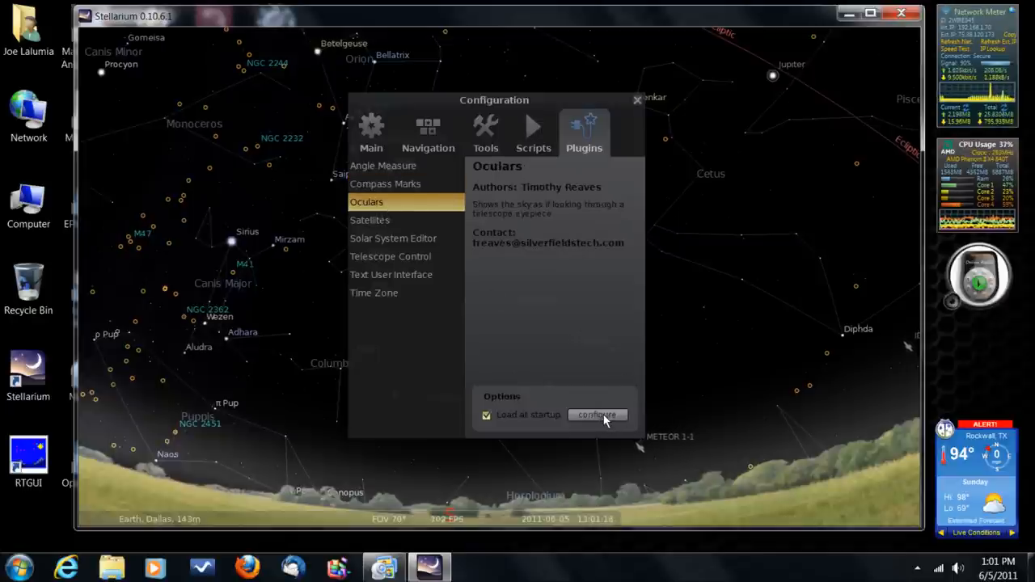
Open the Oculars plugin settings on the Eyepieces tab listing Ocular 0–4
left_click(598, 415)
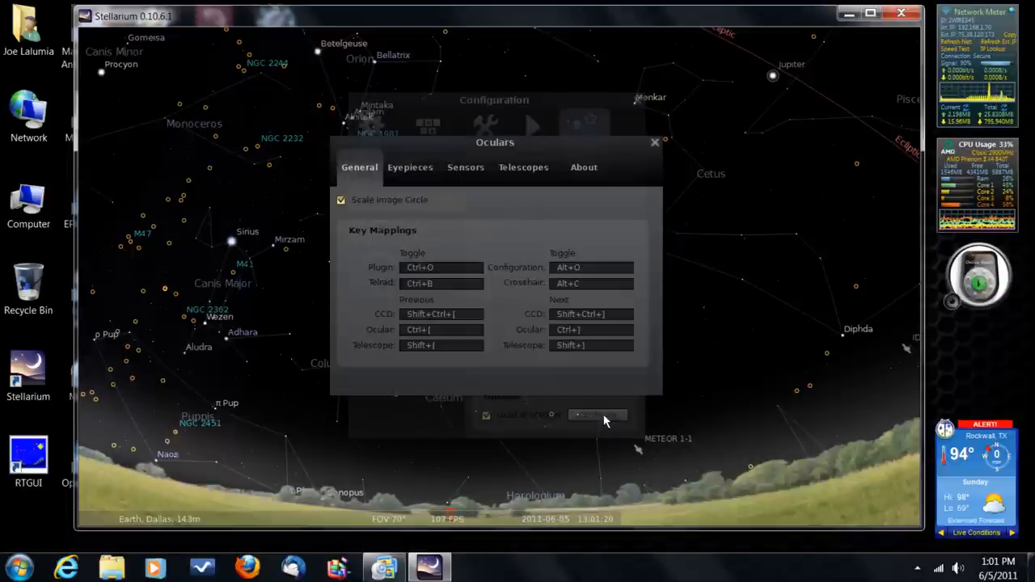
left_click(411, 166)
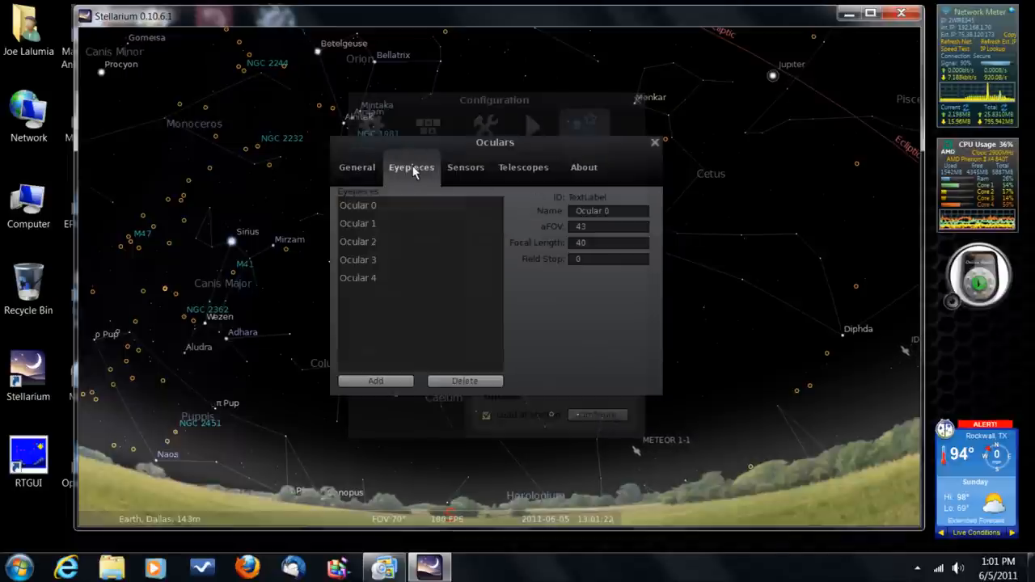
mouse_move(585, 275)
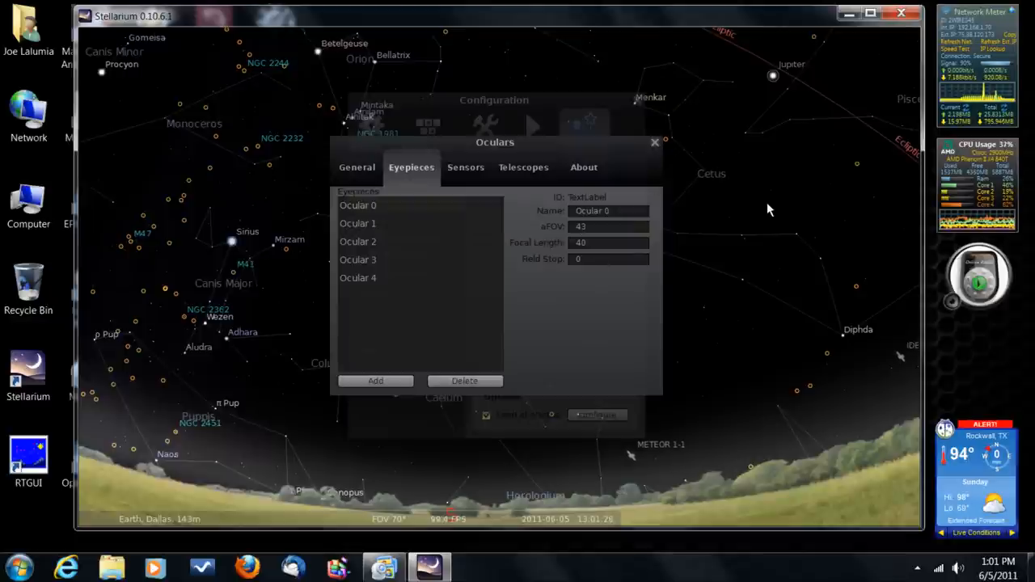
mouse_move(581, 196)
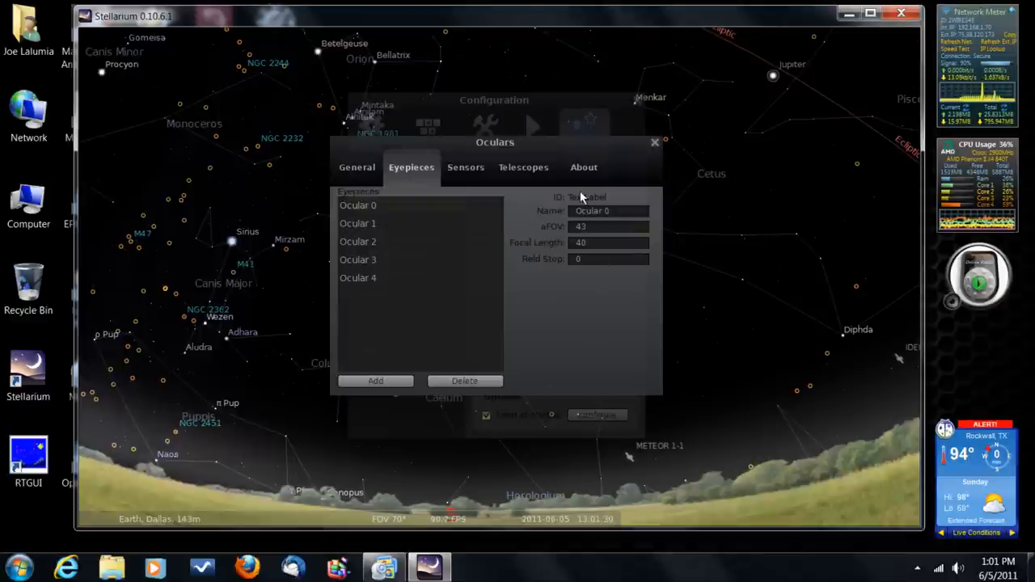
mouse_move(756, 332)
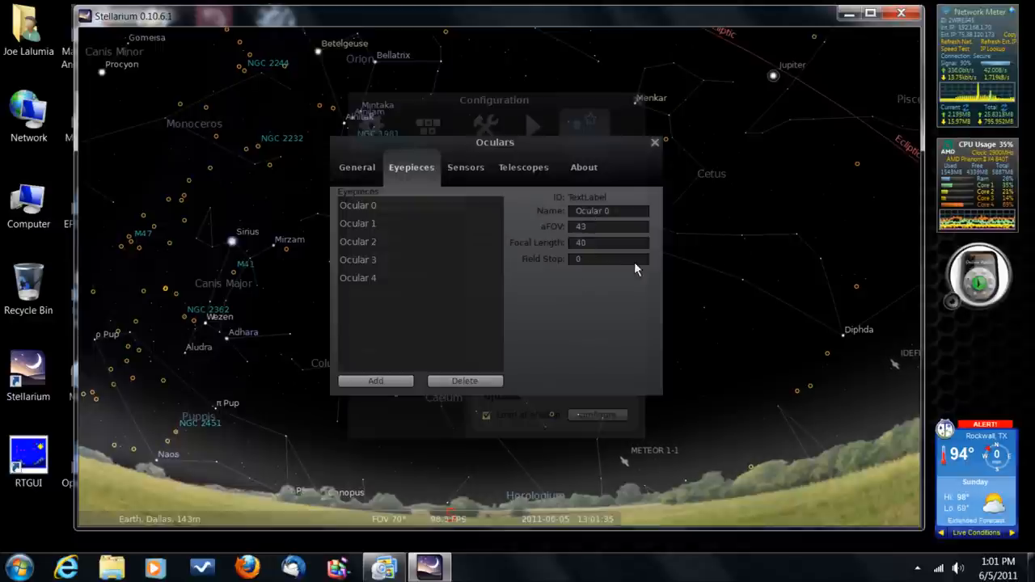
mouse_move(777, 226)
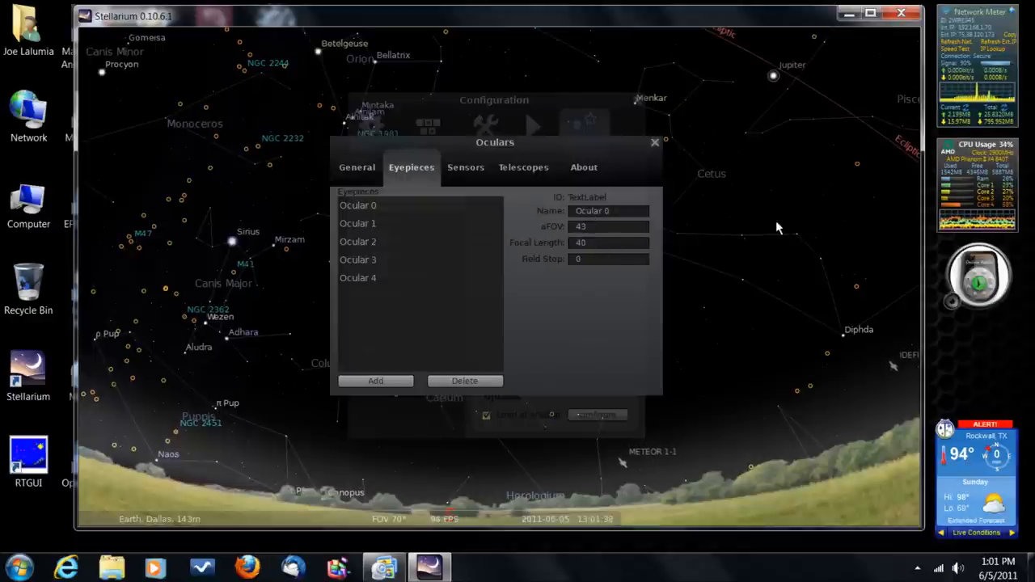
mouse_move(774, 217)
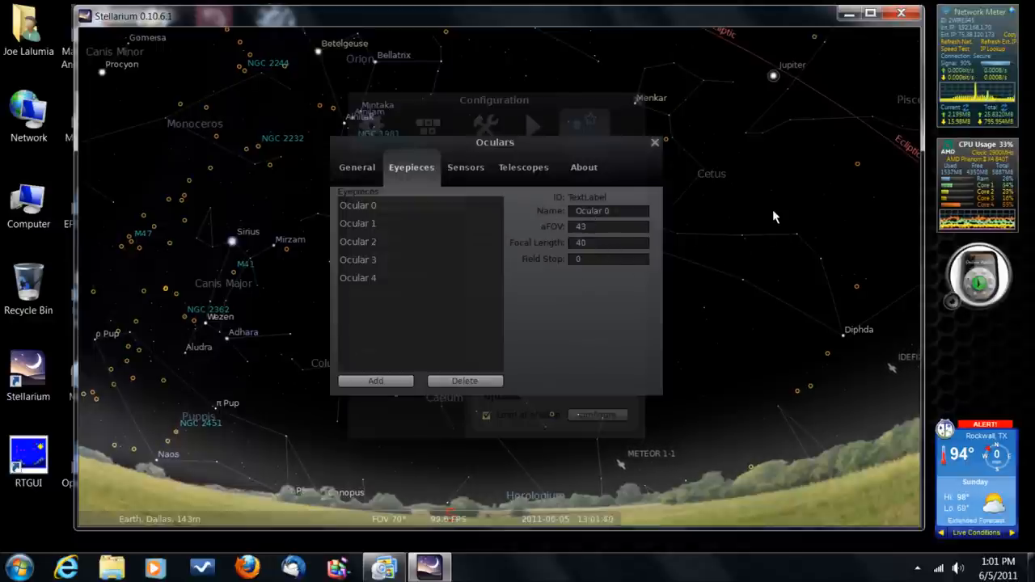
mouse_move(562, 272)
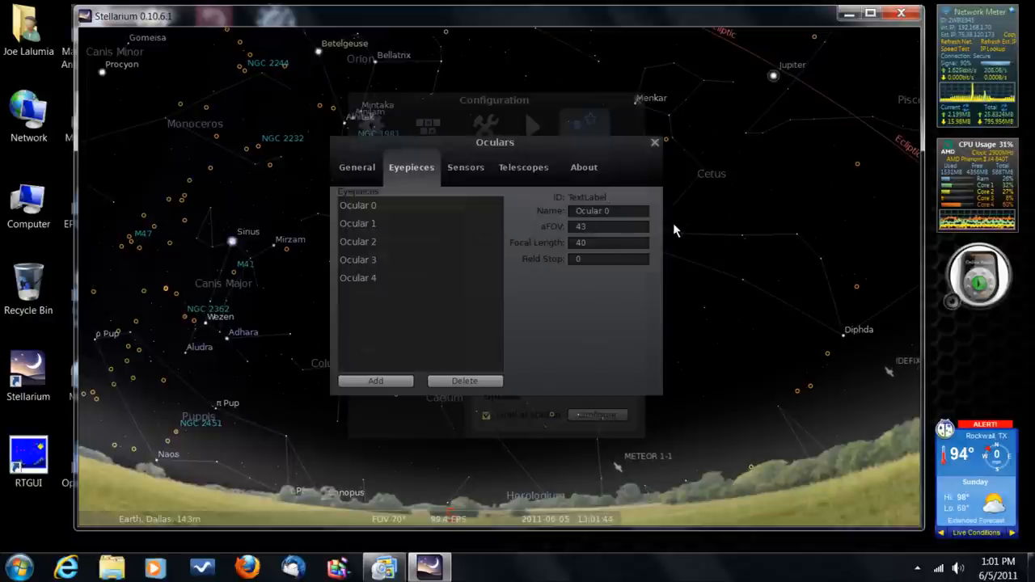
mouse_move(661, 277)
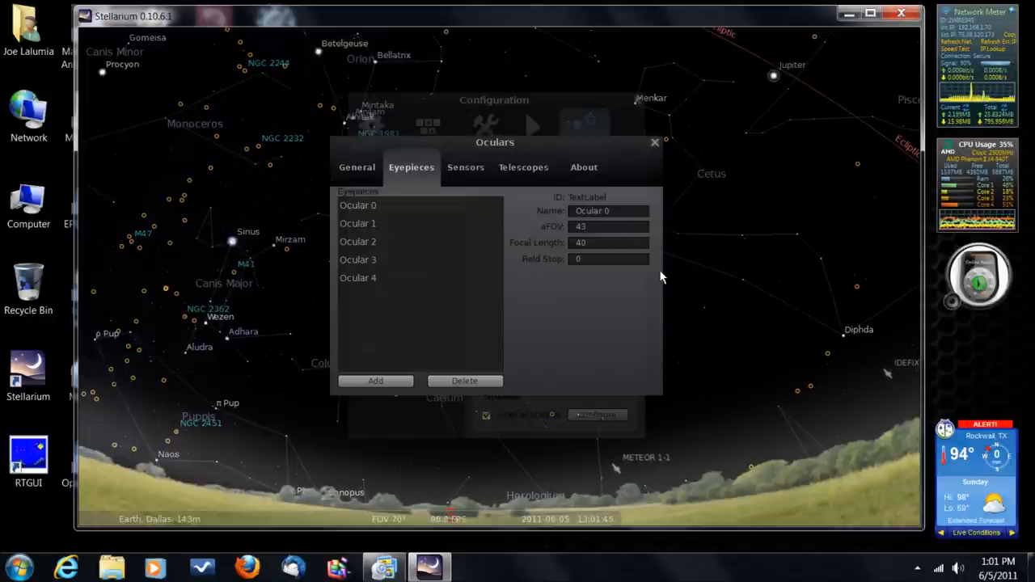
mouse_move(558, 429)
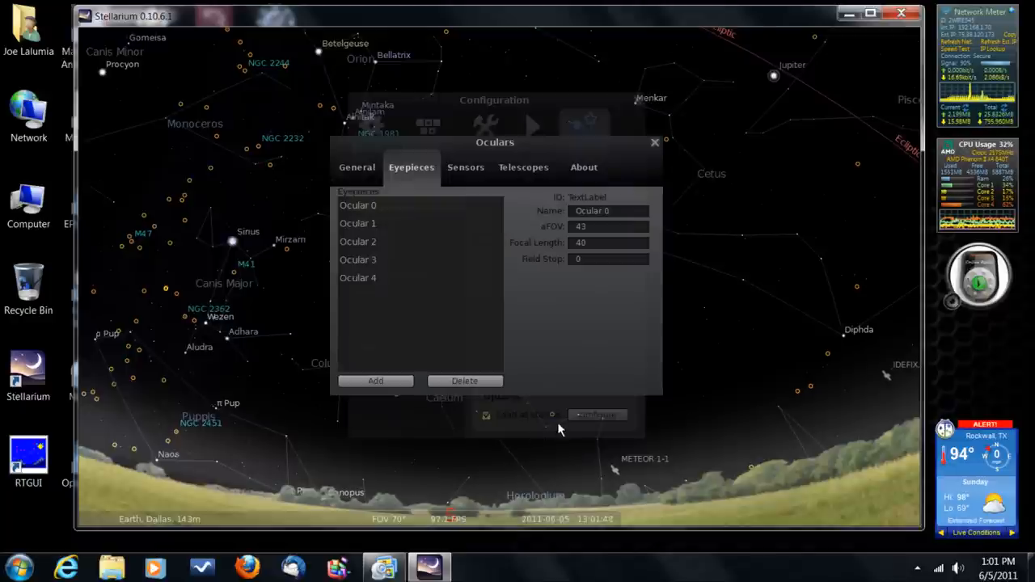
mouse_move(655, 150)
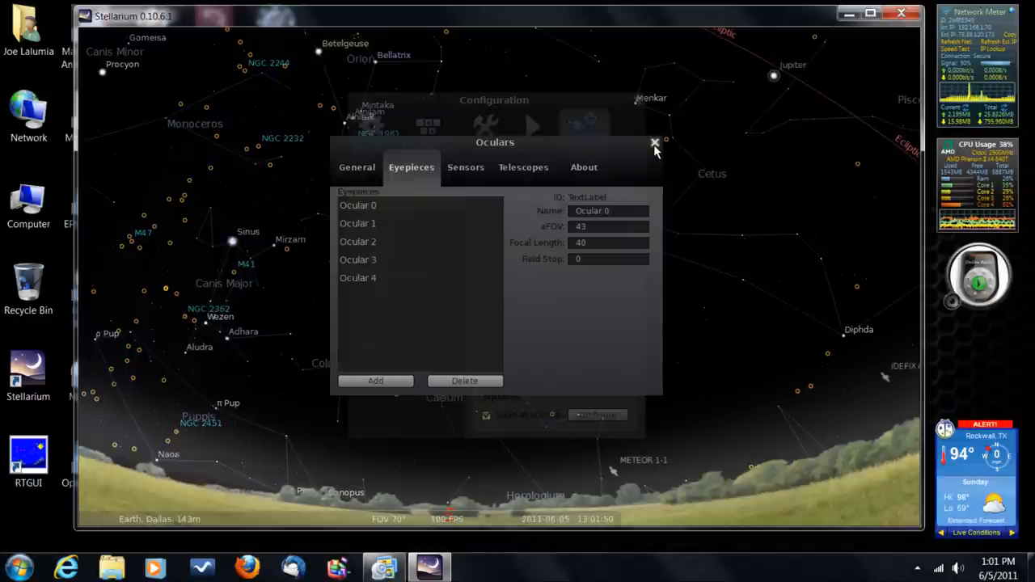
Close the Oculars settings, view the Main tab, then select Satellites under Plugins
left_click(655, 143)
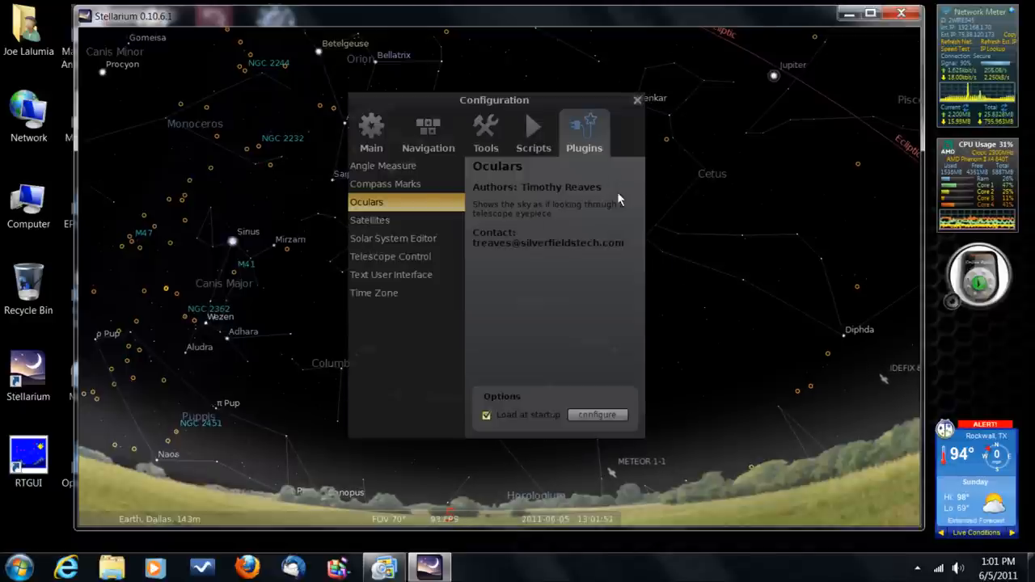
left_click(371, 130)
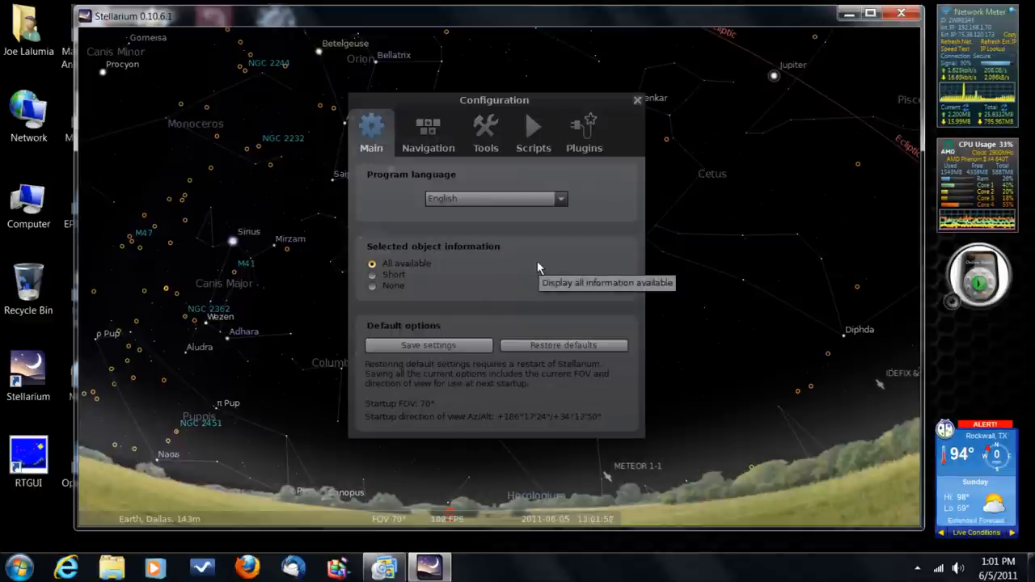
mouse_move(566, 221)
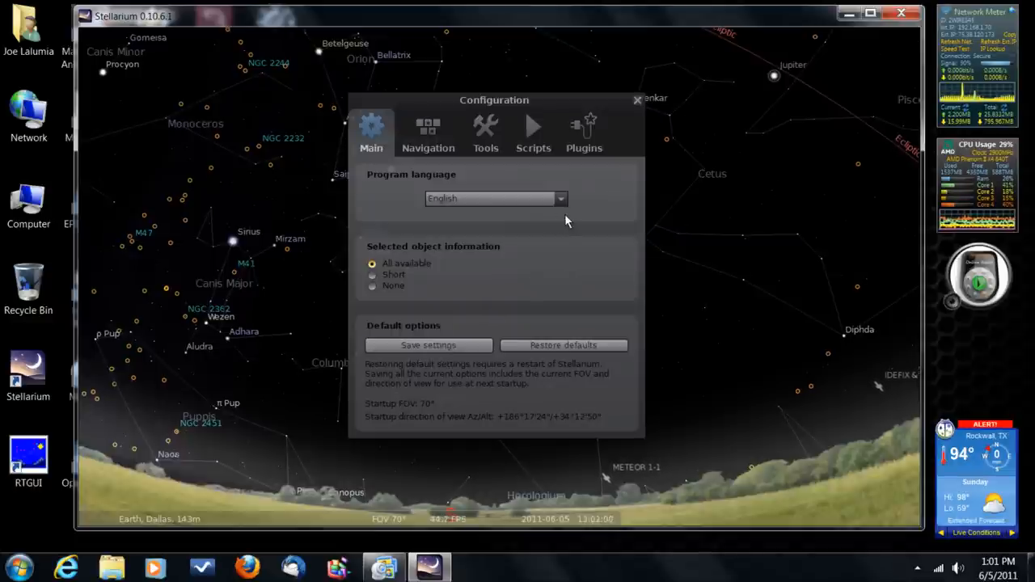
left_click(584, 130)
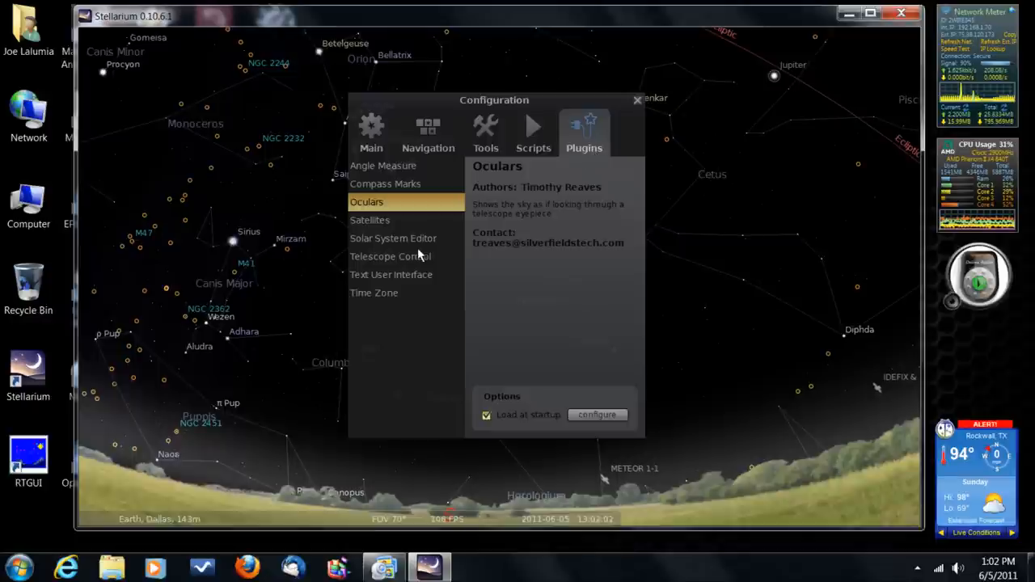
left_click(370, 221)
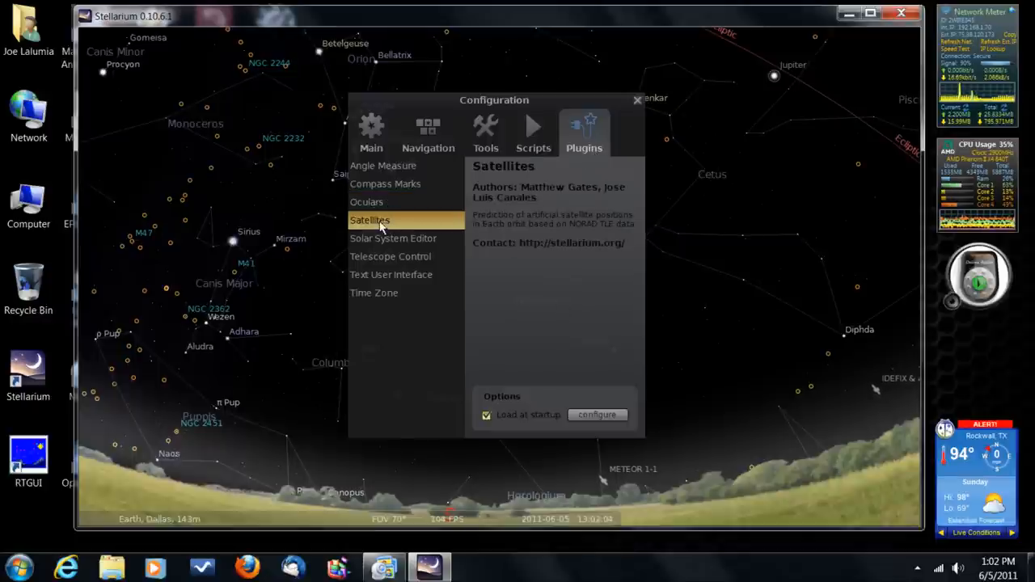
mouse_move(564, 415)
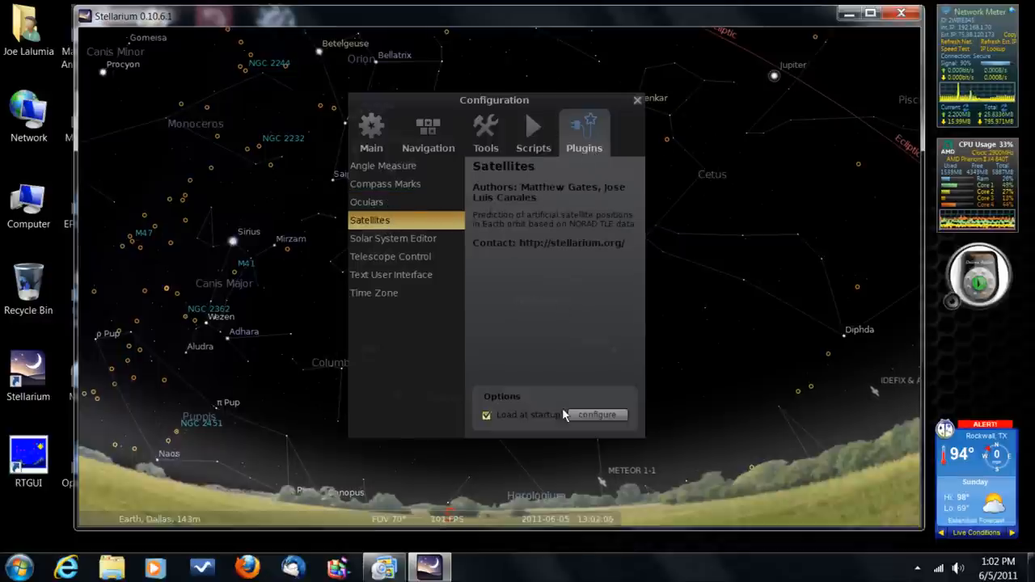
Update satellite orbit data from the internet in Satellites settings, then close both windows
left_click(596, 415)
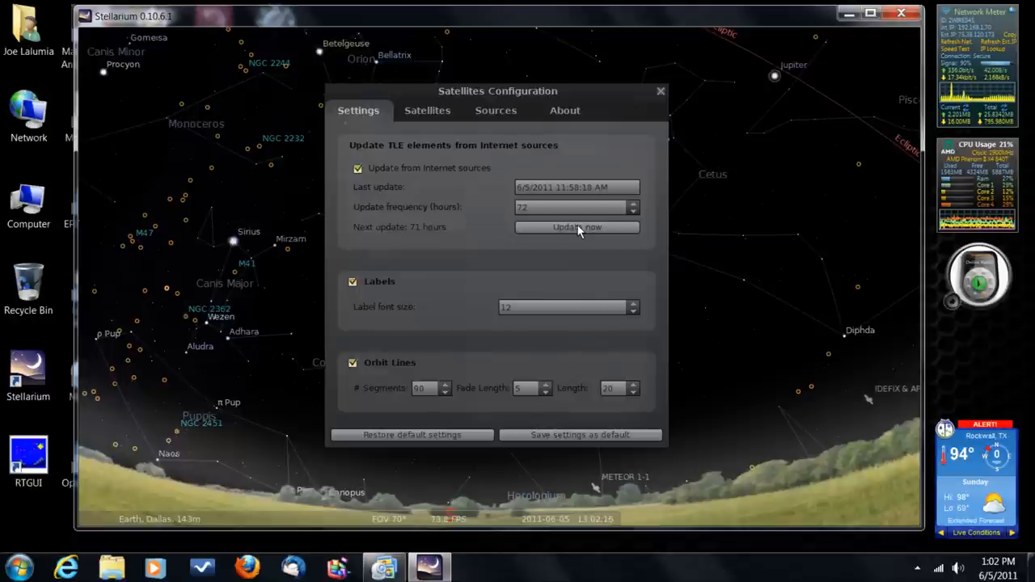
left_click(577, 227)
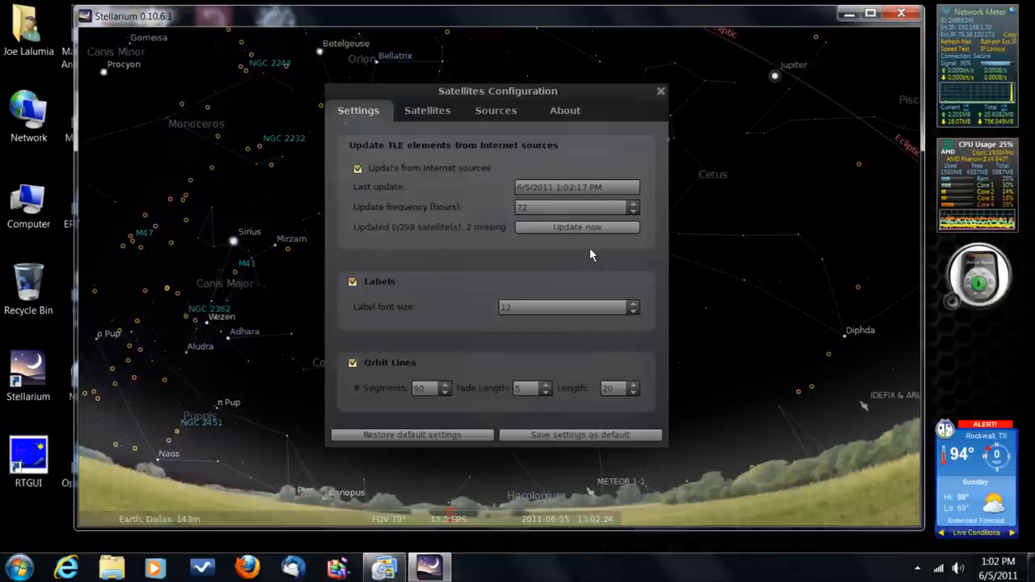
left_click(577, 226)
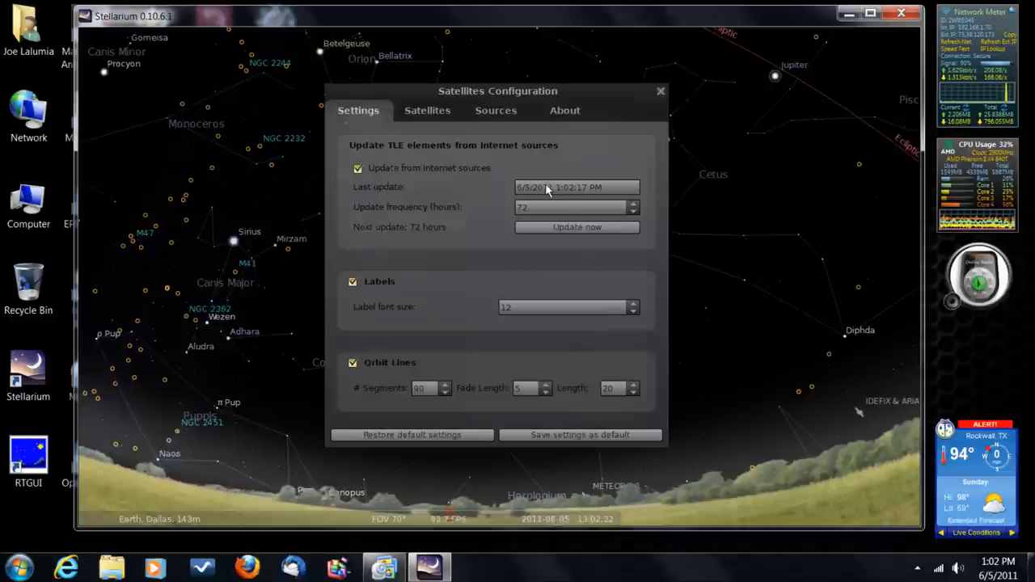
mouse_move(595, 268)
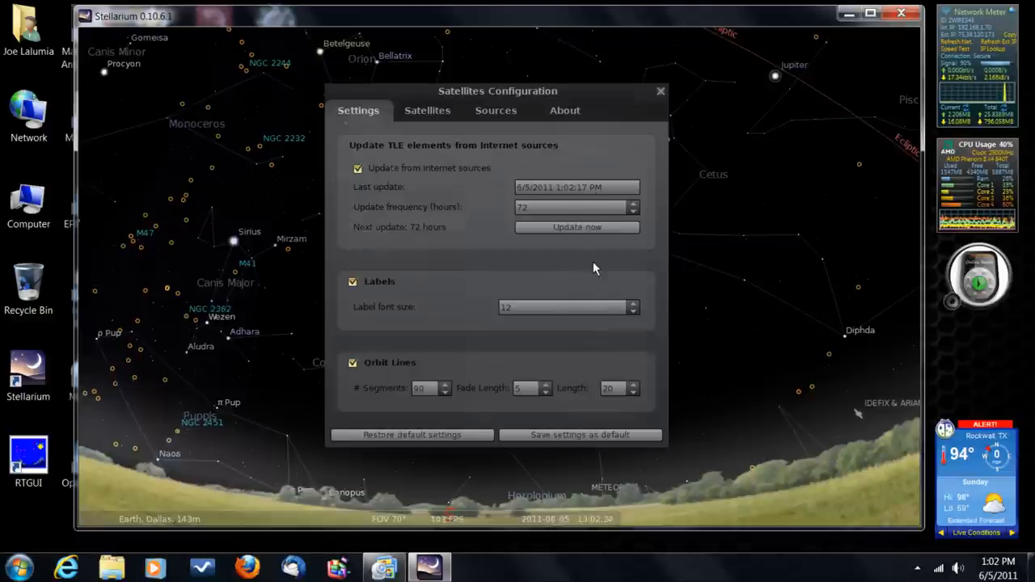
mouse_move(602, 267)
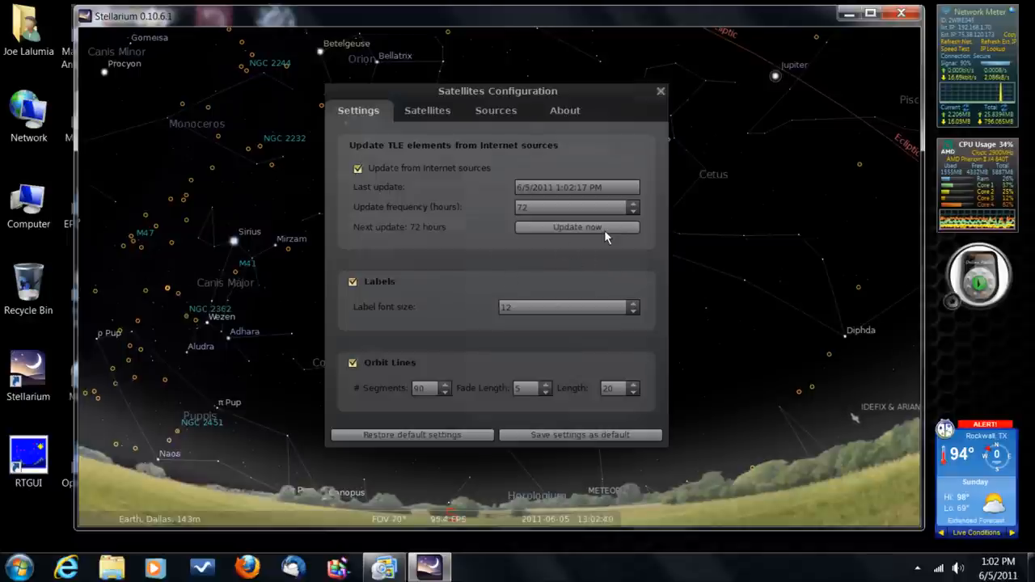
left_click(577, 227)
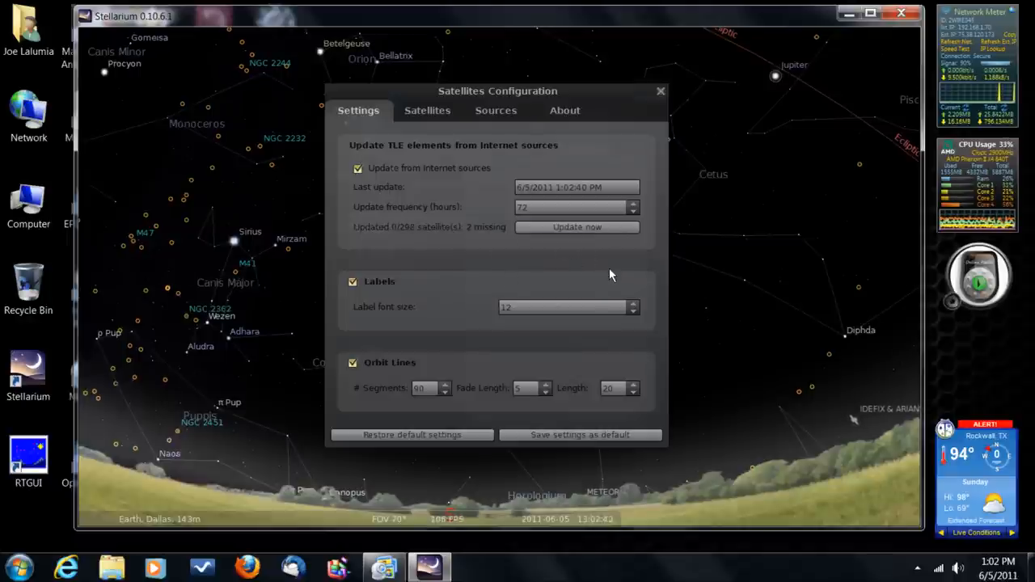
mouse_move(662, 101)
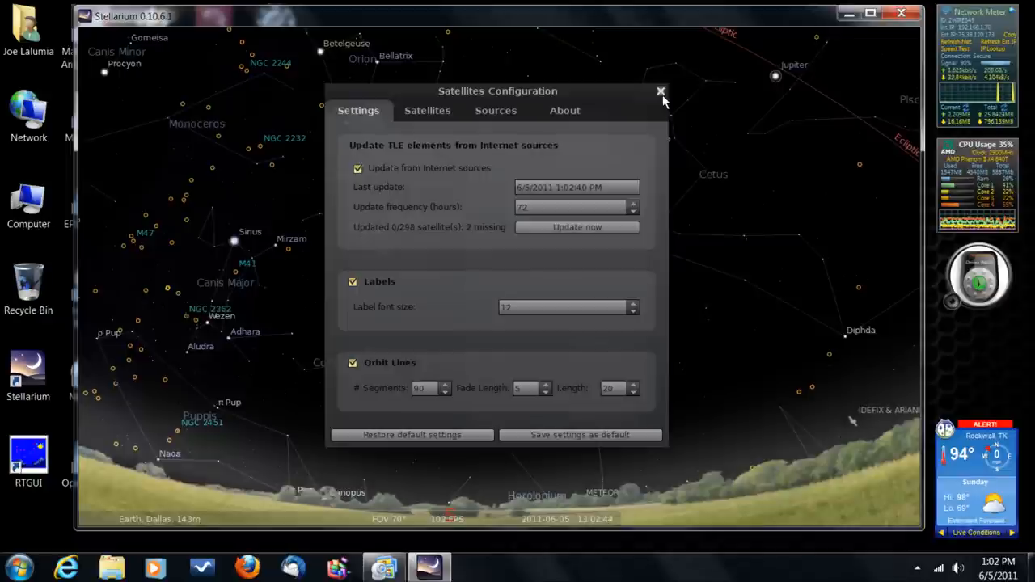
mouse_move(655, 395)
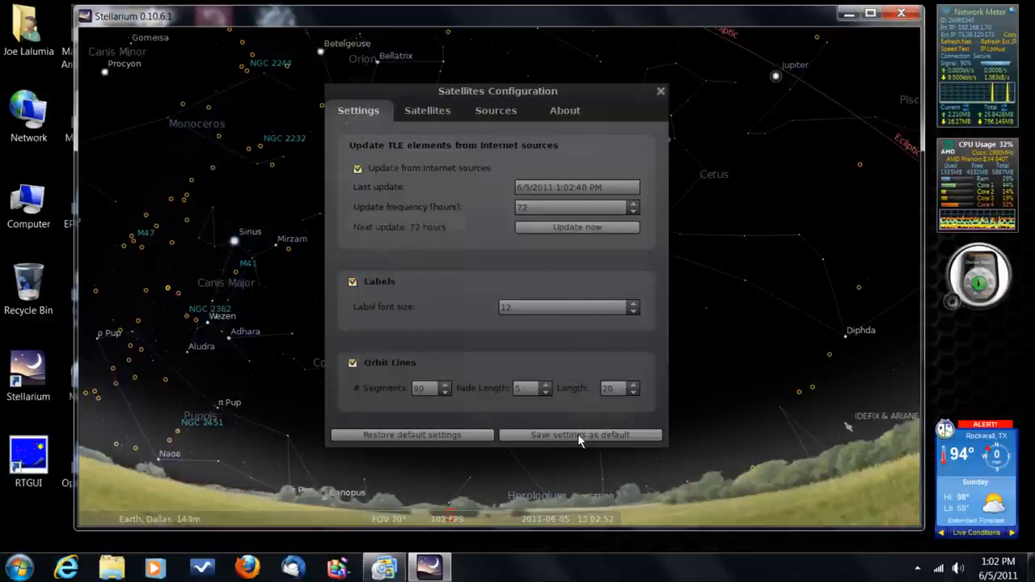
mouse_move(611, 268)
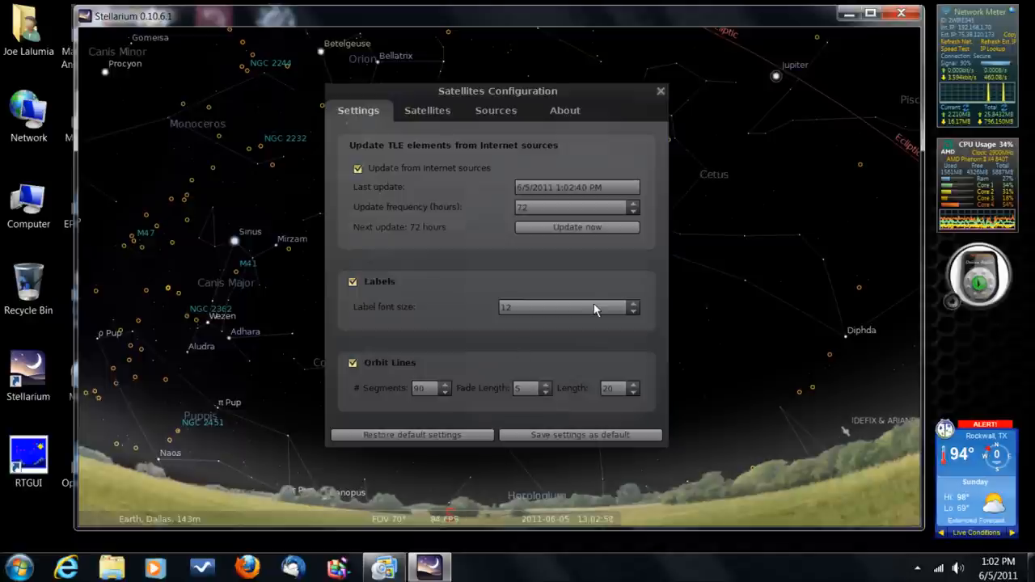
mouse_move(643, 294)
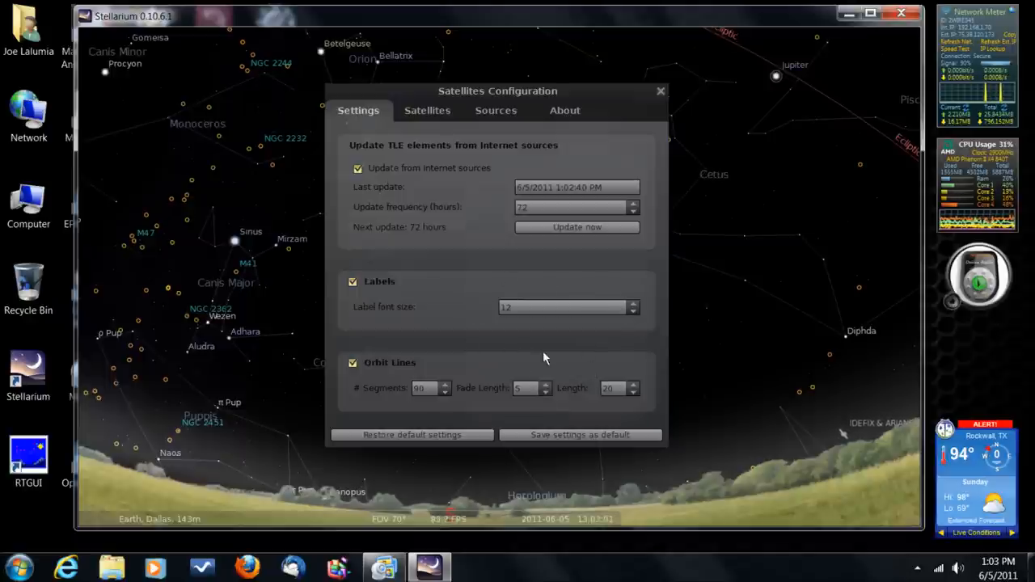
mouse_move(491, 340)
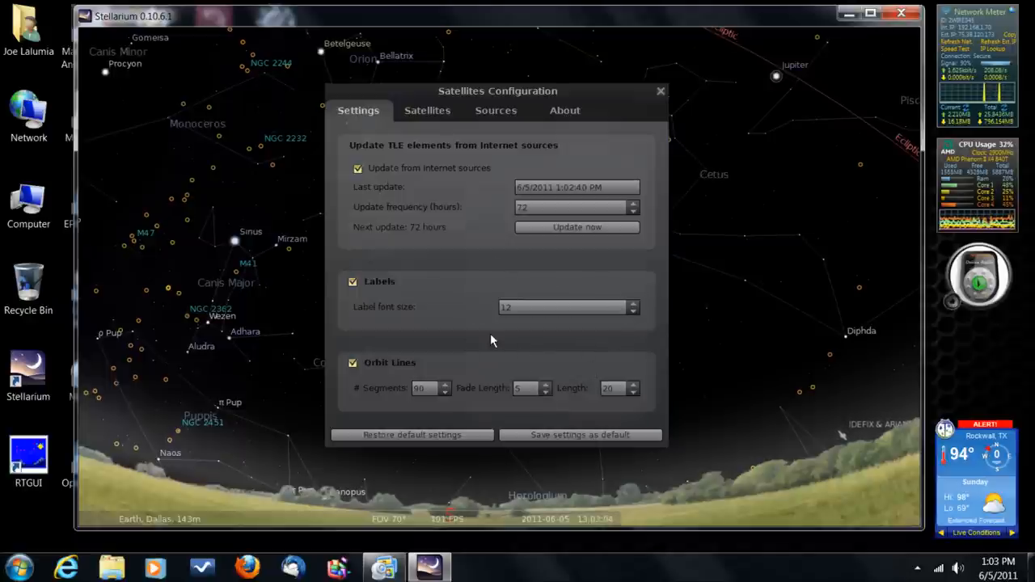
mouse_move(635, 300)
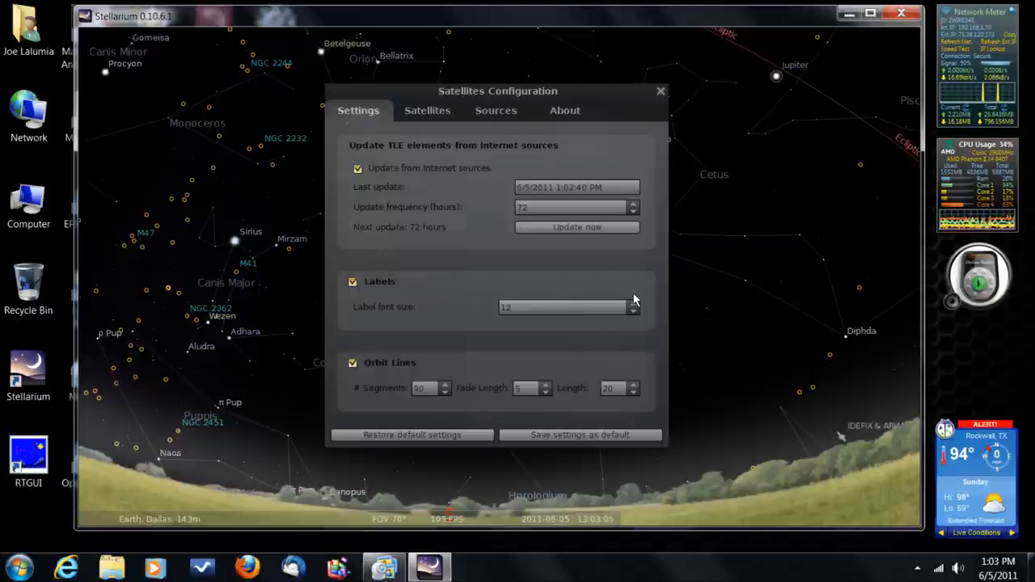
mouse_move(572, 316)
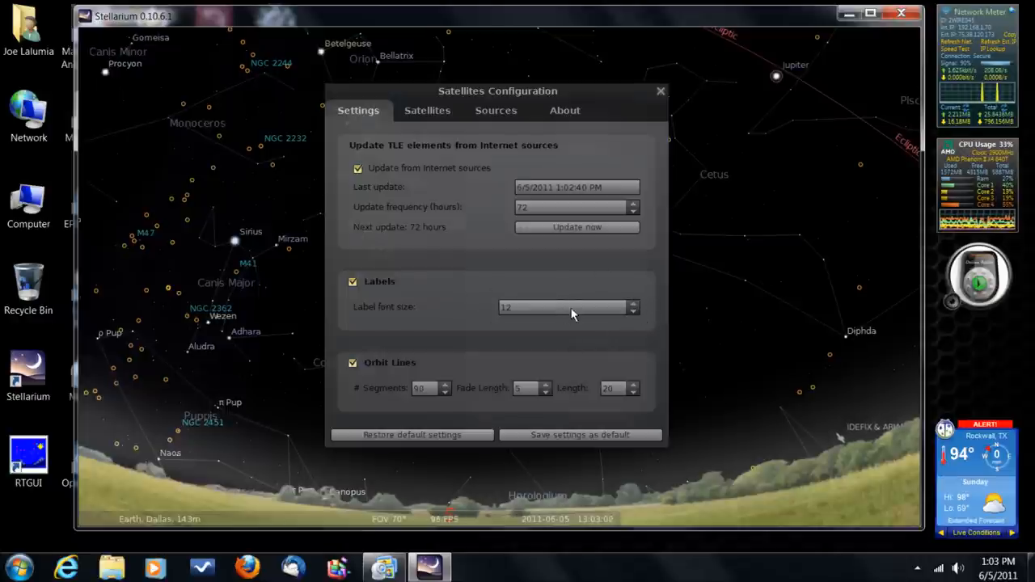
mouse_move(592, 342)
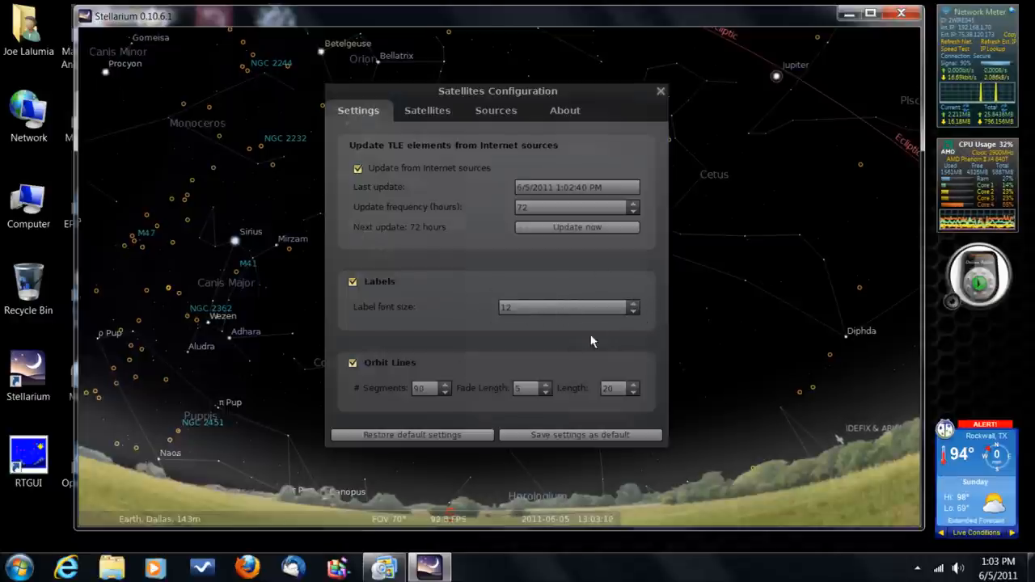
mouse_move(484, 253)
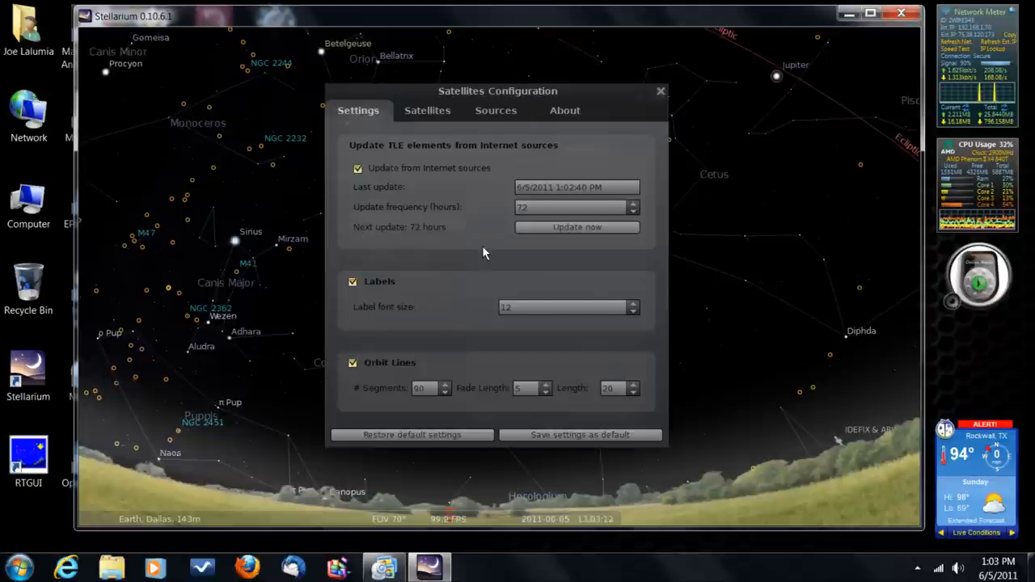
mouse_move(655, 96)
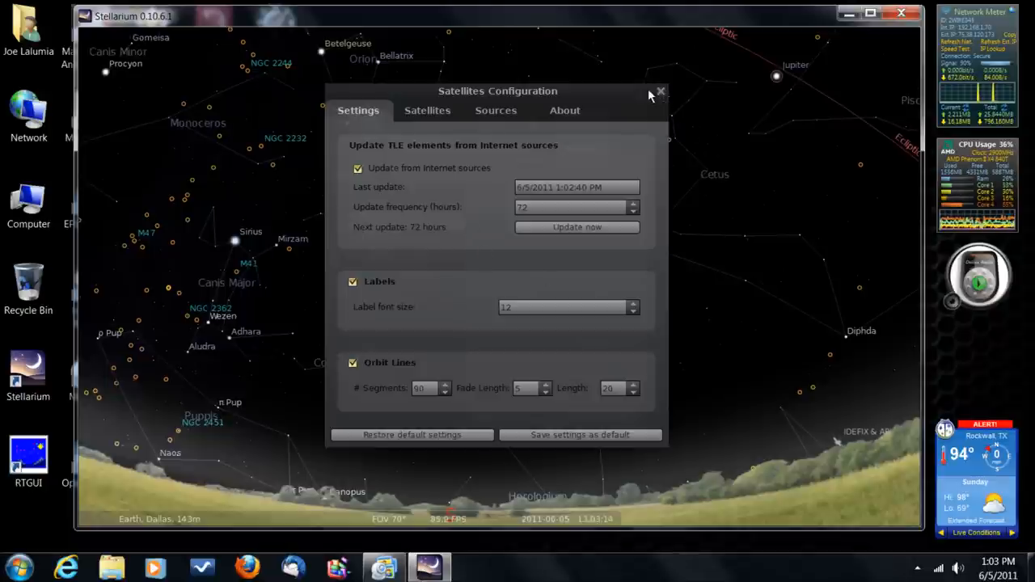
left_click(660, 91)
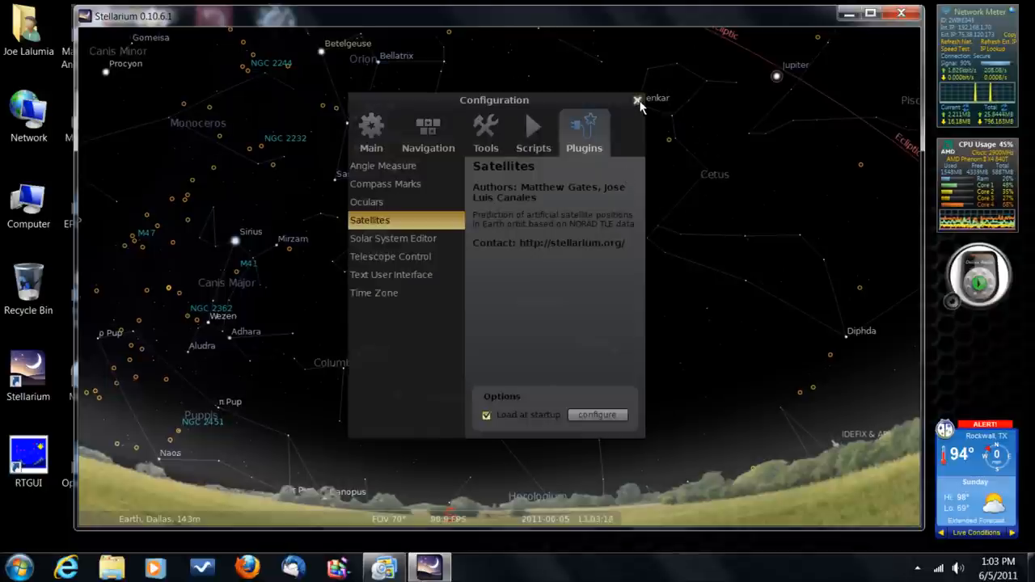
left_click(639, 100)
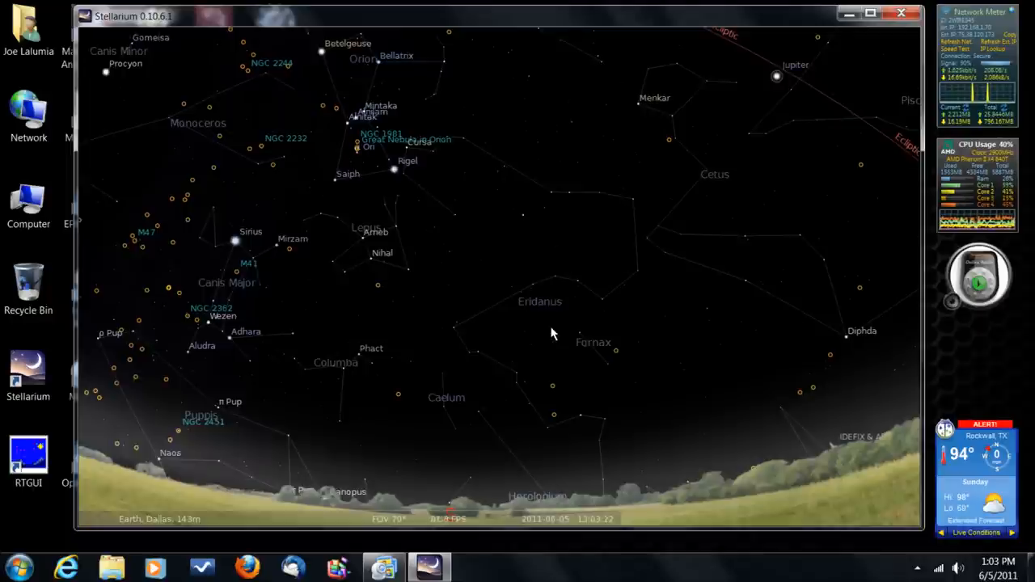
mouse_move(411, 408)
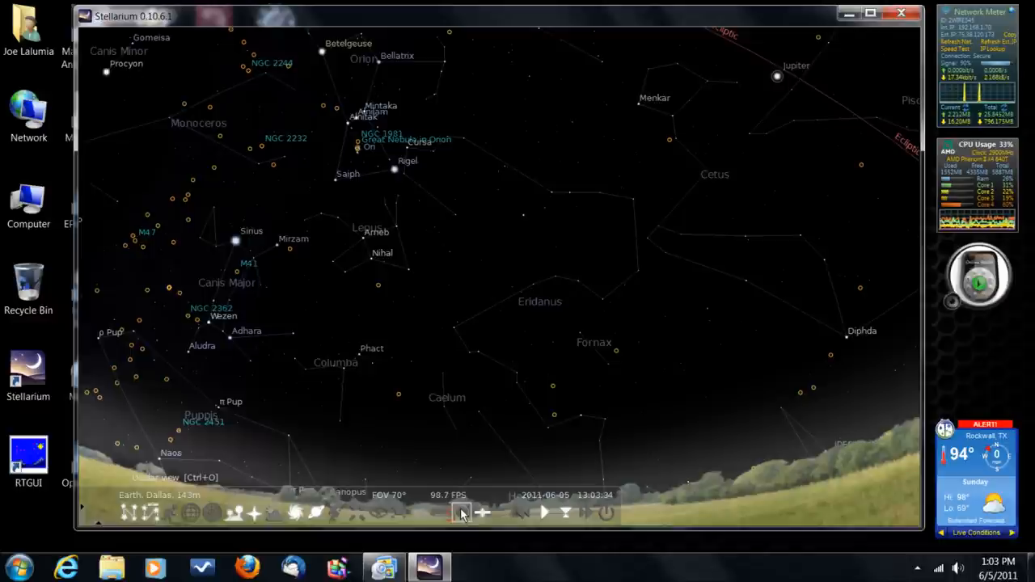
mouse_move(442, 512)
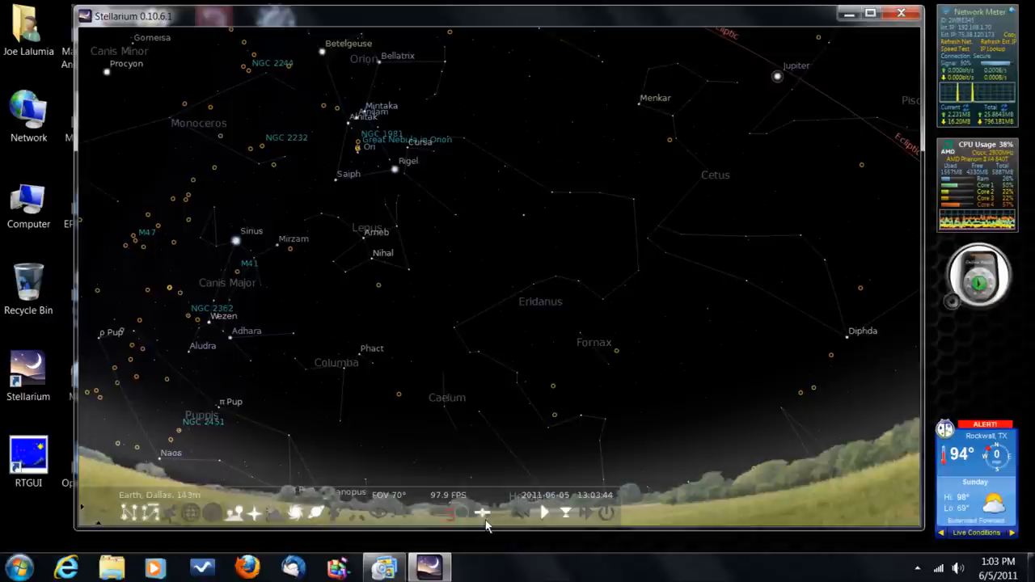
mouse_move(483, 512)
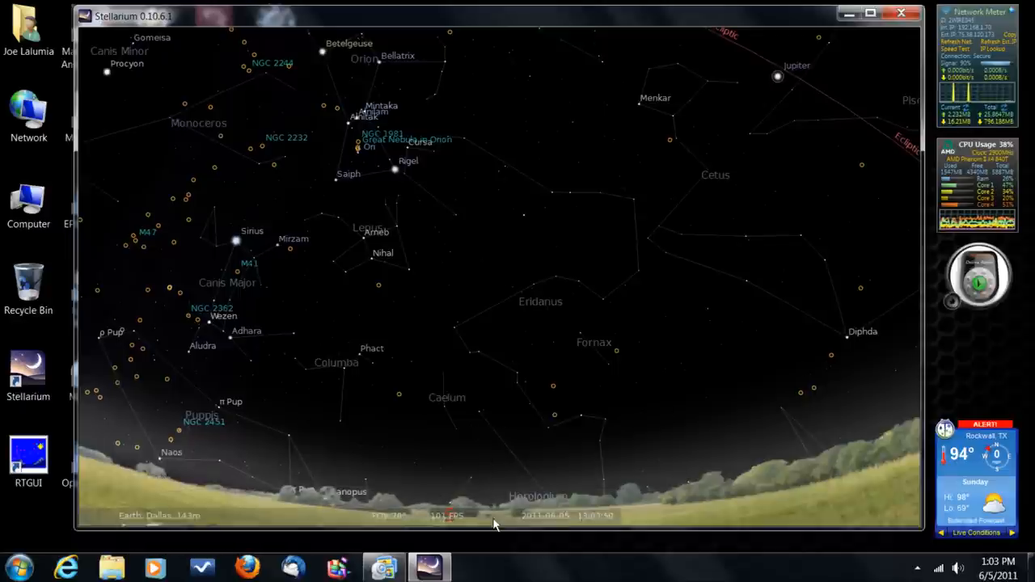
mouse_move(453, 299)
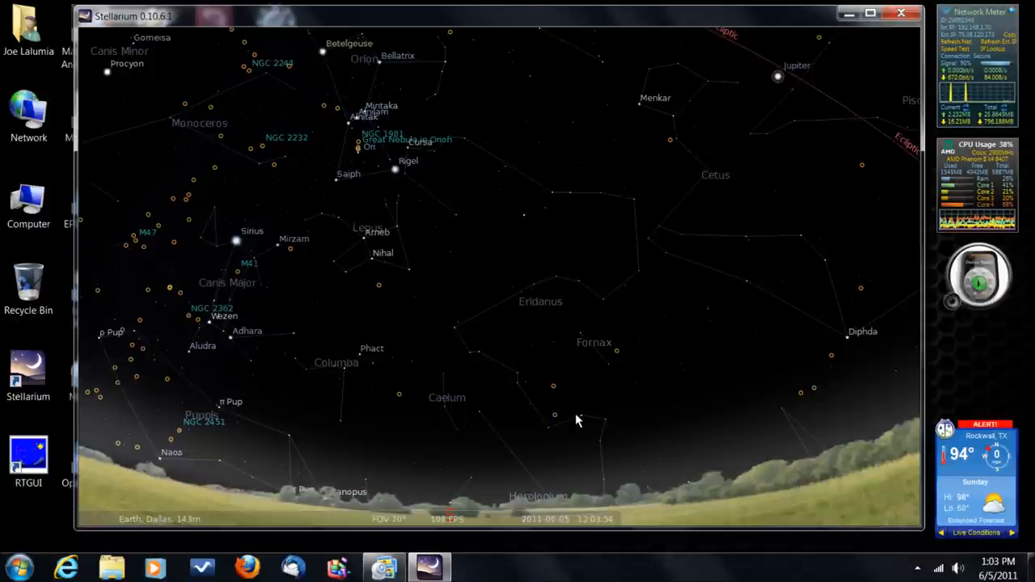
mouse_move(568, 416)
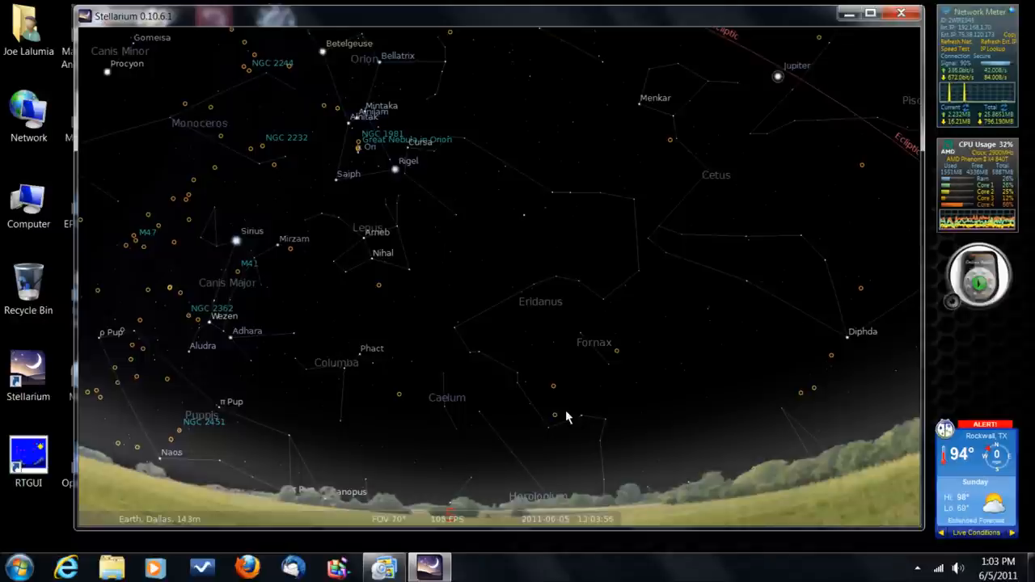
mouse_move(534, 321)
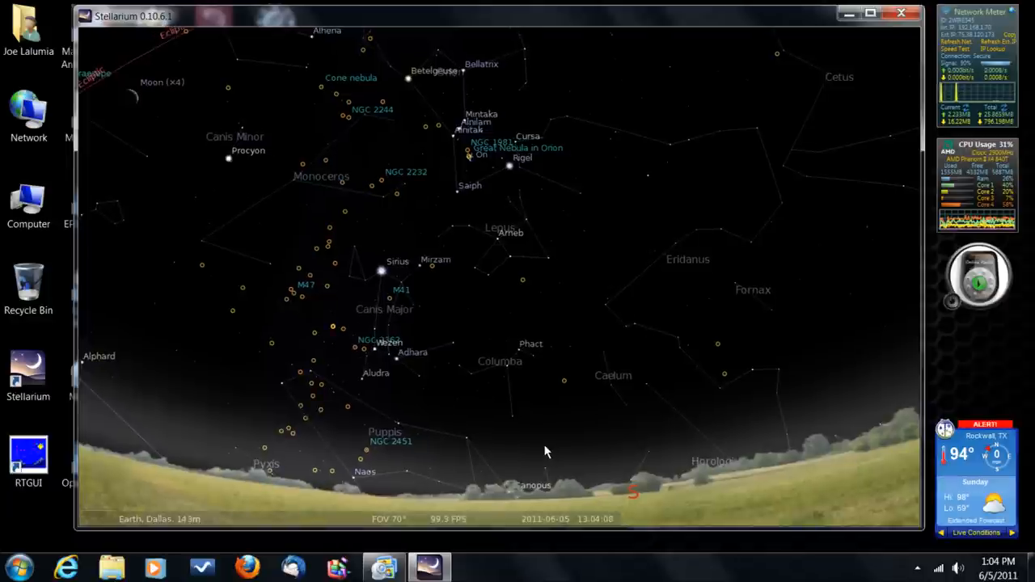
mouse_move(473, 339)
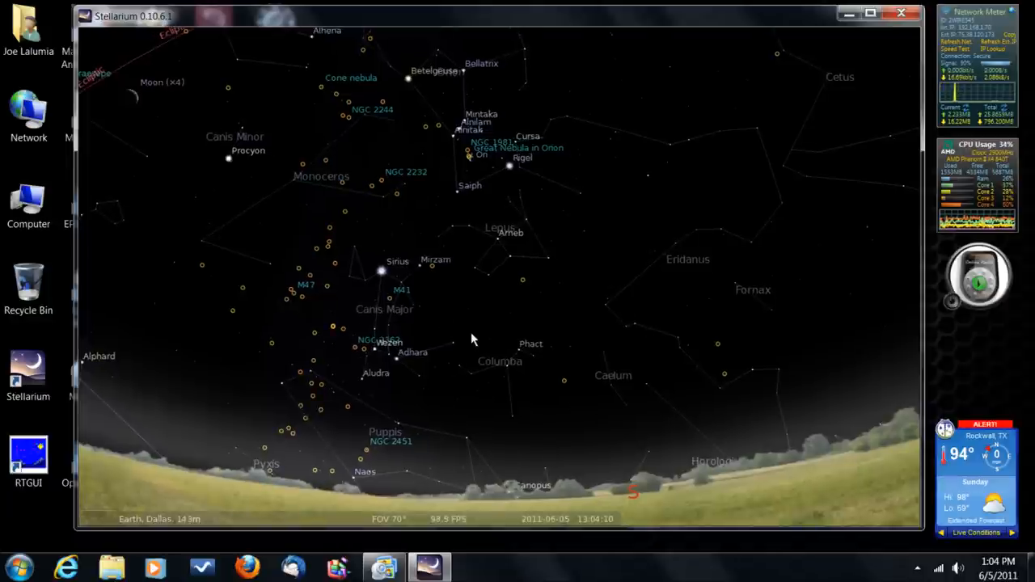
Pan the sky east, clicking NGC 2423 and NGC 2414 before selecting M47
left_click_drag(473, 340, 619, 353)
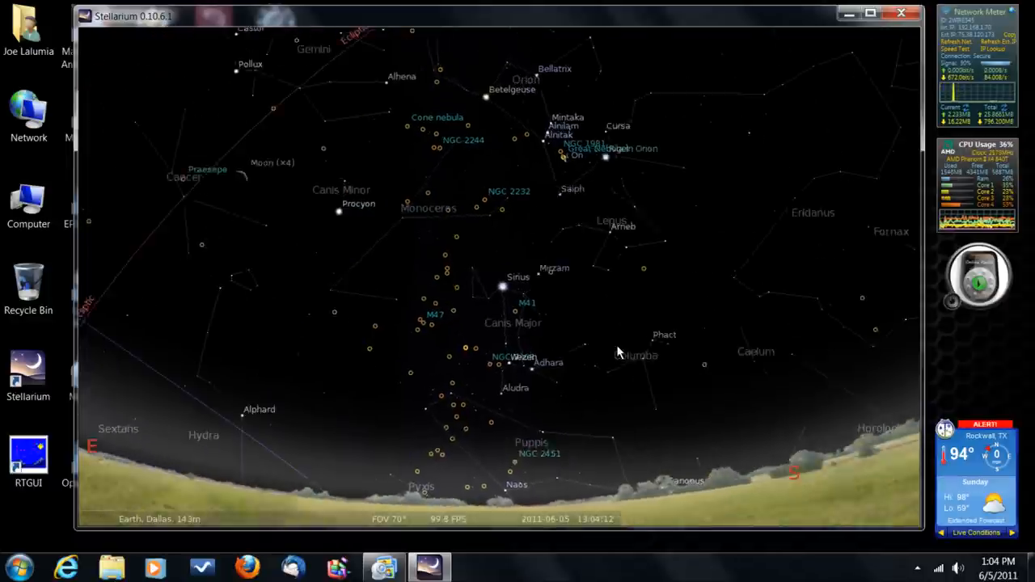
left_click_drag(618, 352, 573, 316)
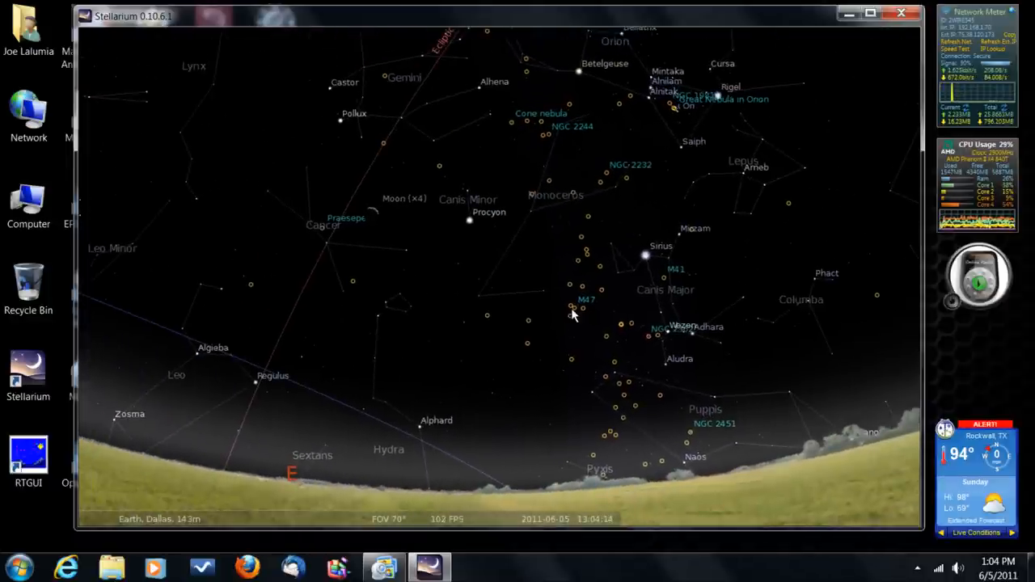
left_click(572, 310)
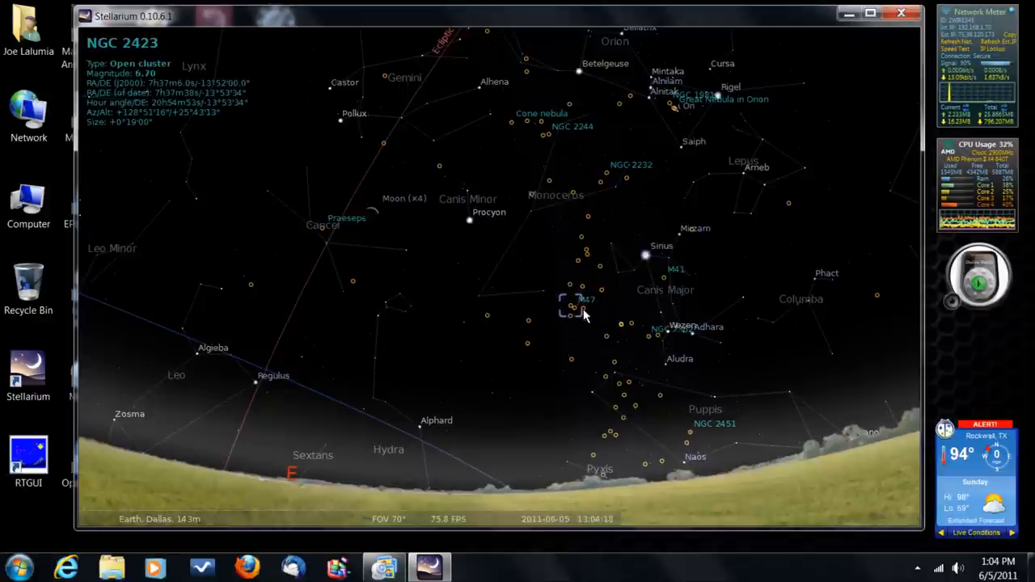
left_click(578, 311)
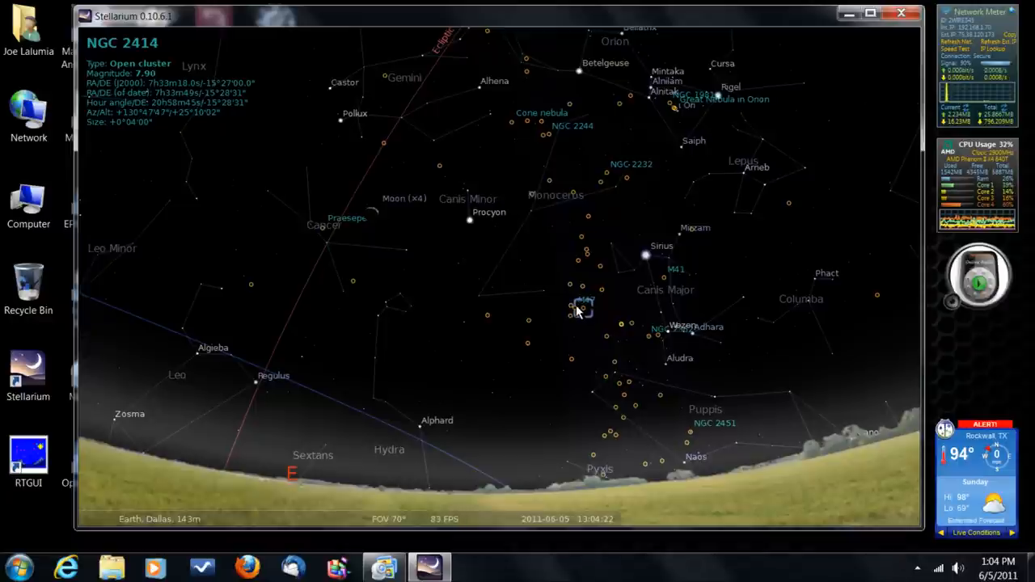
left_click(579, 310)
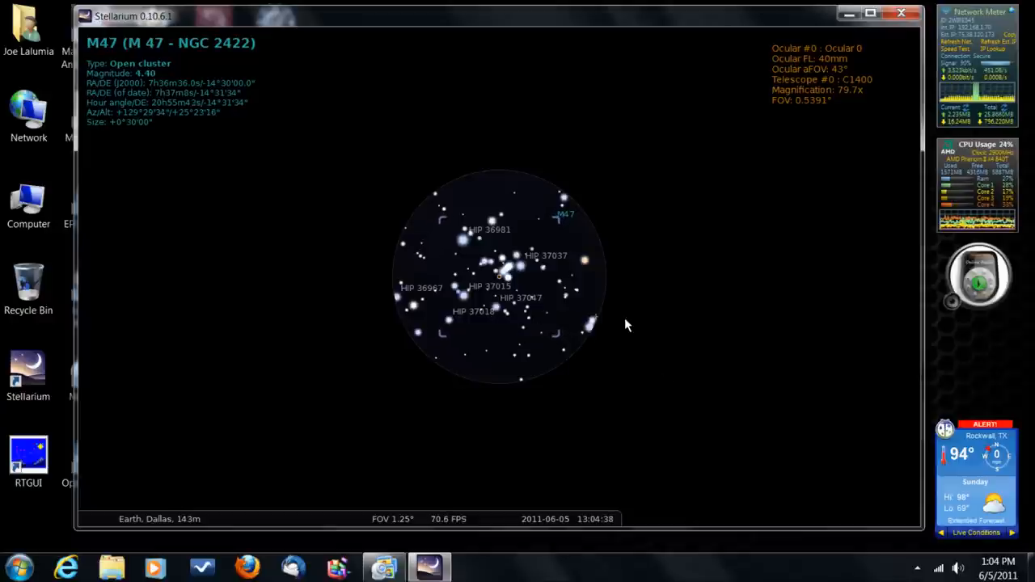
mouse_move(654, 343)
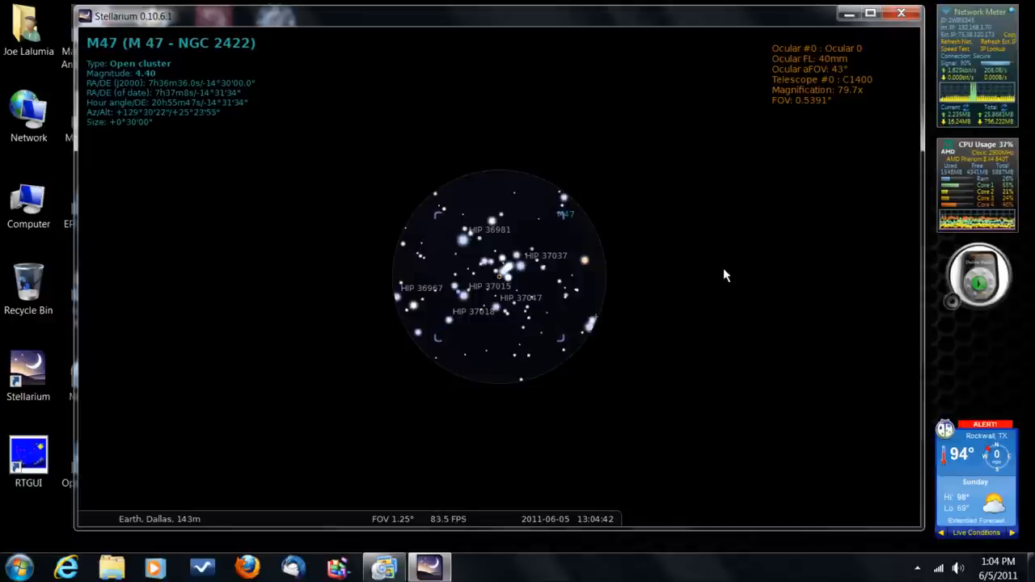
mouse_move(655, 329)
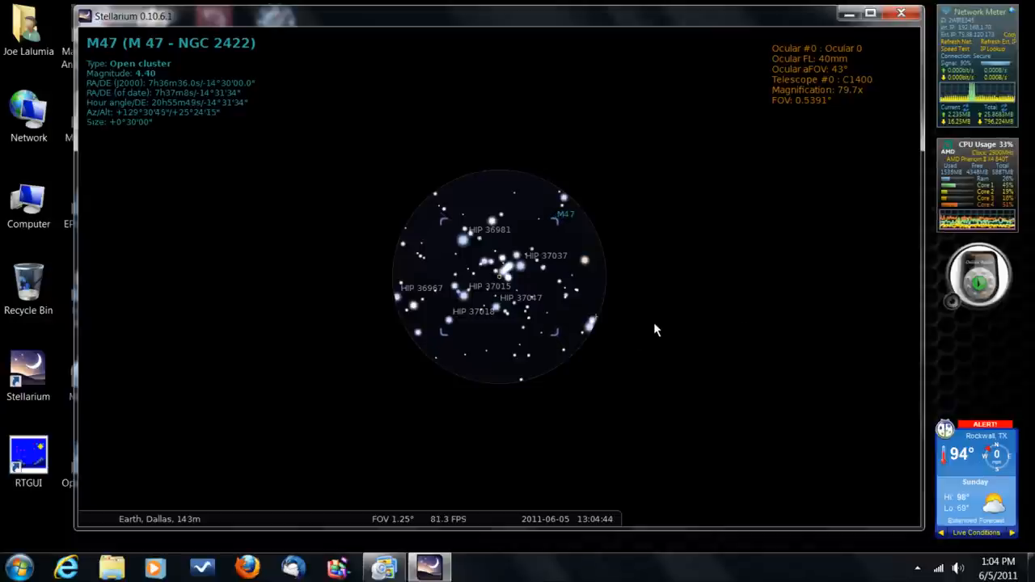
mouse_move(619, 284)
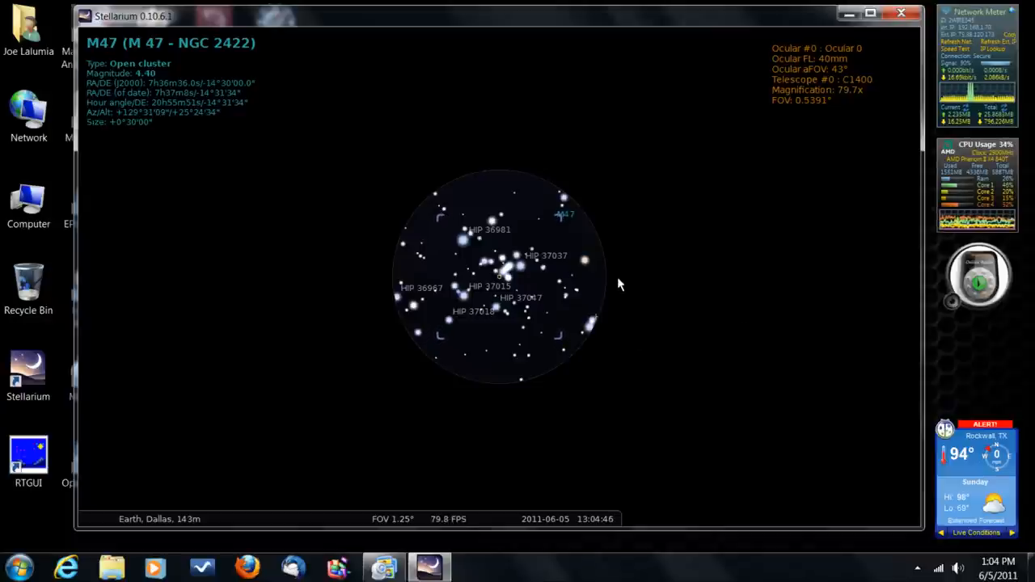
mouse_move(368, 286)
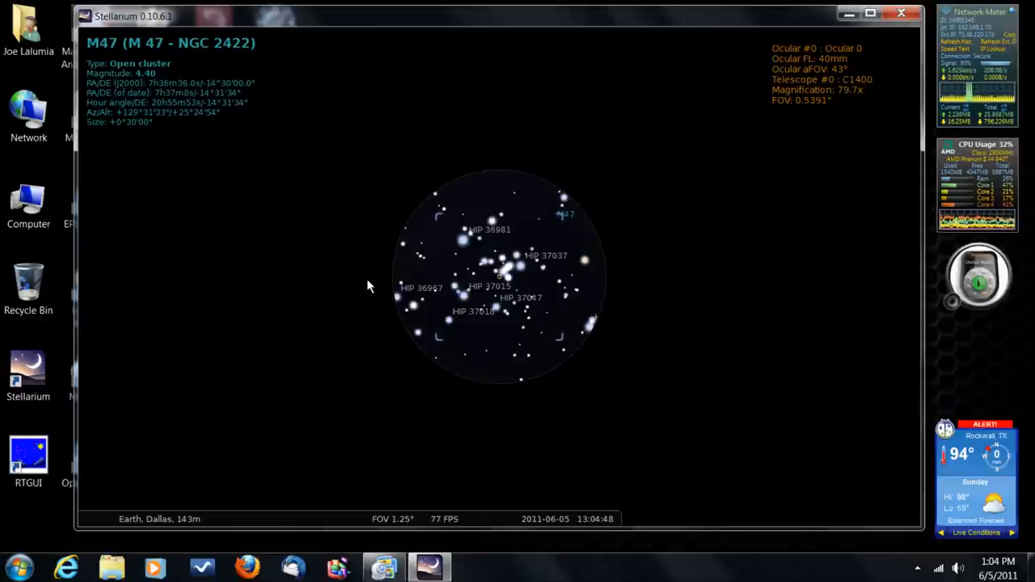
mouse_move(376, 302)
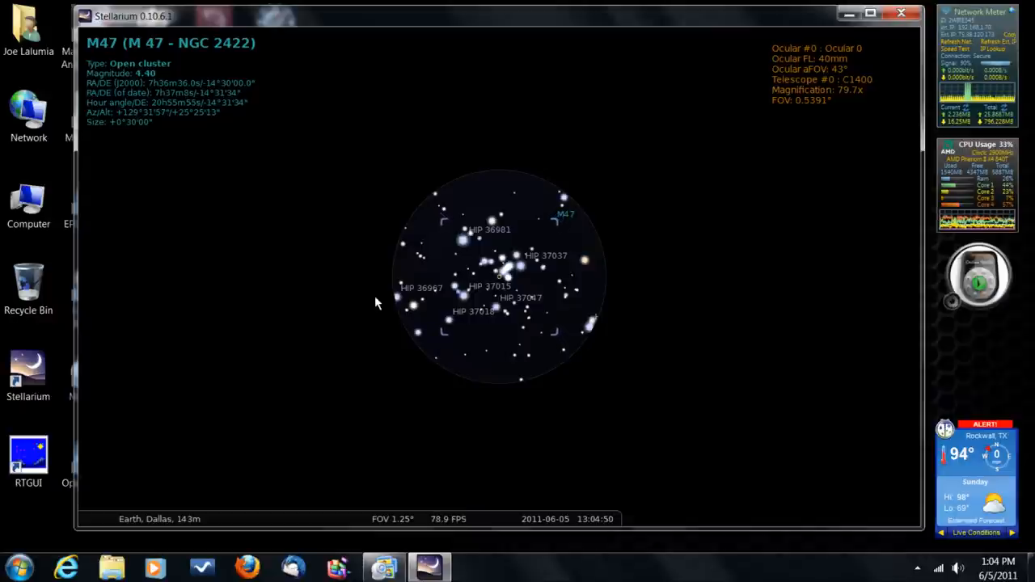
mouse_move(465, 550)
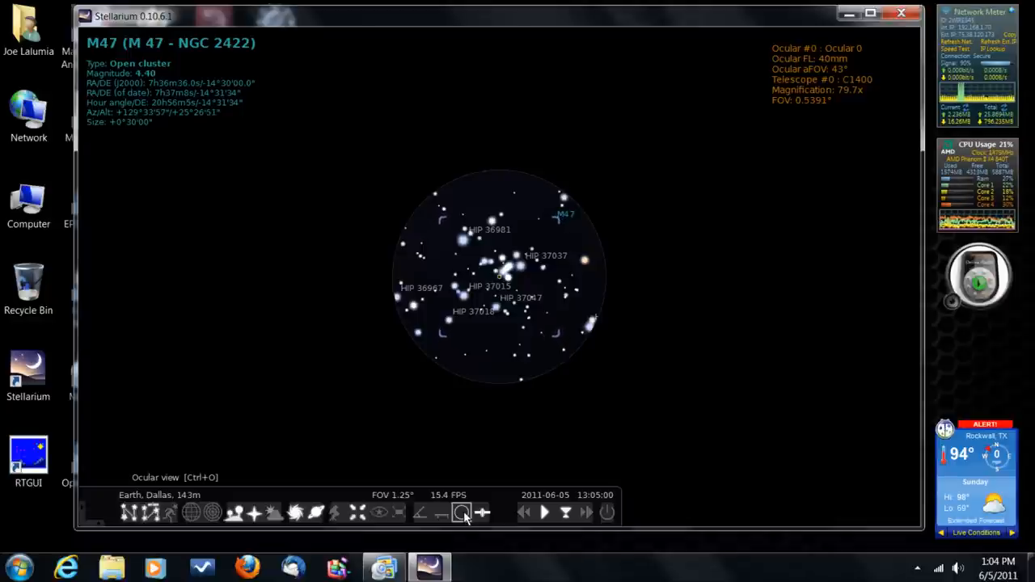
Turn off the Ocular view of M47 to return to the wide 70° sky
left_click(461, 512)
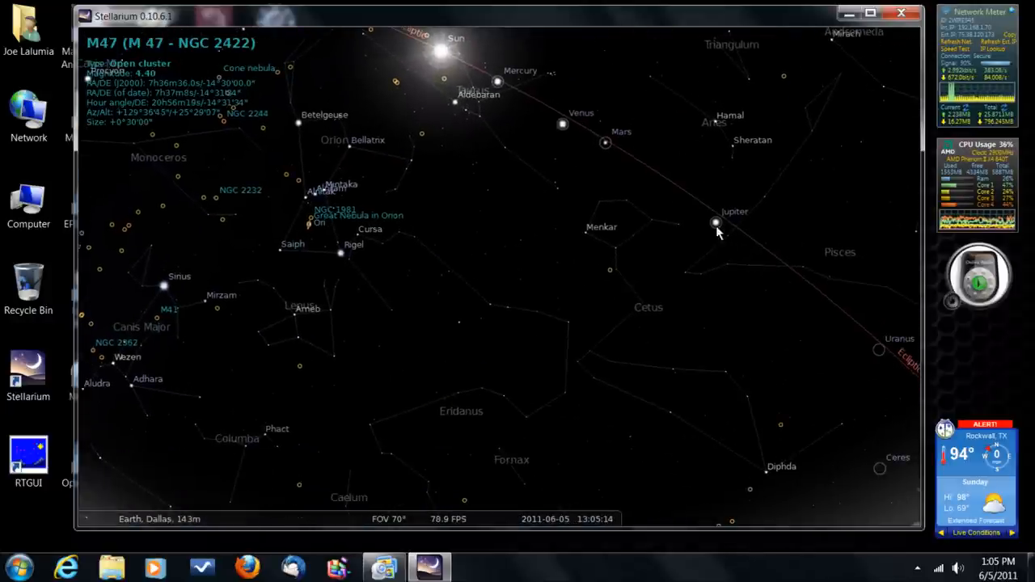
Select Jupiter and view it through the 79.7× Ocular eyepiece
left_click(716, 222)
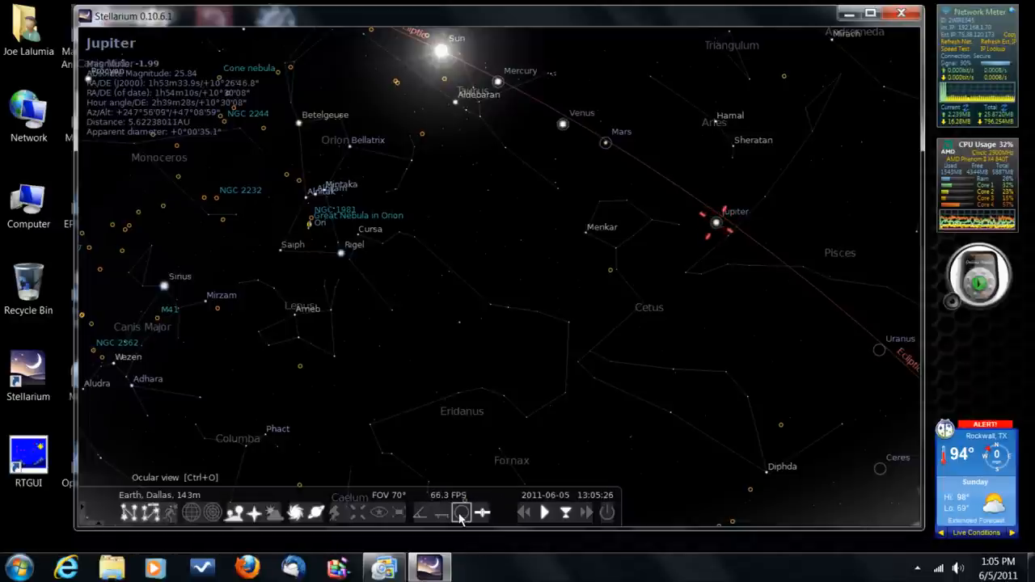
left_click(462, 513)
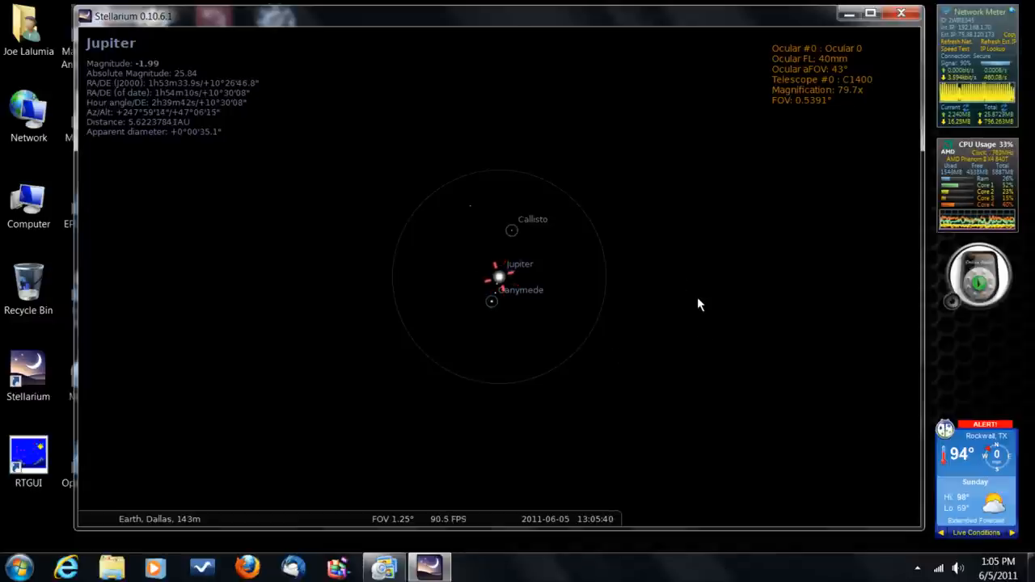
mouse_move(501, 542)
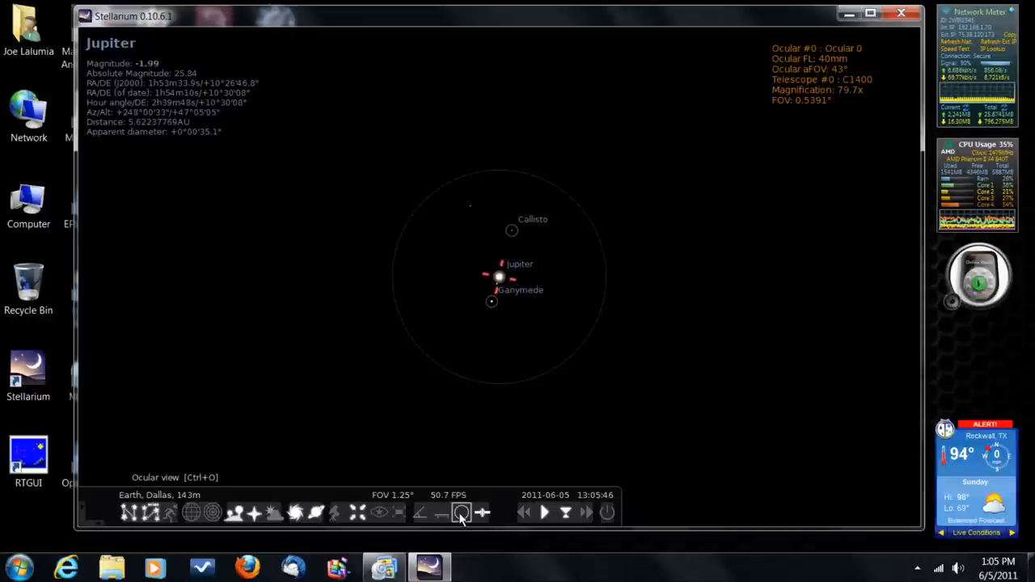
Exit the Ocular eyepiece view, widening to a 12° field around Jupiter
left_click(461, 512)
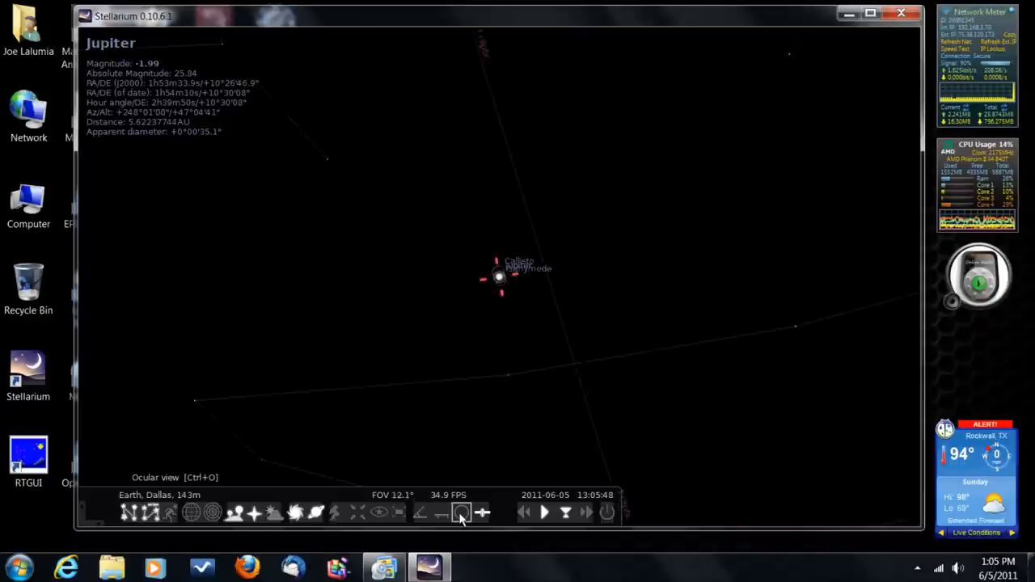
Return to the full 70° sky with Jupiter above Pisces, Cetus and Uranus
left_click(462, 512)
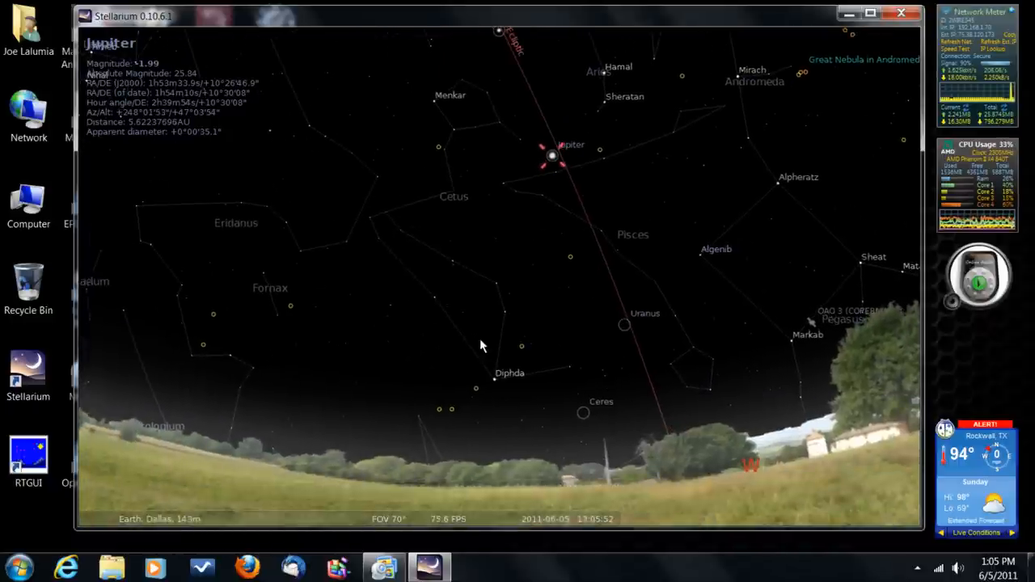
mouse_move(522, 419)
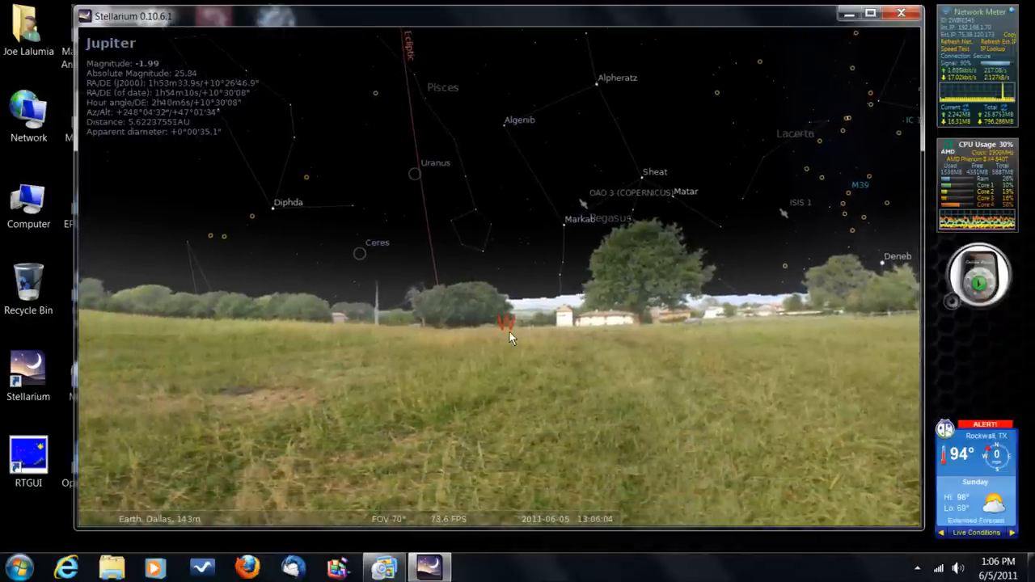
mouse_move(338, 402)
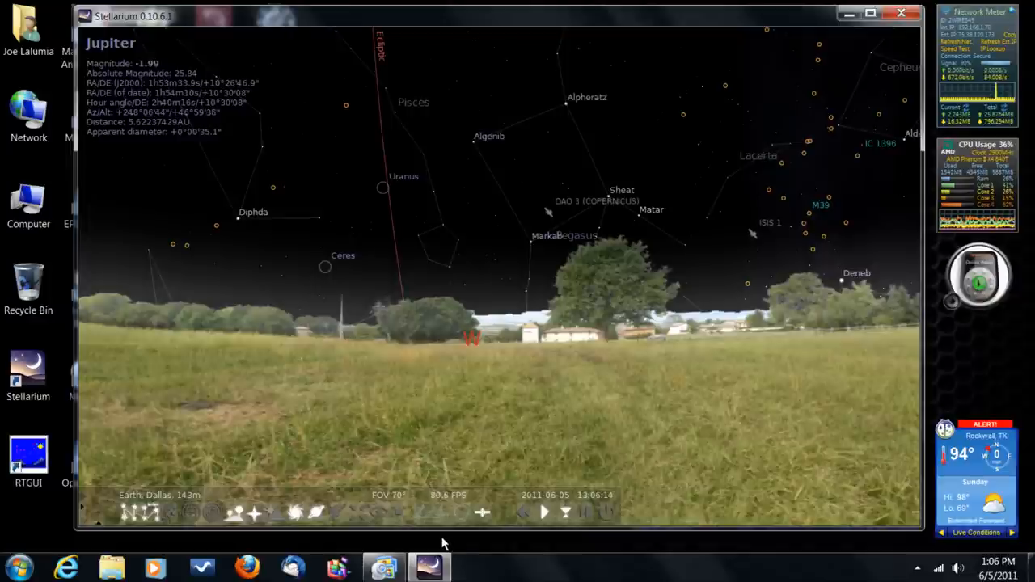
mouse_move(441, 512)
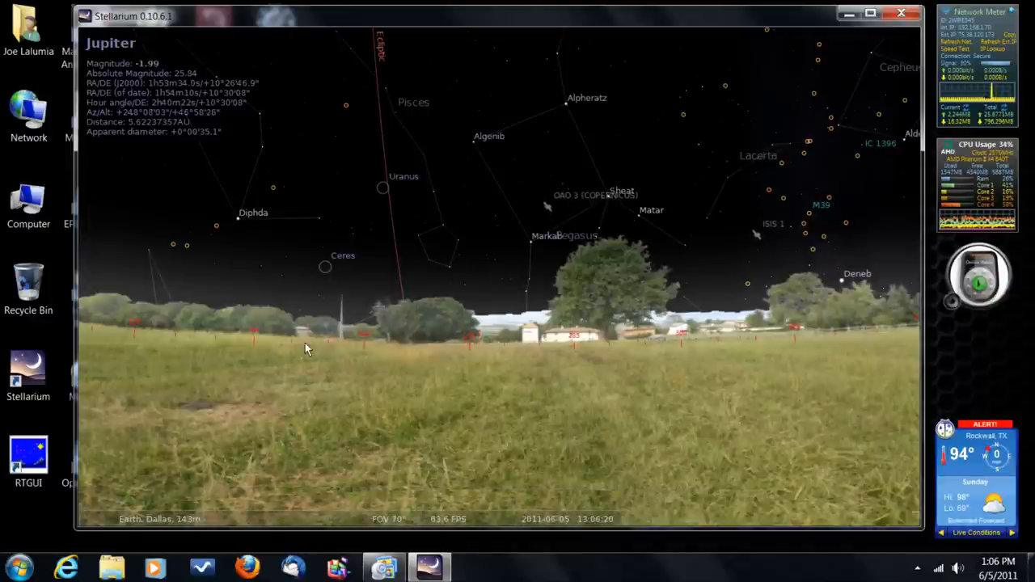
mouse_move(751, 349)
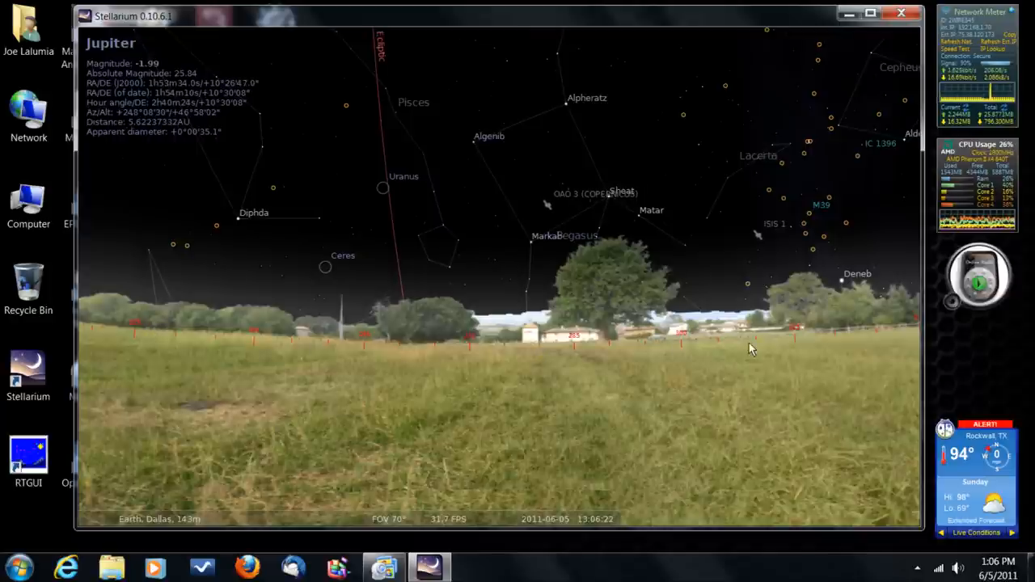
mouse_move(384, 344)
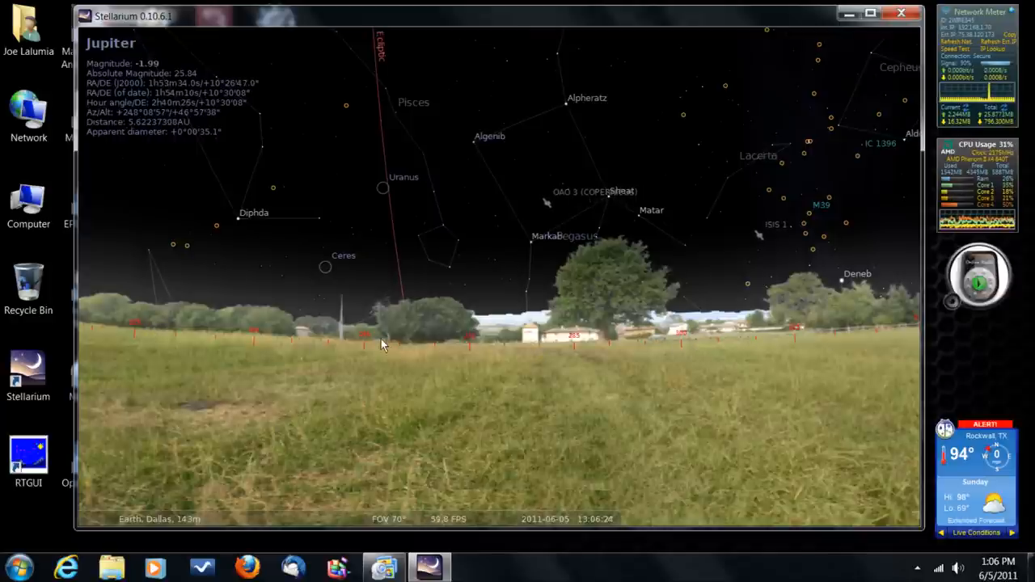
mouse_move(370, 351)
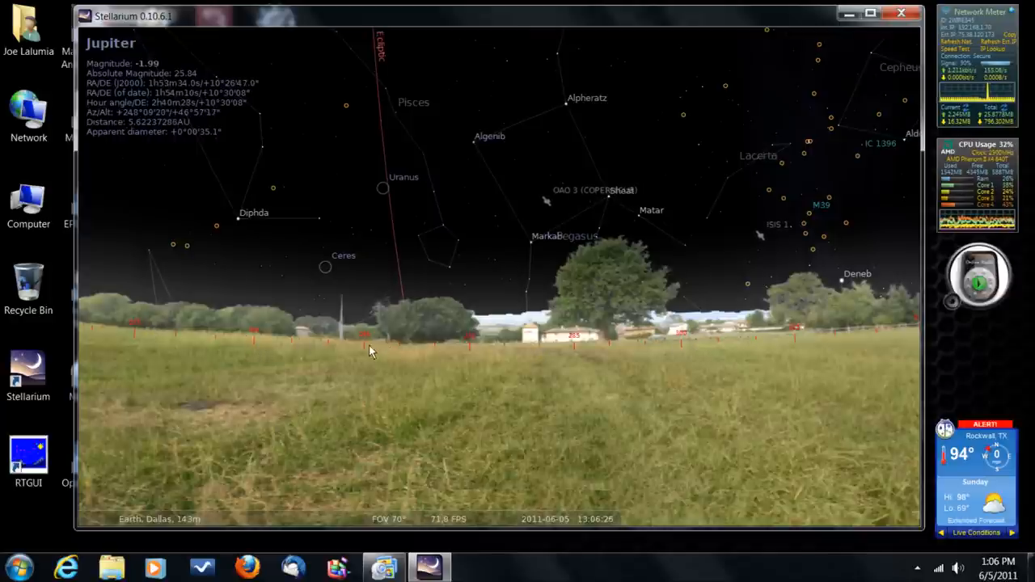
mouse_move(872, 340)
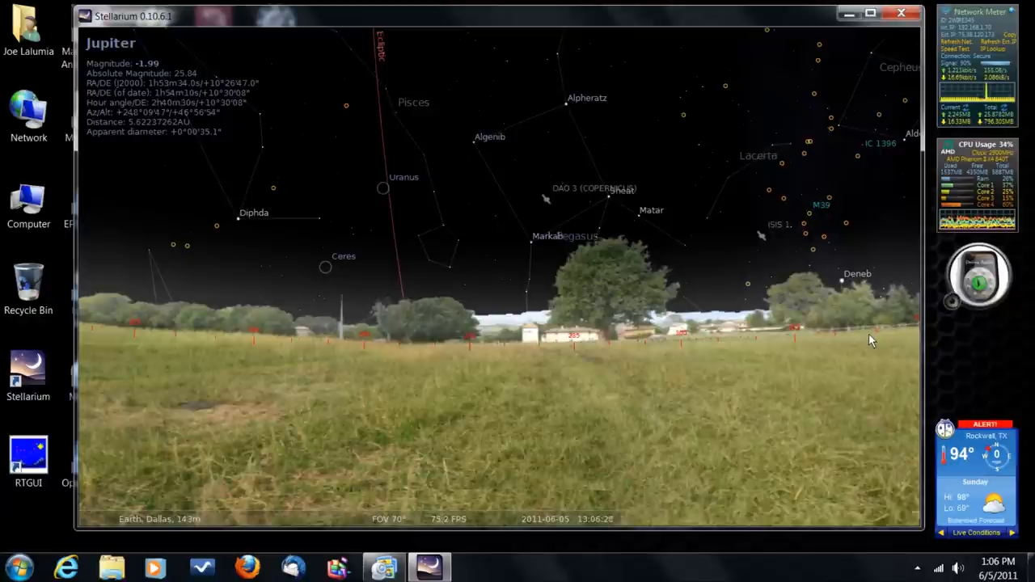
mouse_move(633, 328)
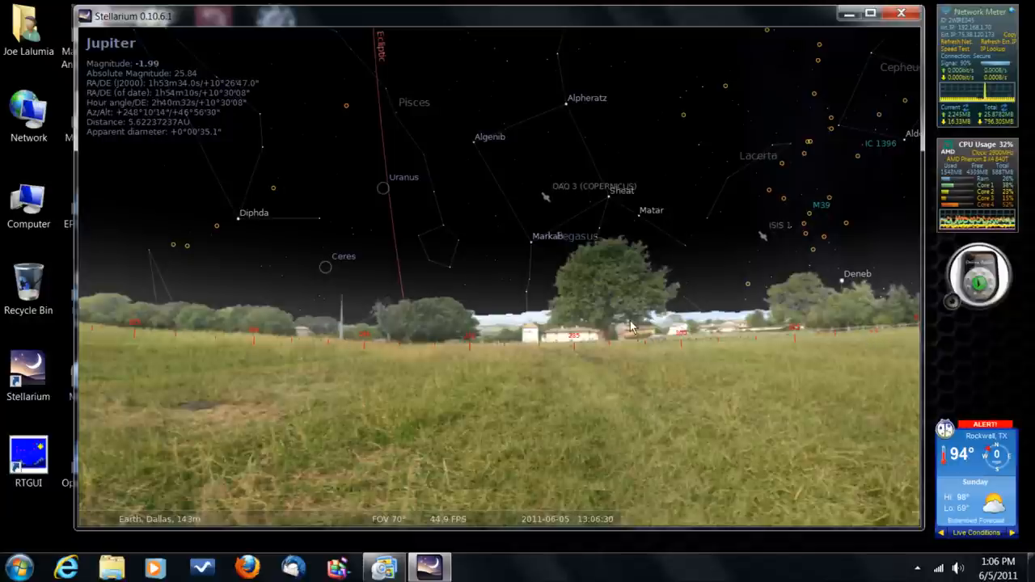
mouse_move(308, 349)
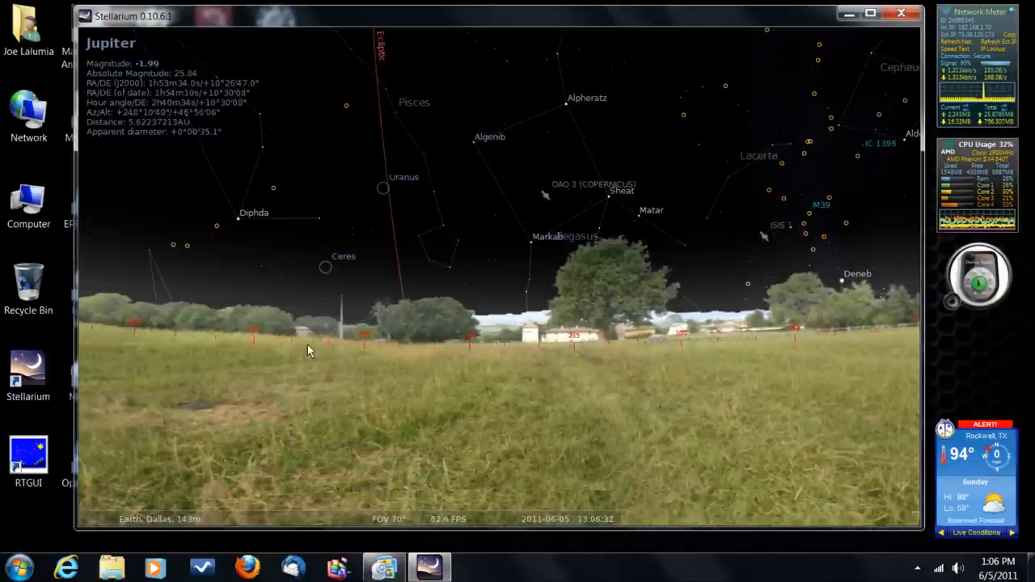
mouse_move(561, 342)
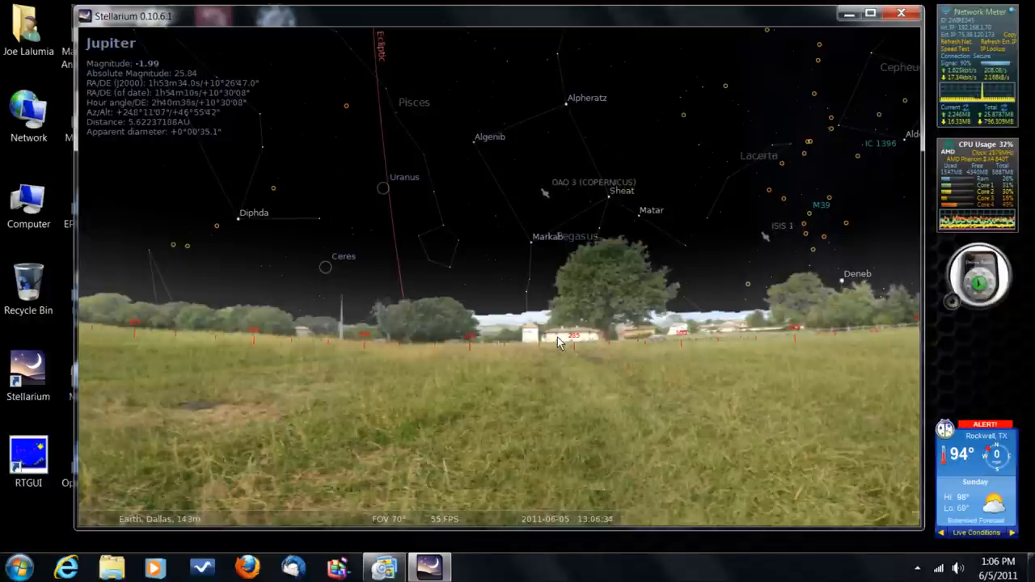
mouse_move(477, 364)
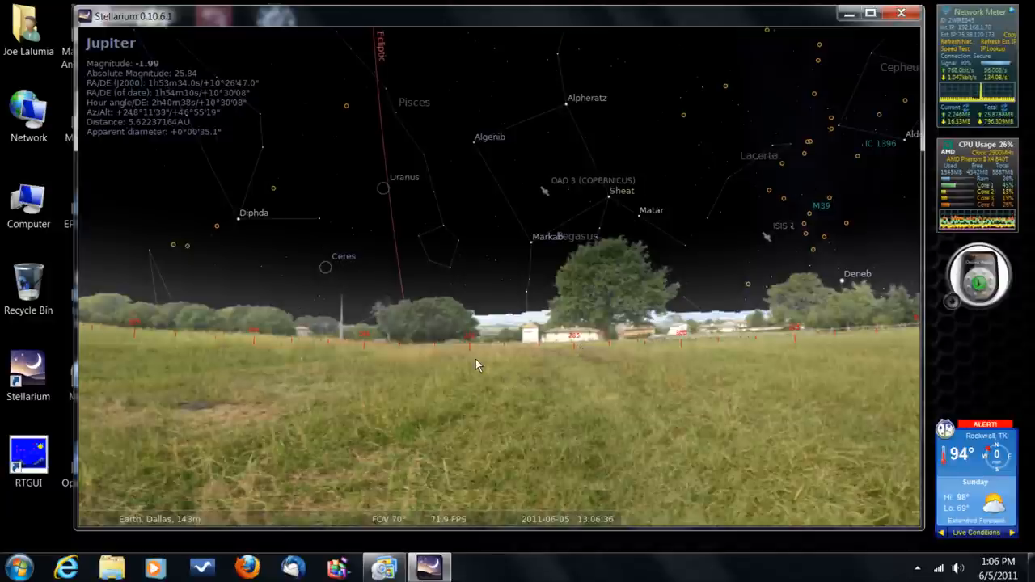
mouse_move(563, 443)
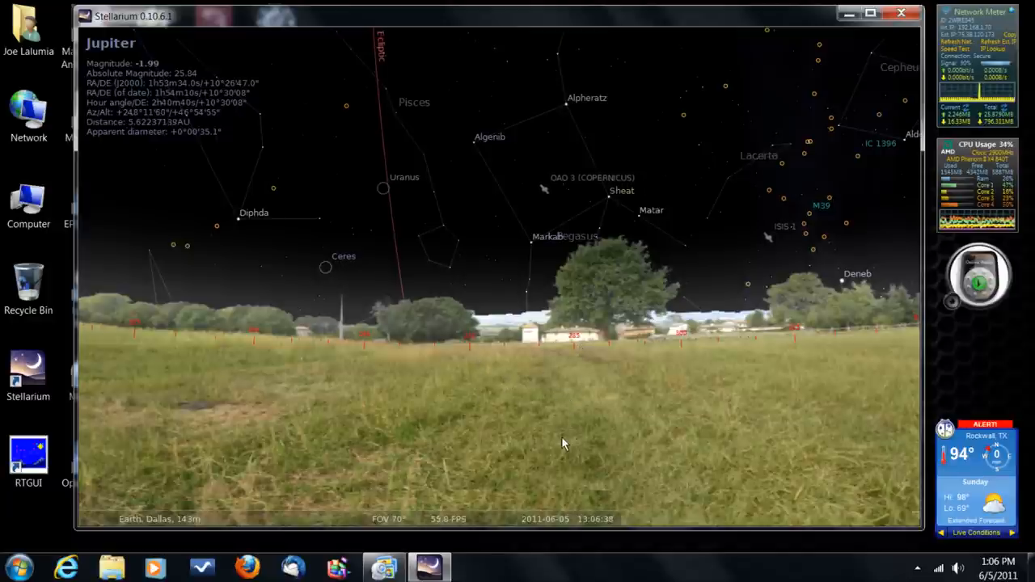
mouse_move(734, 354)
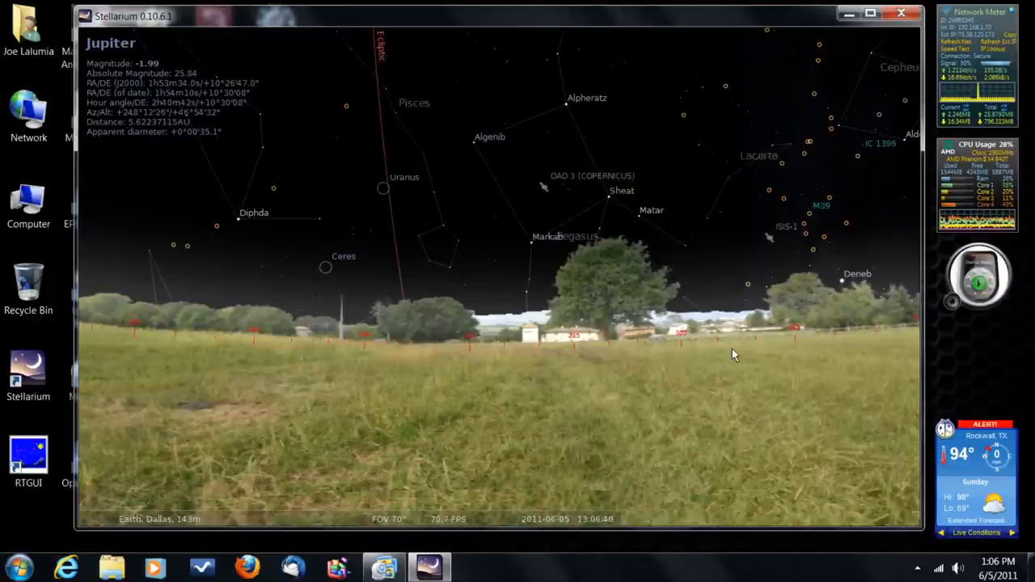
mouse_move(663, 403)
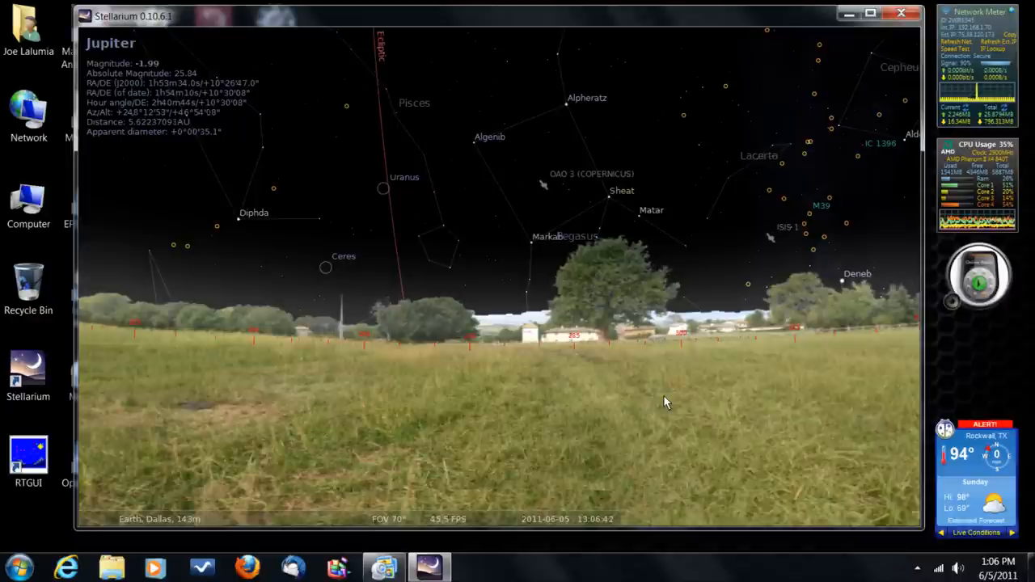
mouse_move(567, 354)
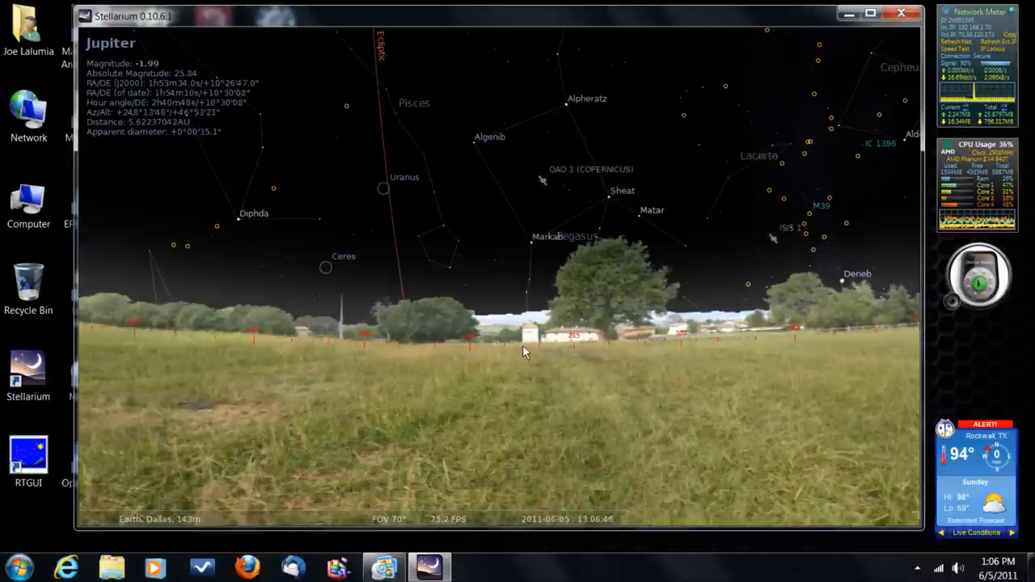
mouse_move(566, 346)
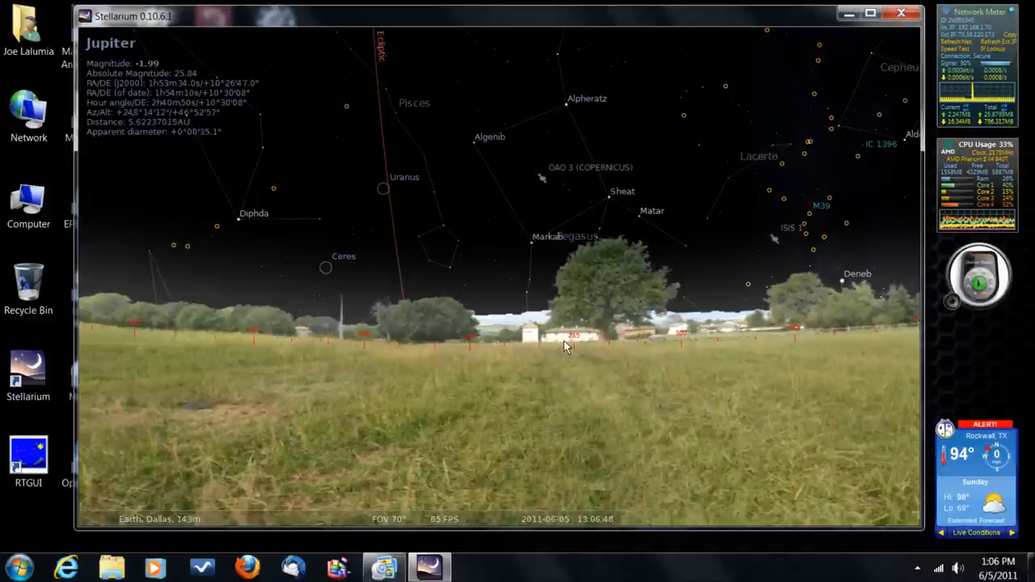
mouse_move(563, 285)
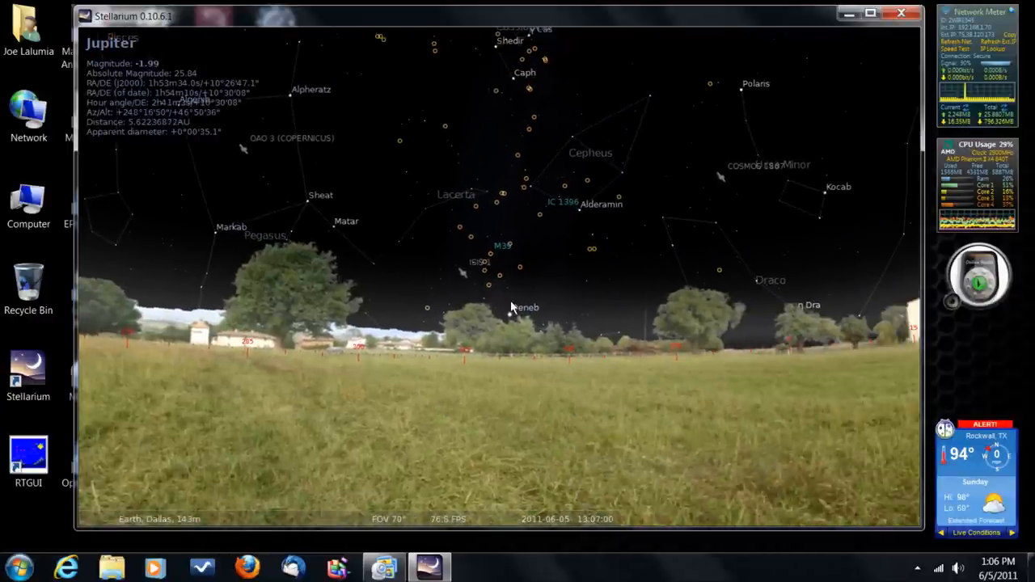
mouse_move(471, 382)
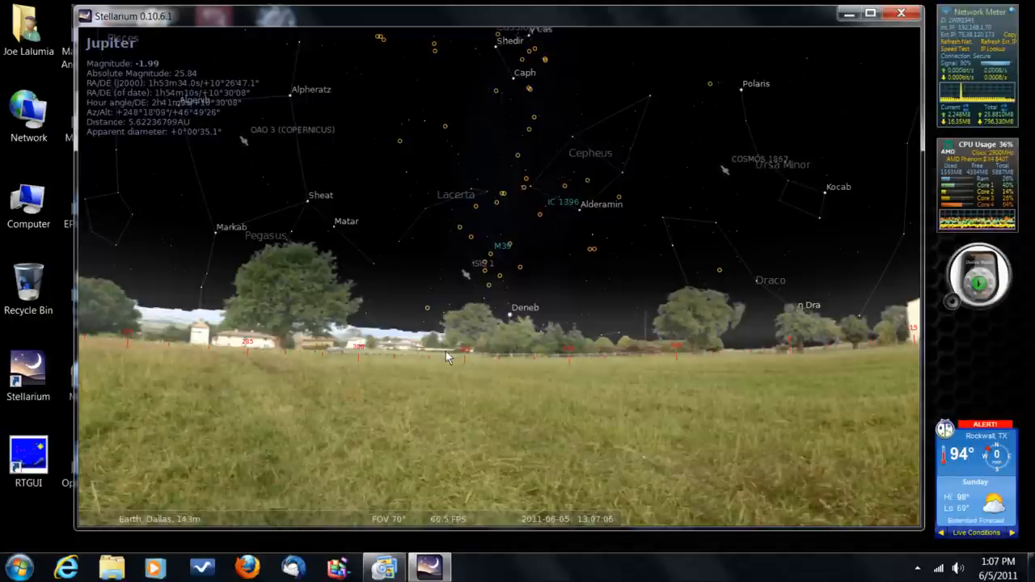
mouse_move(498, 366)
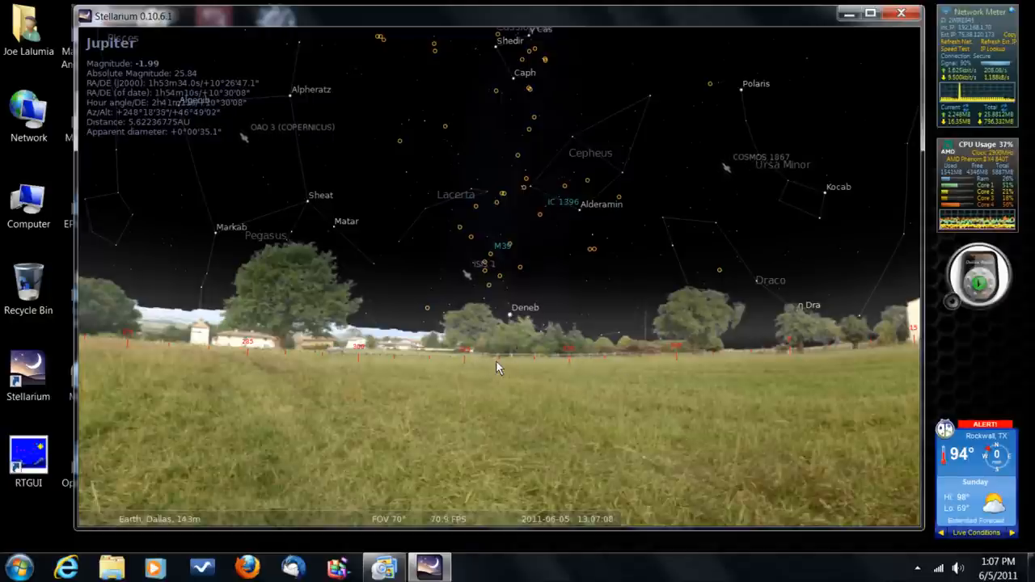
mouse_move(500, 295)
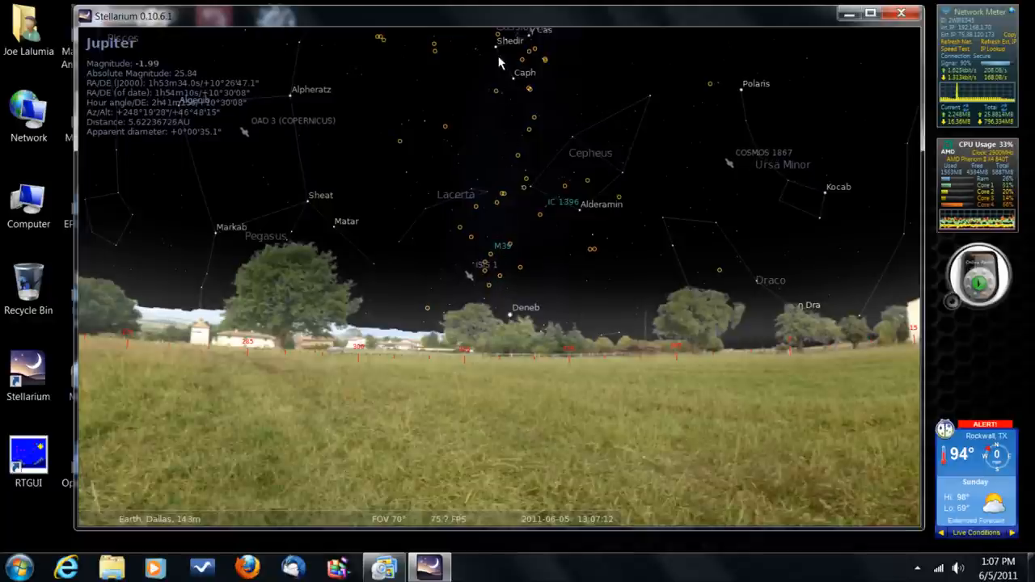
mouse_move(530, 212)
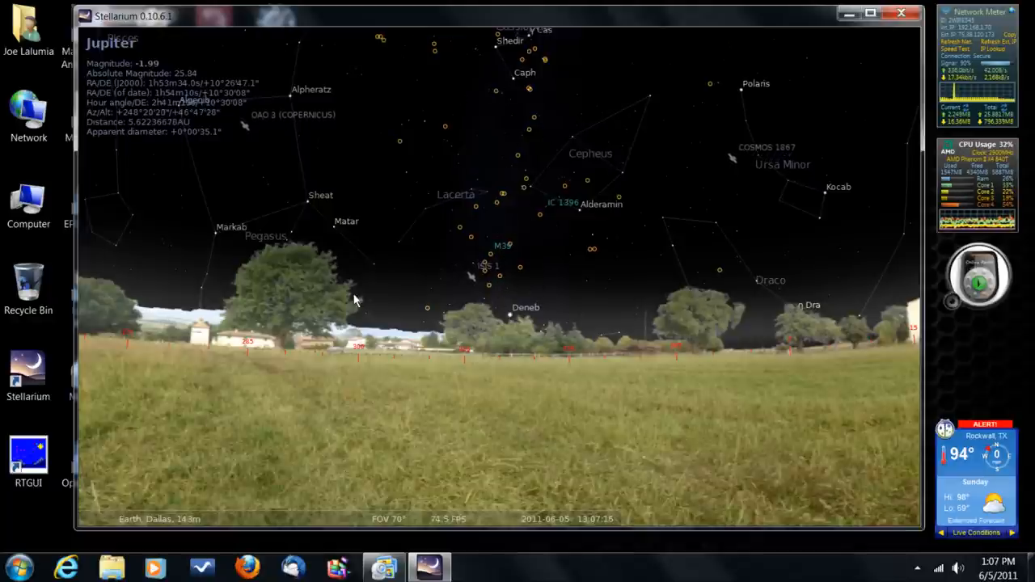
mouse_move(494, 263)
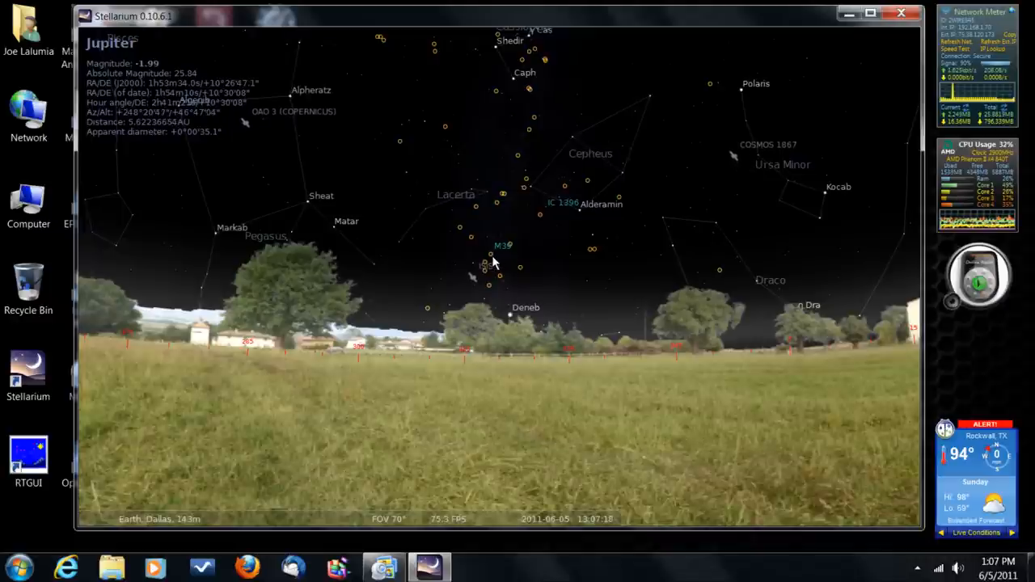
mouse_move(534, 358)
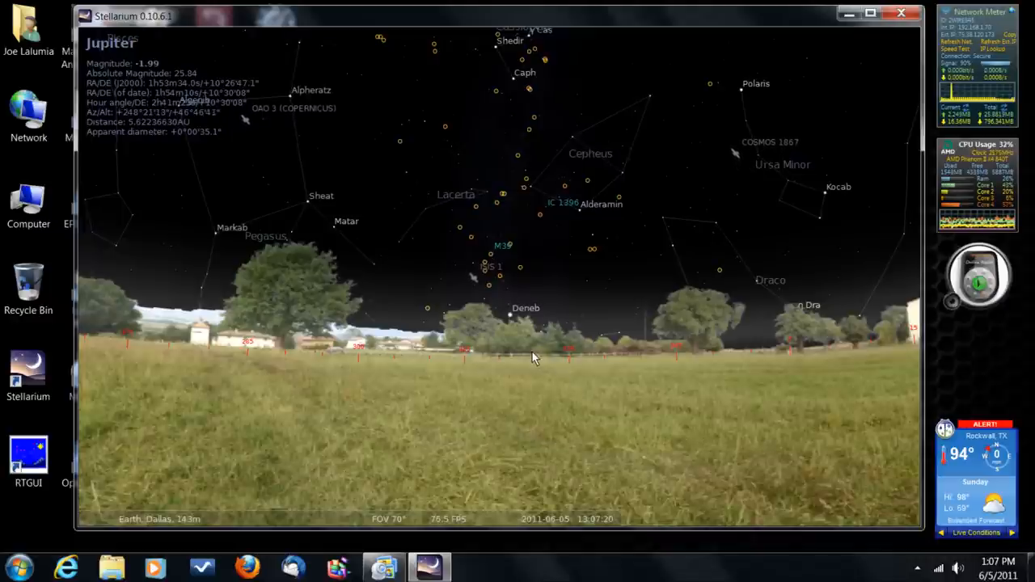
mouse_move(539, 408)
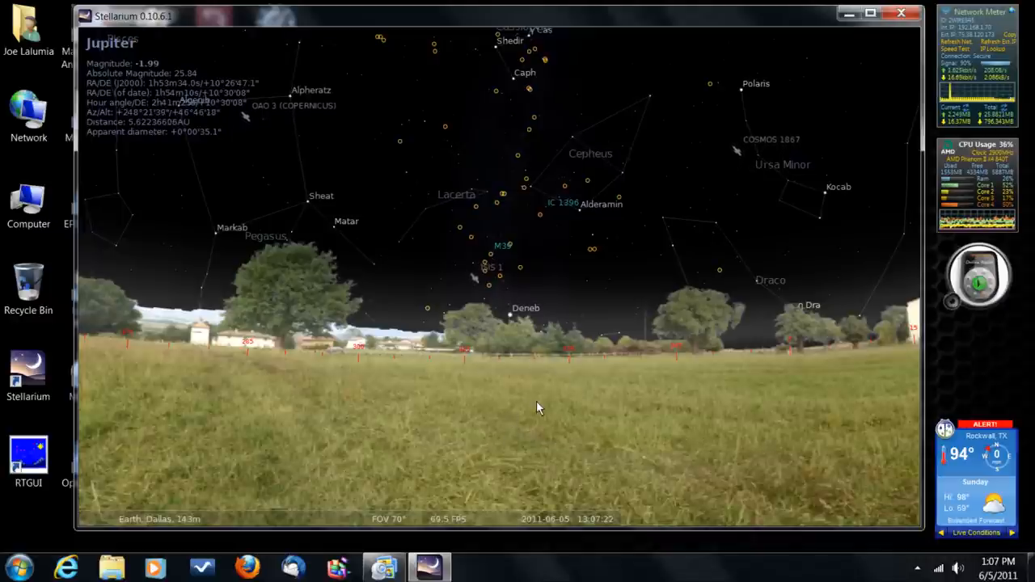
mouse_move(483, 449)
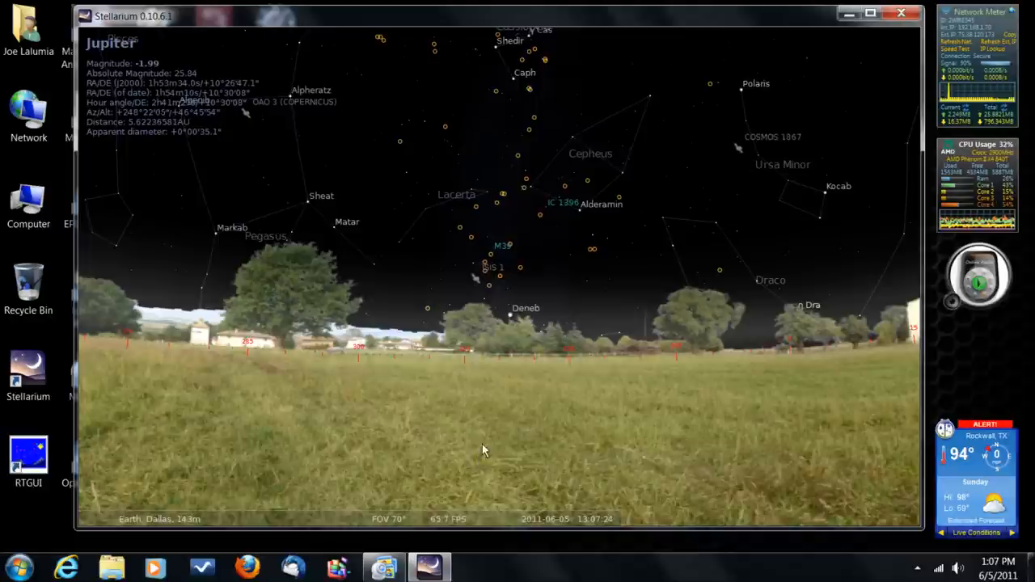
mouse_move(495, 418)
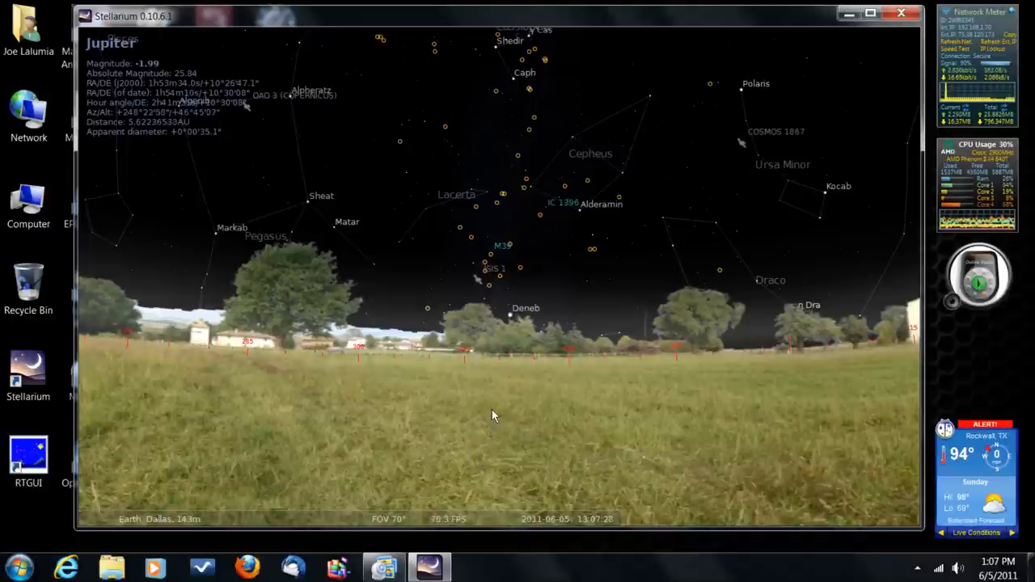
mouse_move(510, 415)
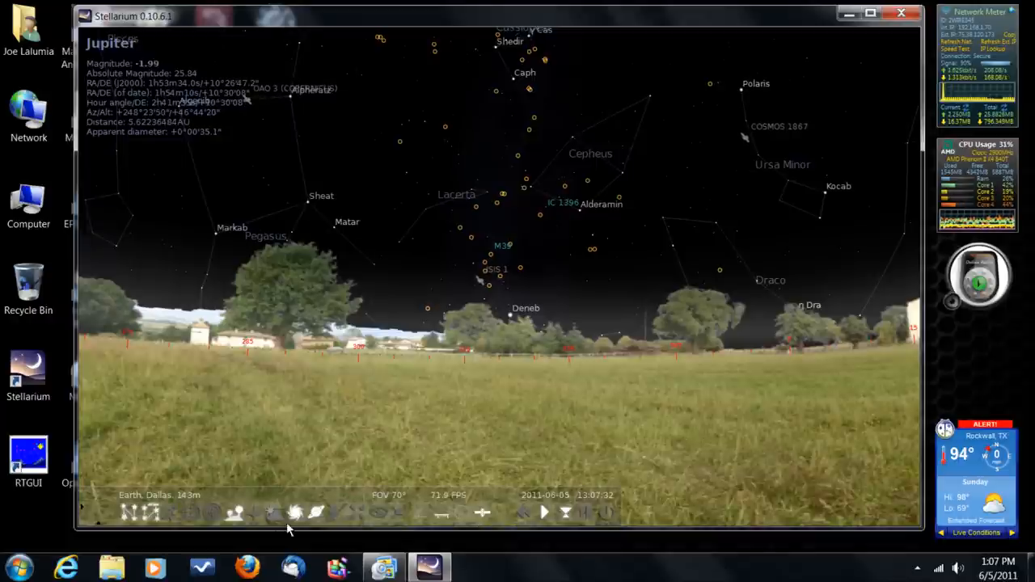
mouse_move(213, 513)
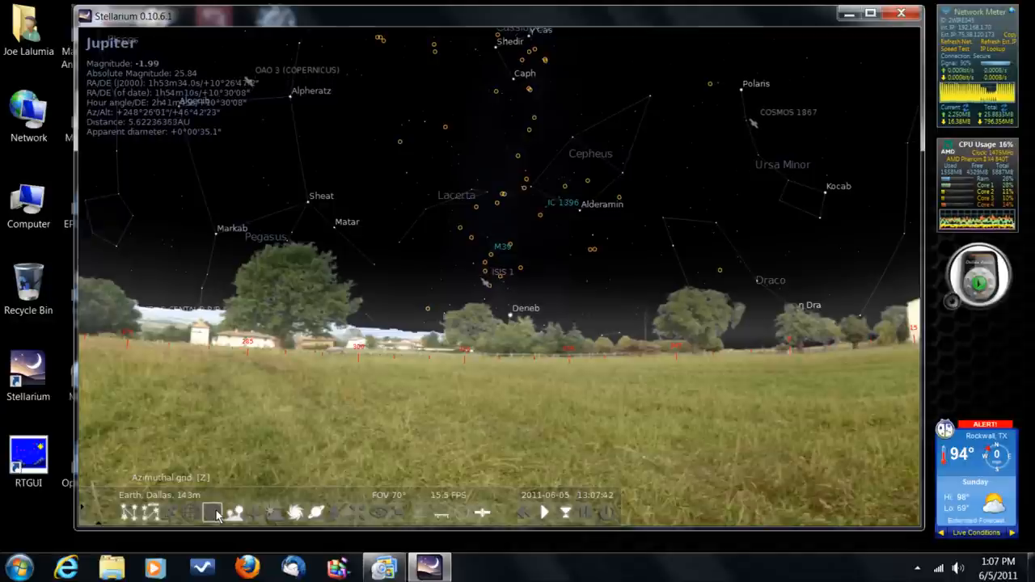
Turn on the azimuthal grid, select star HIP 102358, and swing toward Canis Minor and Leo
left_click(214, 512)
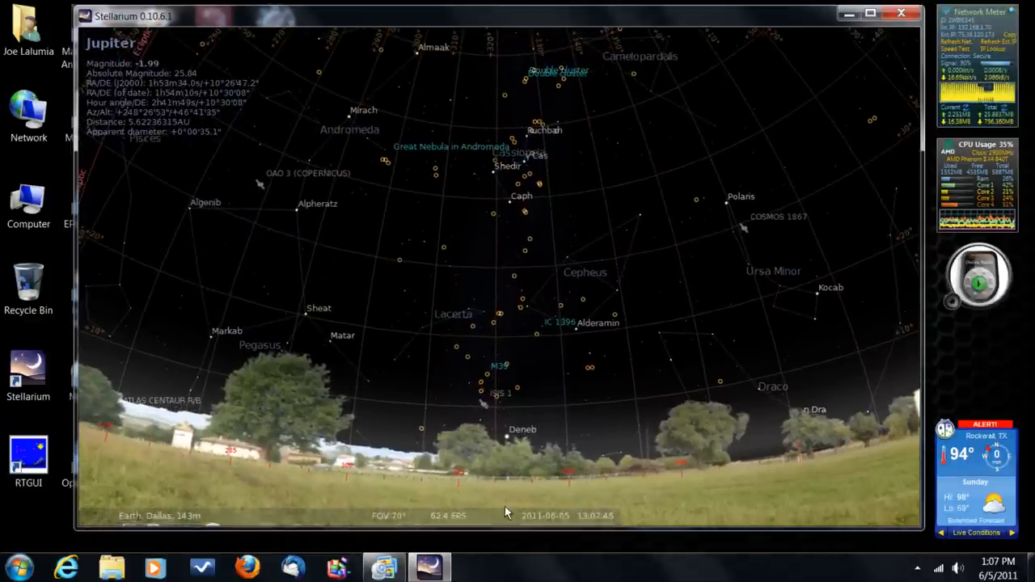
mouse_move(235, 313)
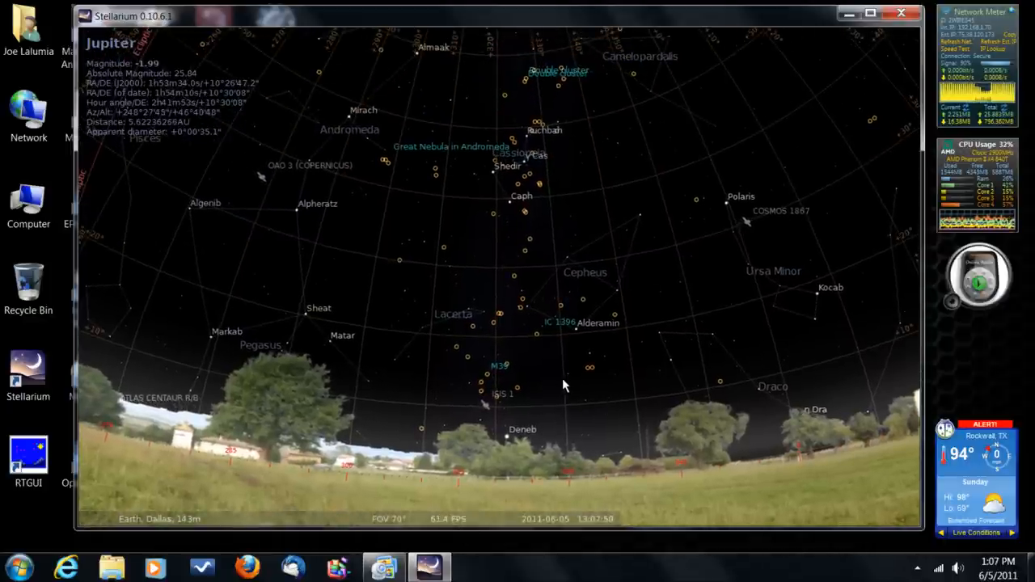
left_click(562, 380)
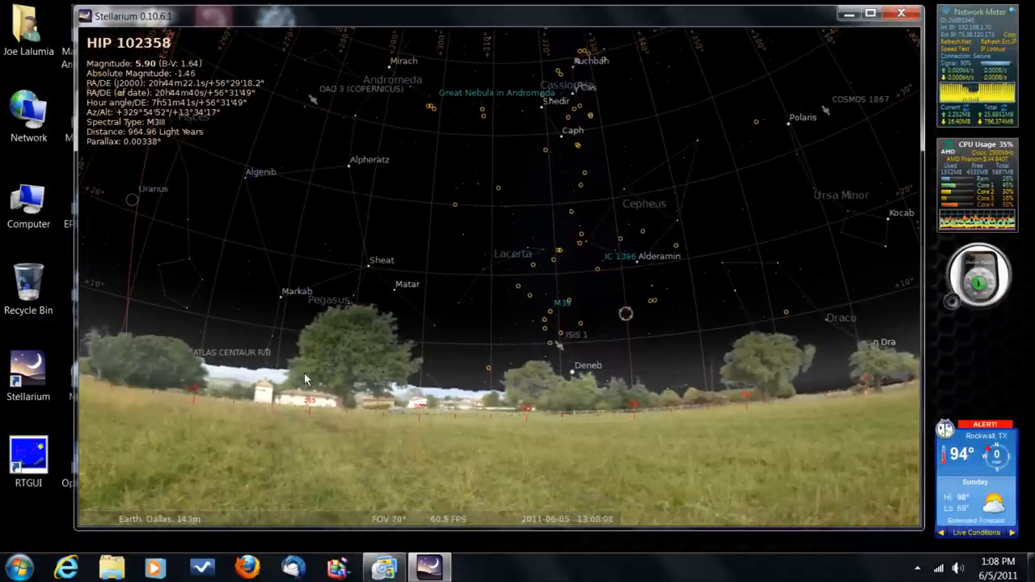
mouse_move(570, 550)
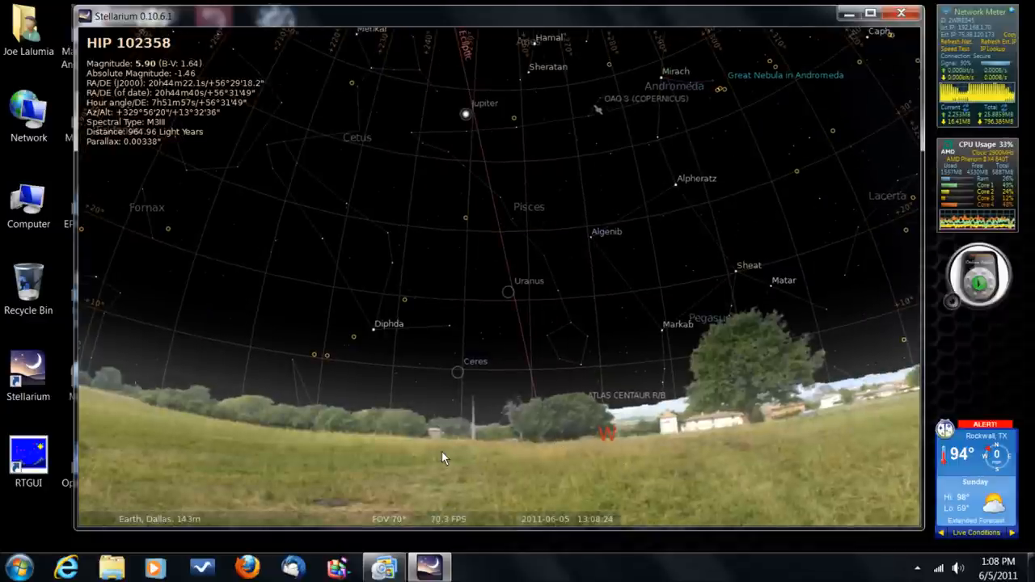
left_click_drag(443, 458, 806, 412)
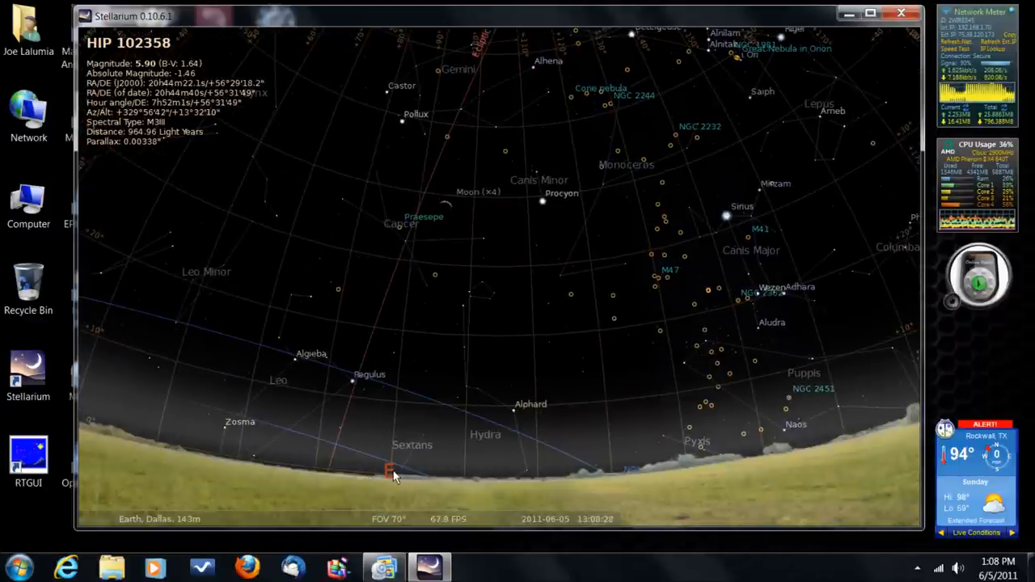
Pan past Polaris and Cepheus back to Pisces, then select Jupiter to list its details
left_click_drag(396, 475, 271, 457)
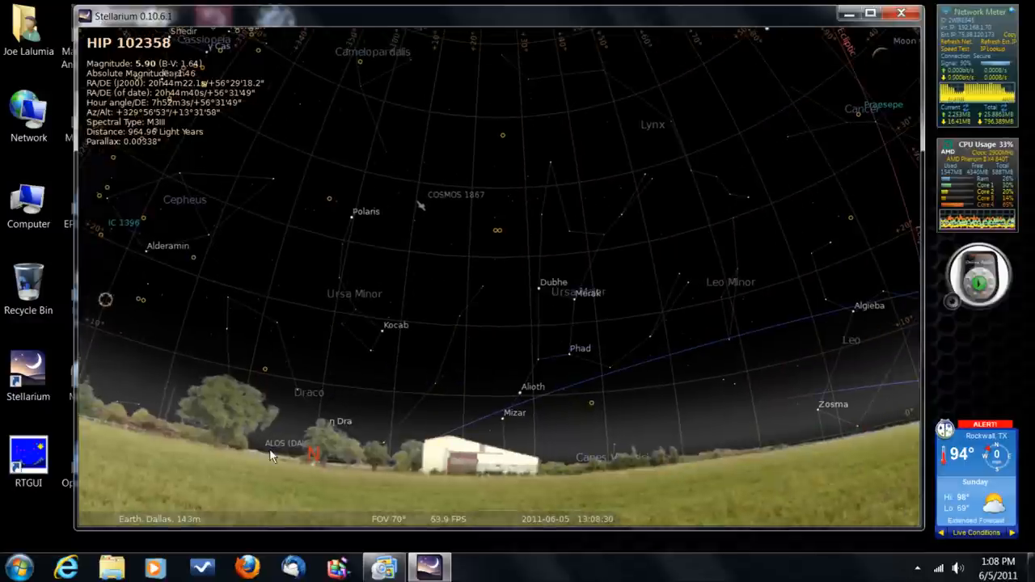
left_click_drag(271, 455, 480, 461)
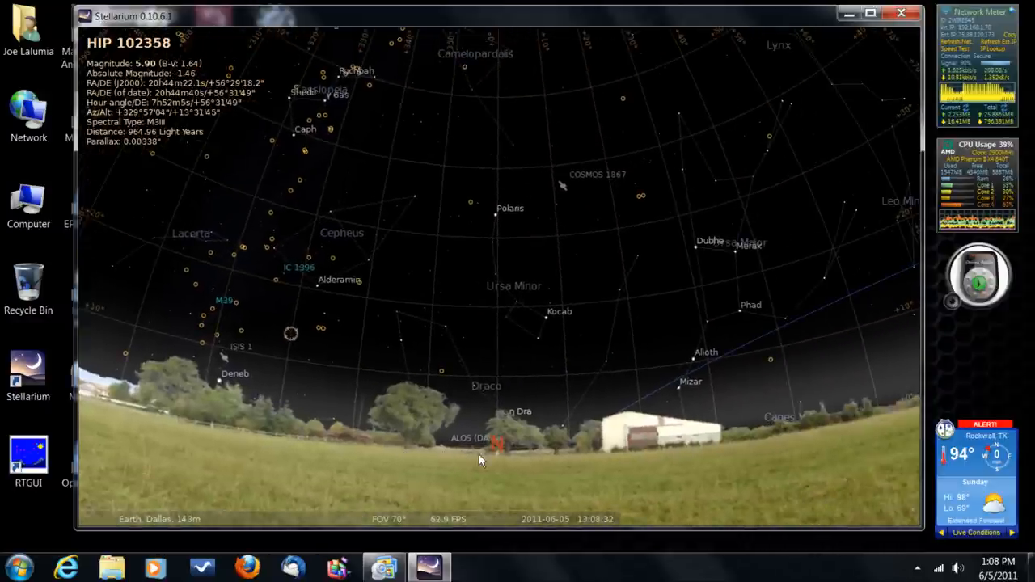
mouse_move(493, 567)
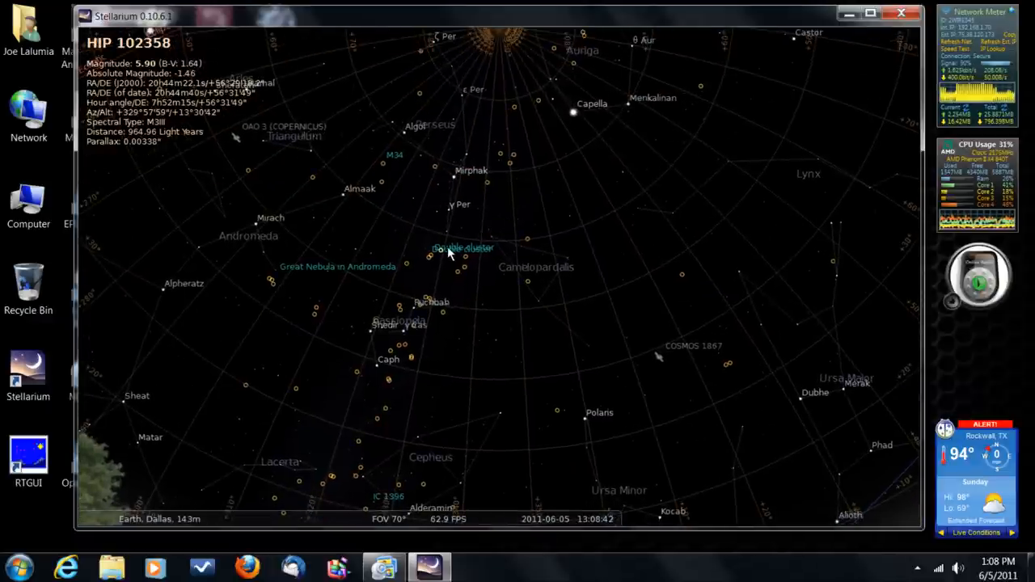
mouse_move(307, 279)
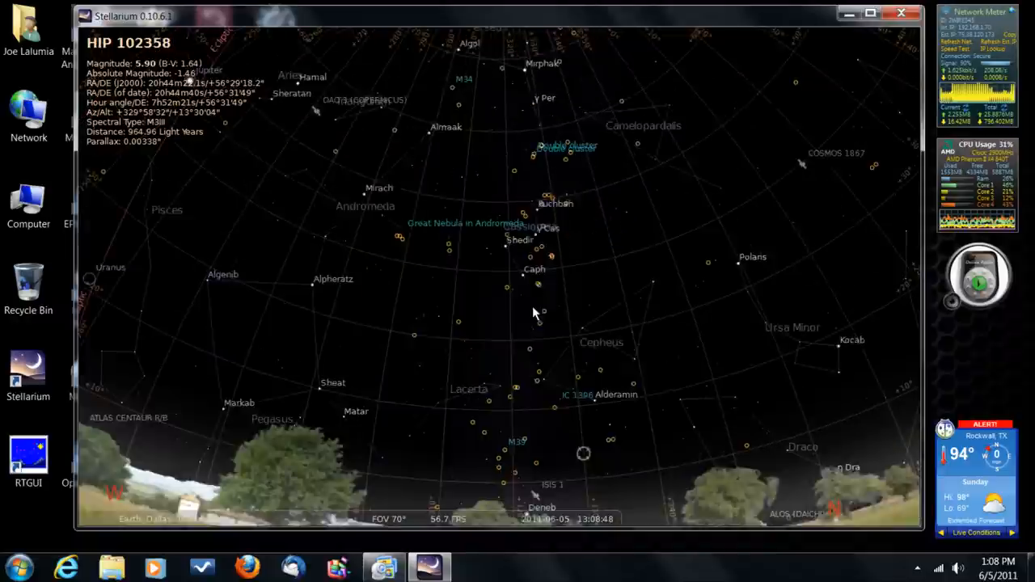
left_click_drag(534, 311, 364, 291)
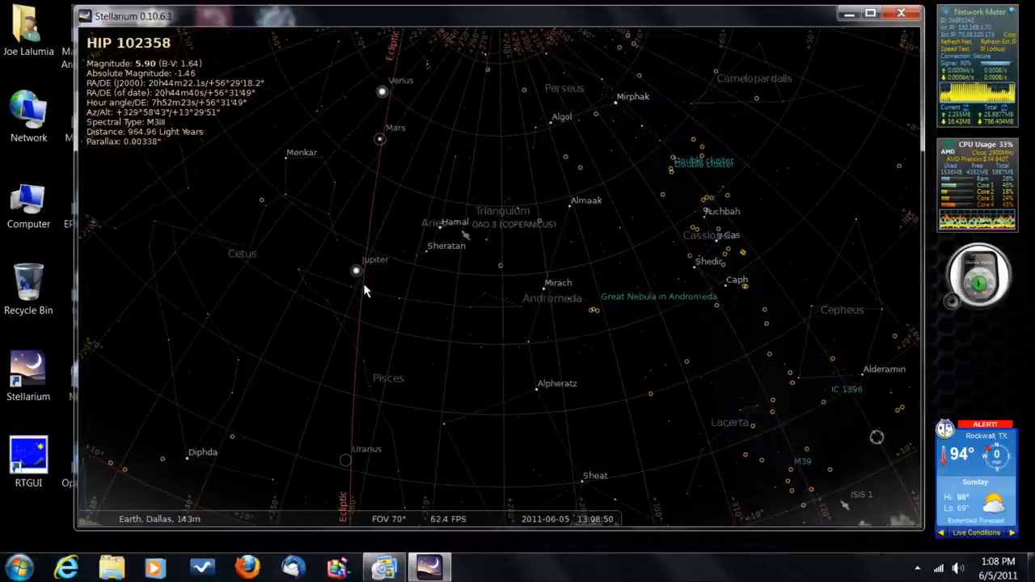
left_click(355, 271)
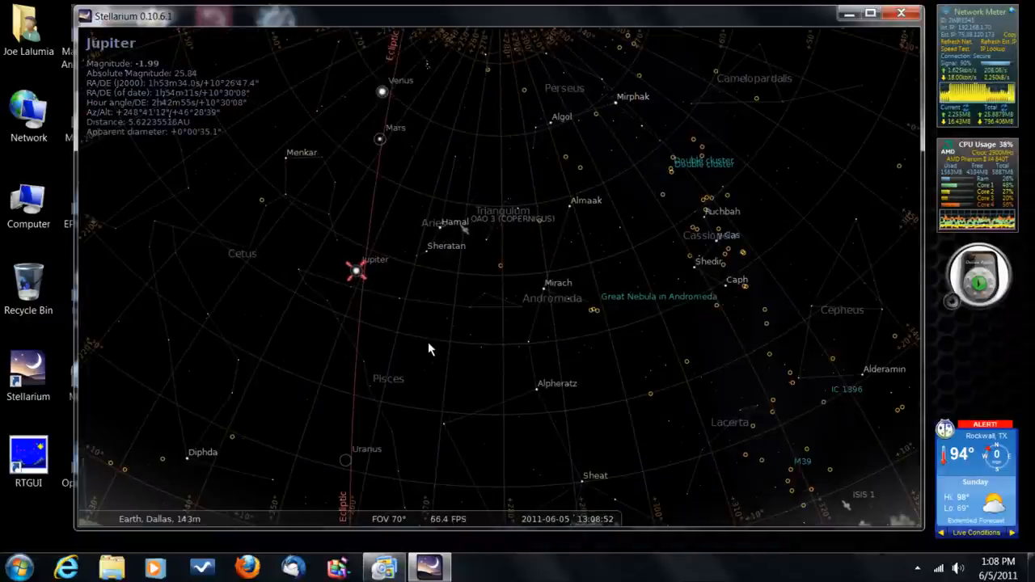
mouse_move(496, 351)
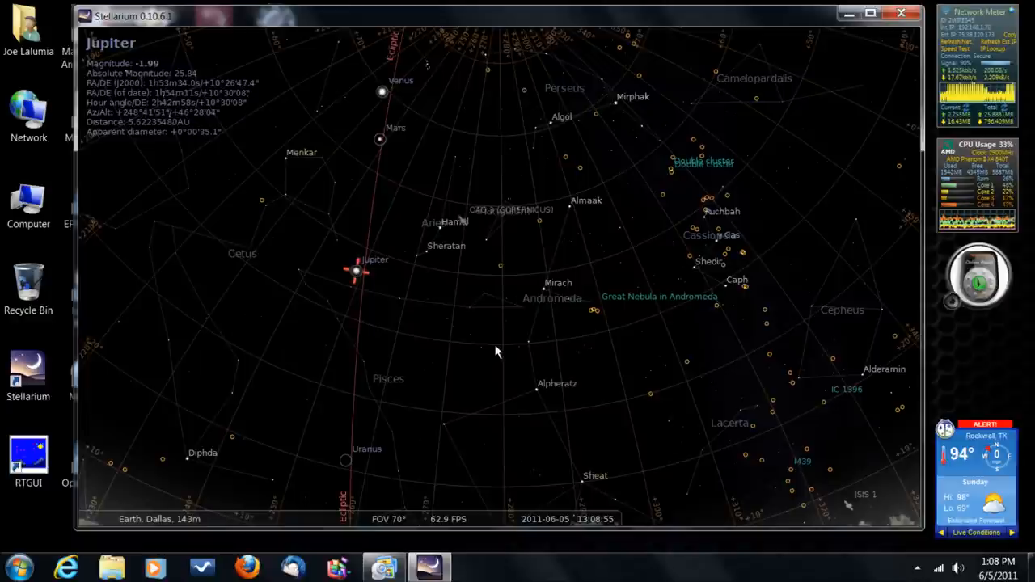
mouse_move(542, 396)
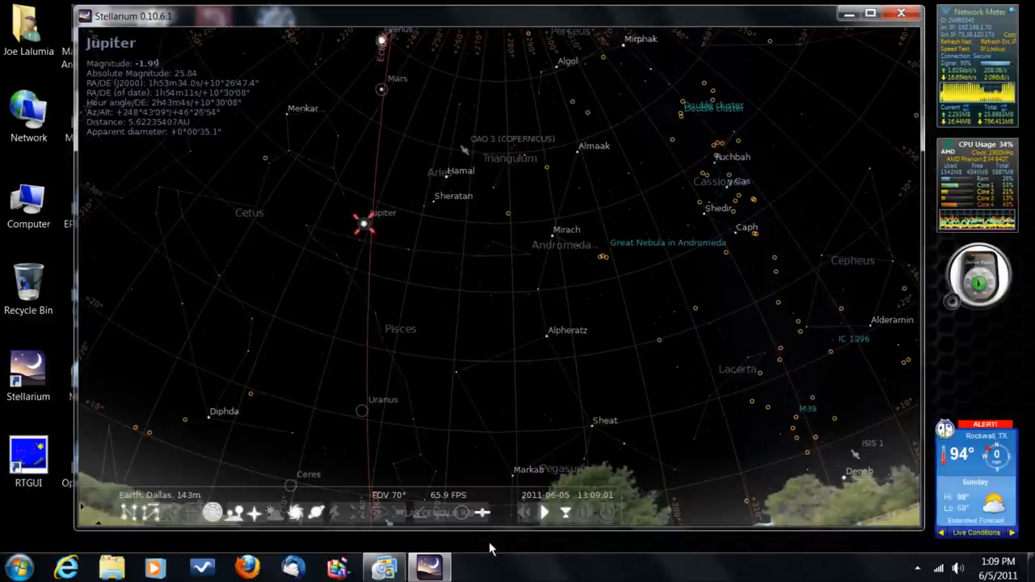
Enable Angle Measure and drag from Jupiter toward the Andromeda Nebula (about 51° 36')
left_click(420, 514)
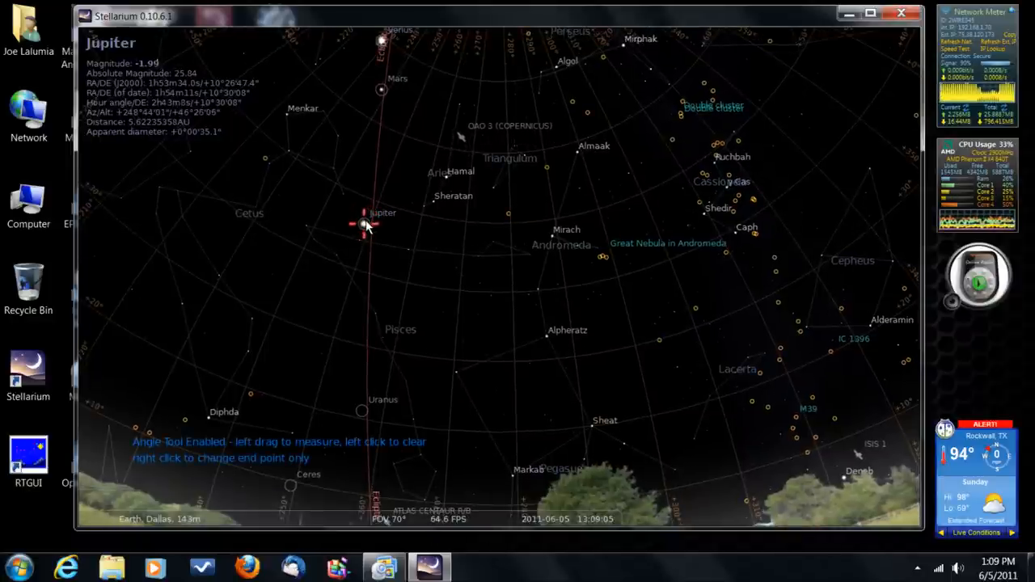
left_click_drag(366, 225, 461, 271)
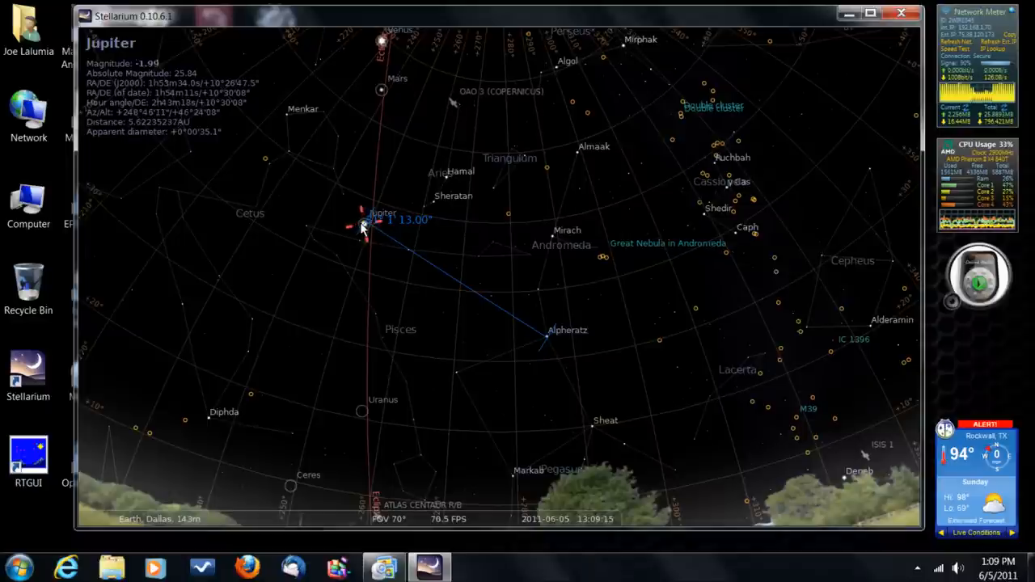
mouse_move(615, 386)
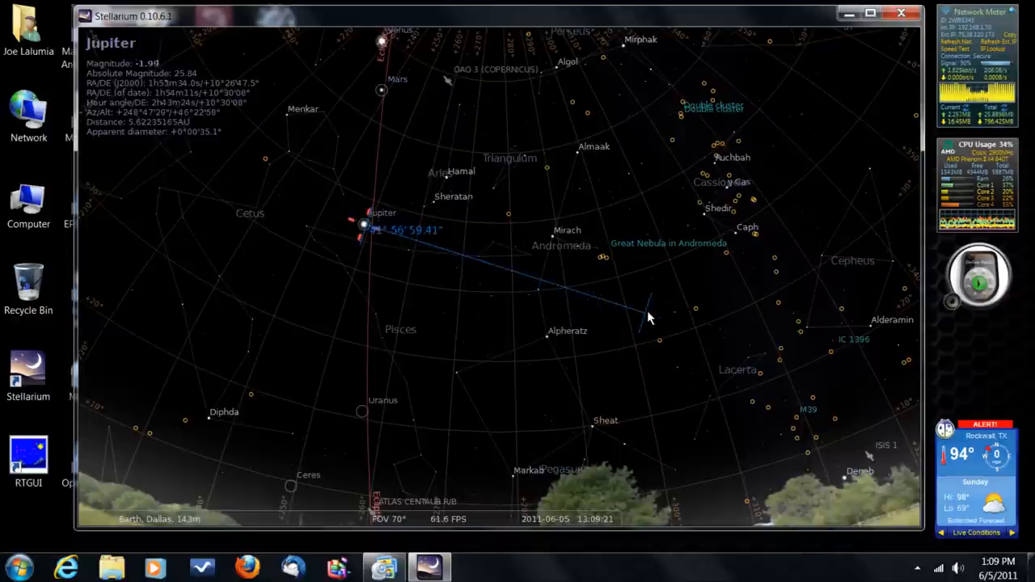
mouse_move(652, 127)
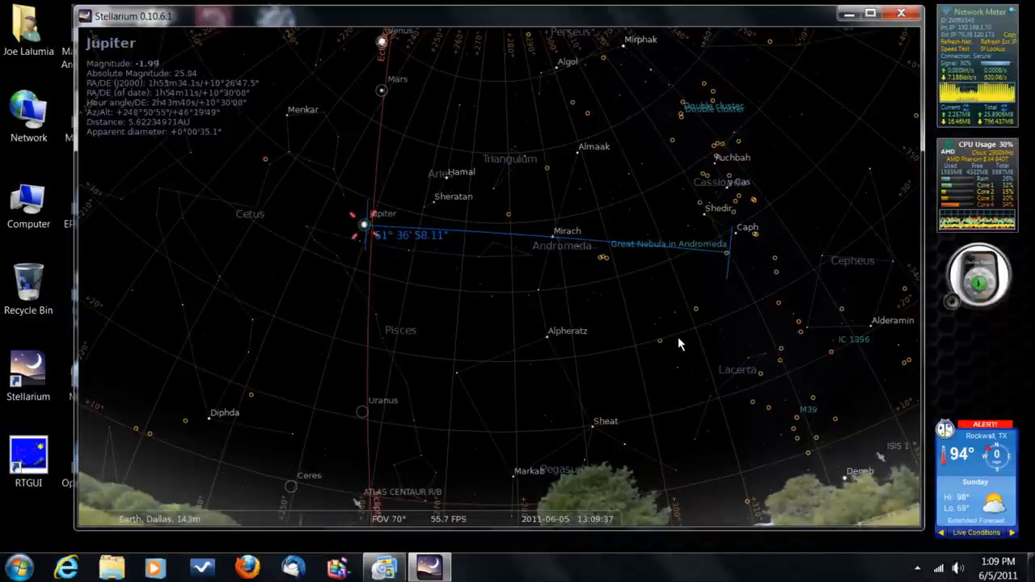
mouse_move(740, 327)
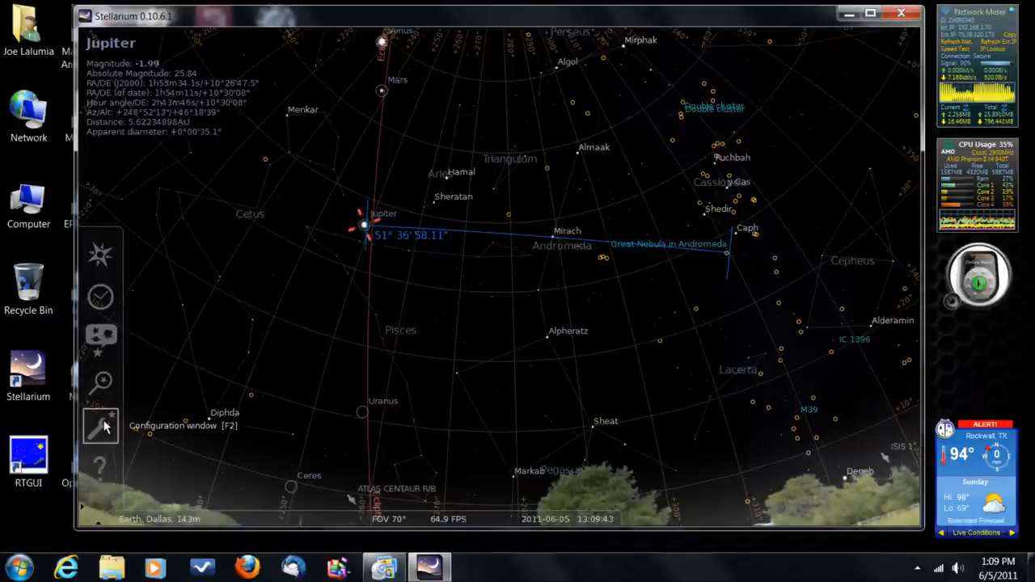
Open Configuration to view the Satellites plugin details, then close it
left_click(100, 425)
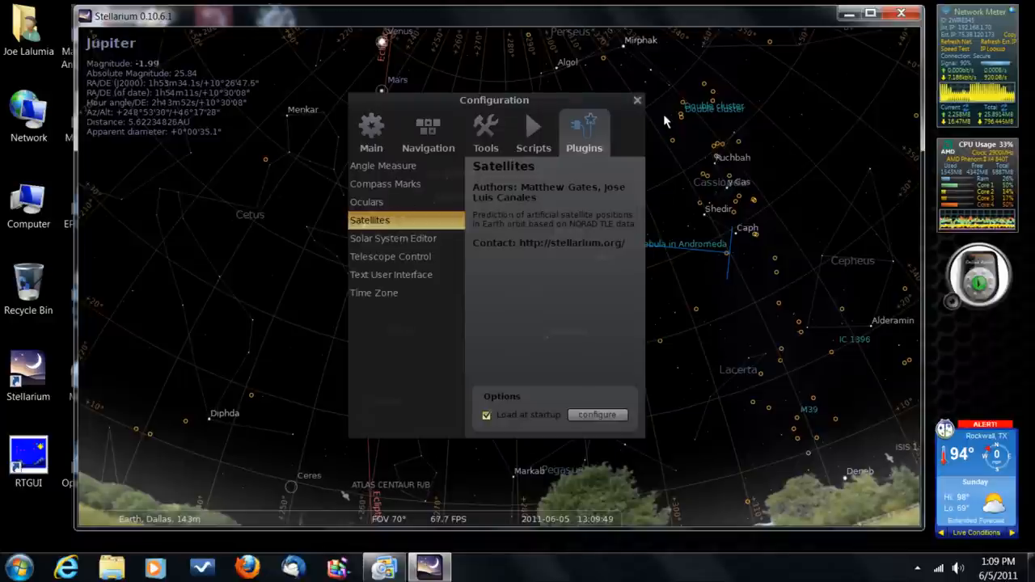
left_click(637, 100)
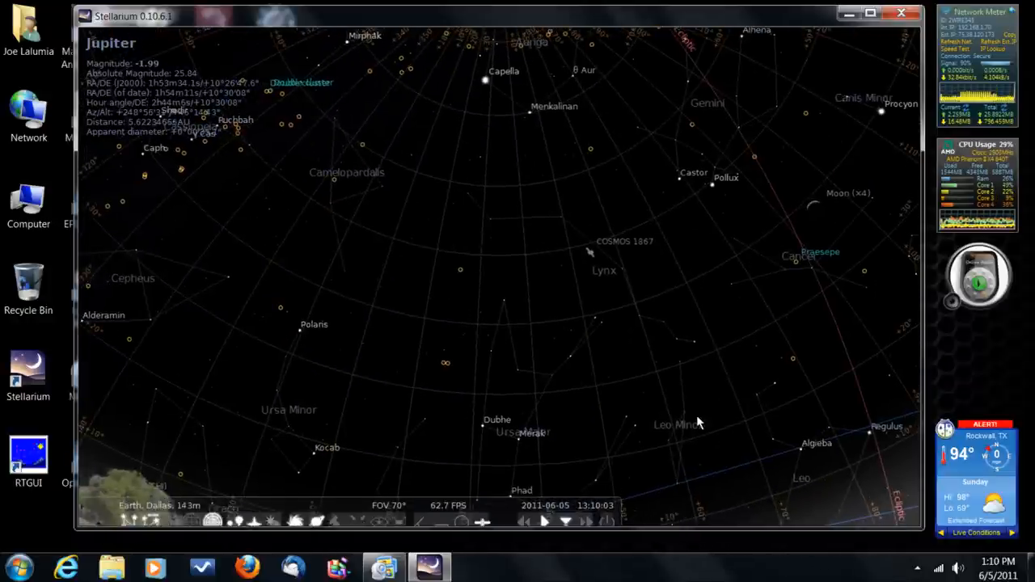
Pan down to the eastern horizon and select the NOAA 19 satellite in Hydra
left_click_drag(699, 422, 344, 307)
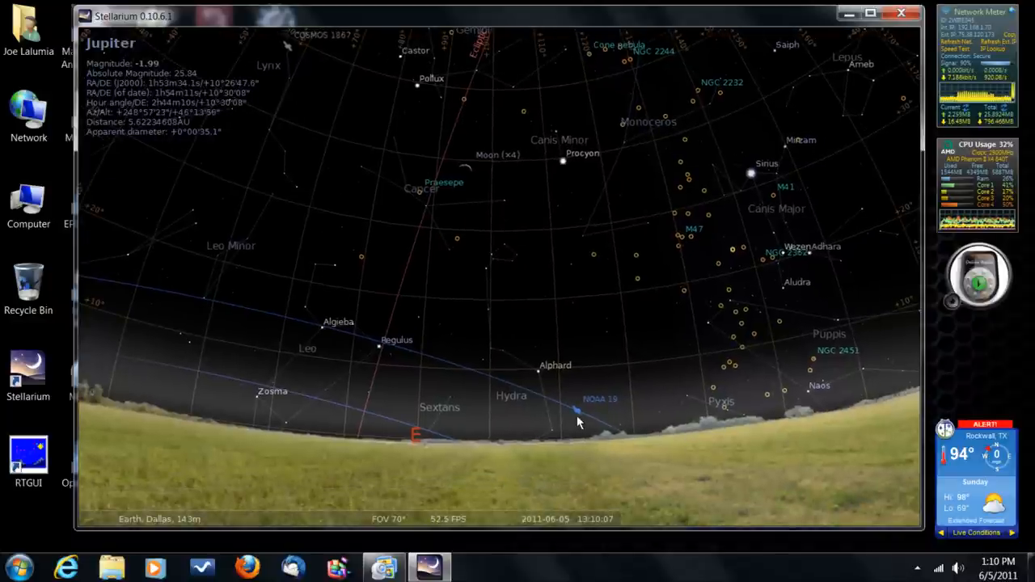
mouse_move(576, 417)
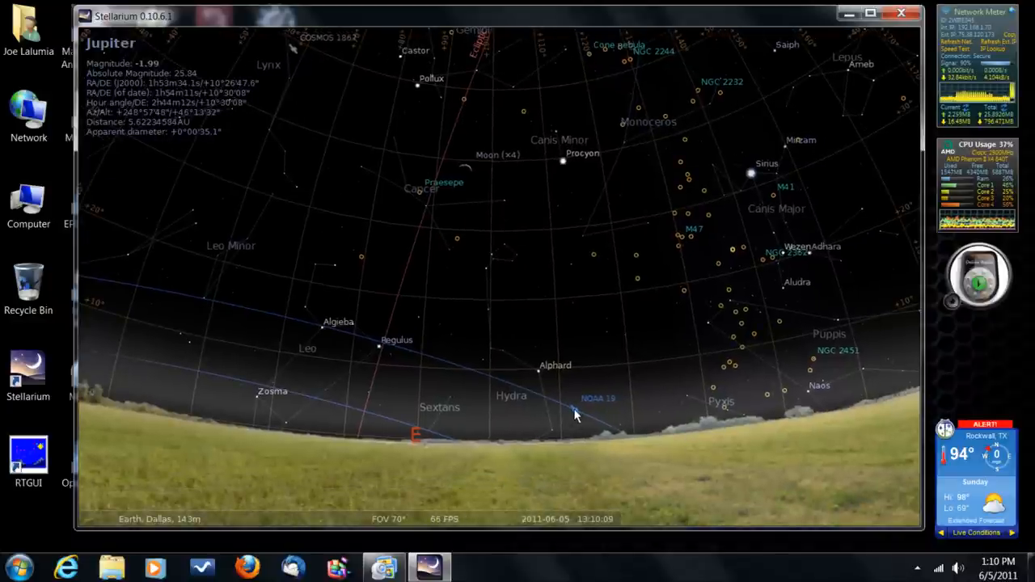
left_click(597, 398)
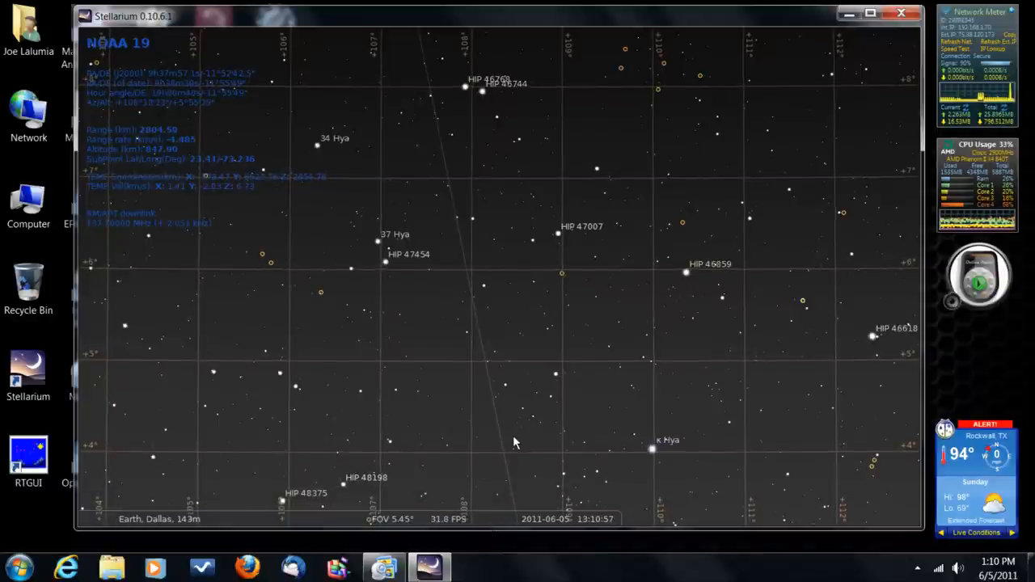
Zoom out over Sextans and Leo, keeping NOAA 19 selected
scroll("down", 3)
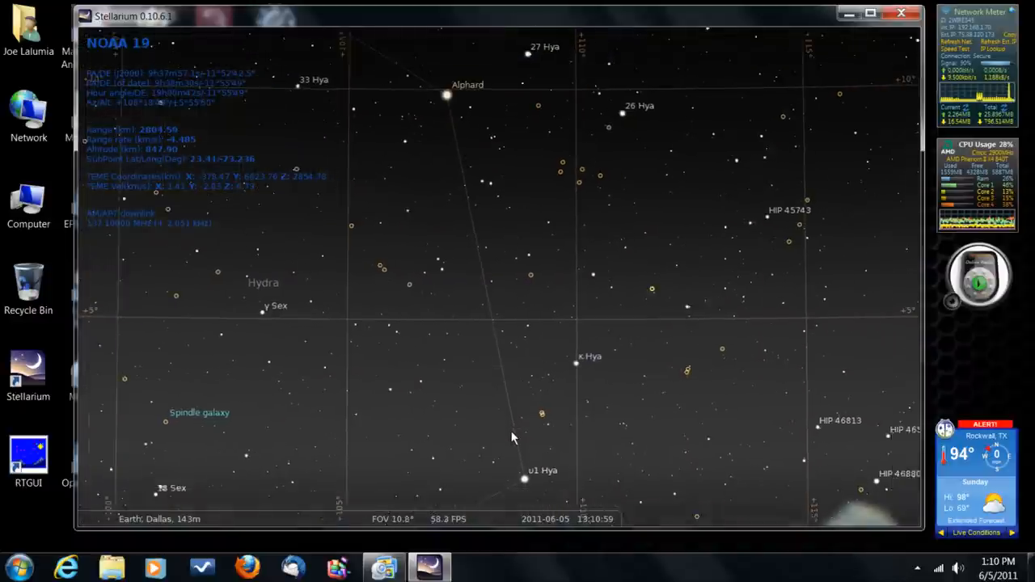
scroll("down", 3)
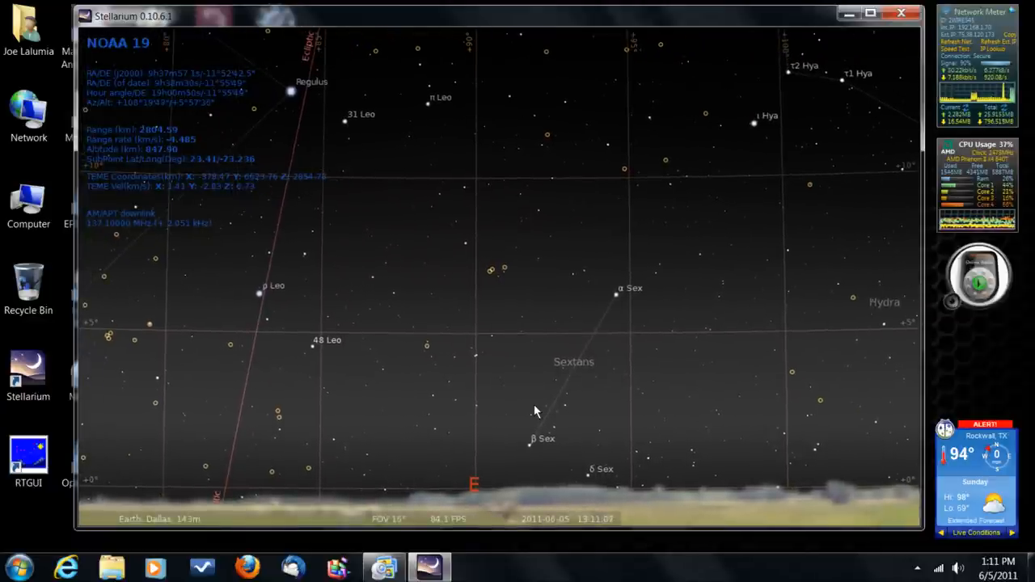
mouse_move(499, 394)
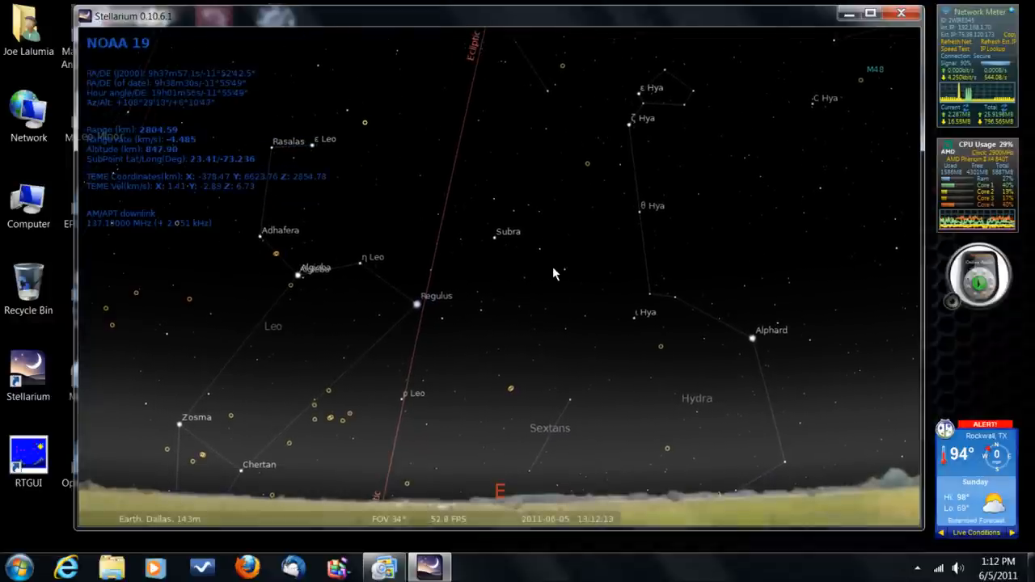
mouse_move(515, 443)
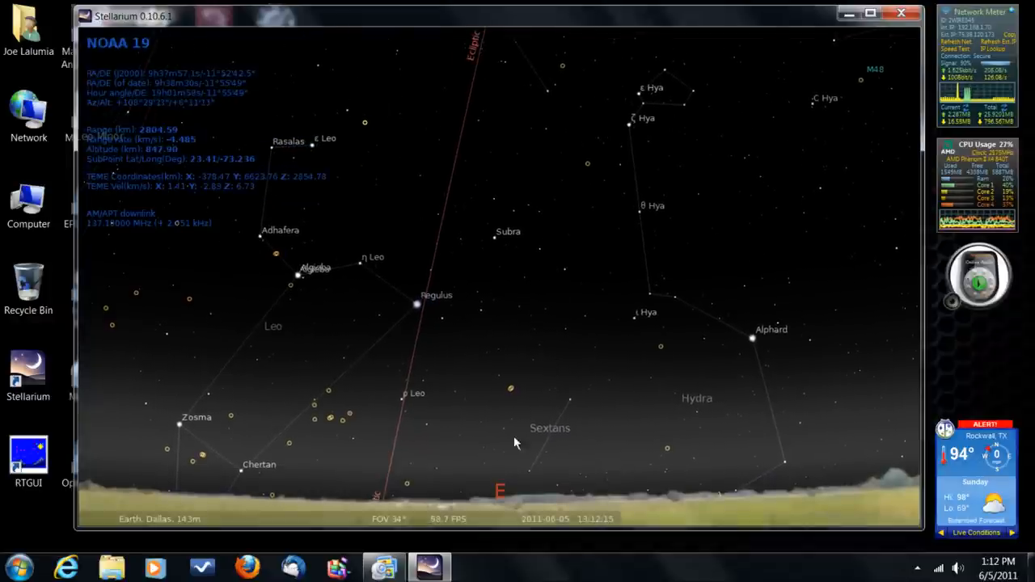
mouse_move(553, 246)
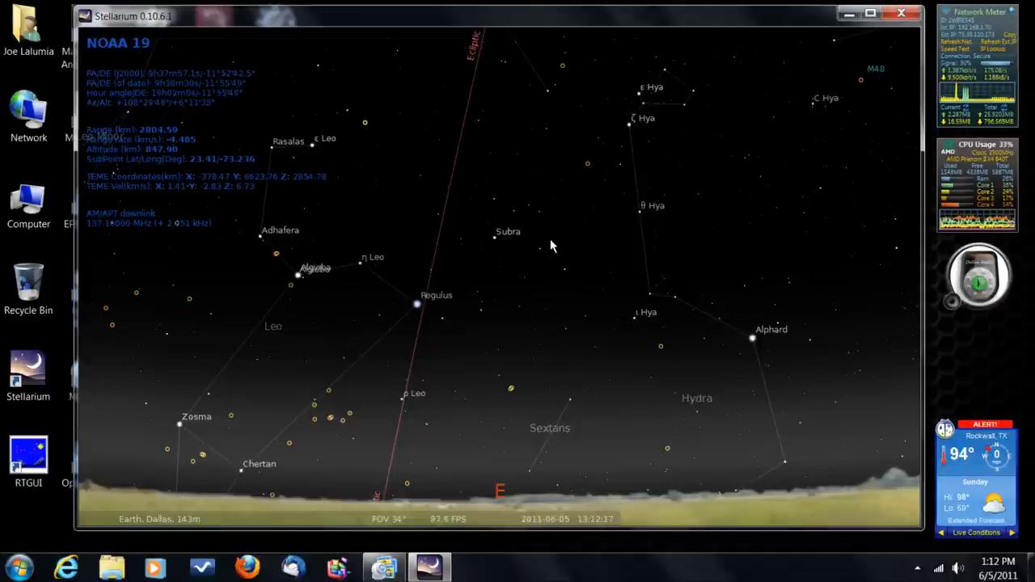
mouse_move(550, 338)
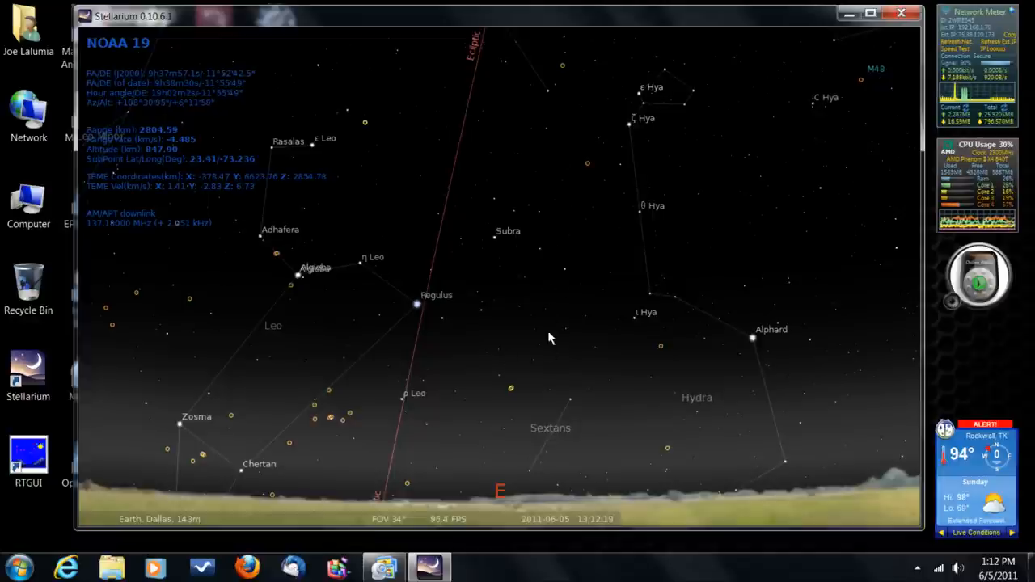
mouse_move(443, 528)
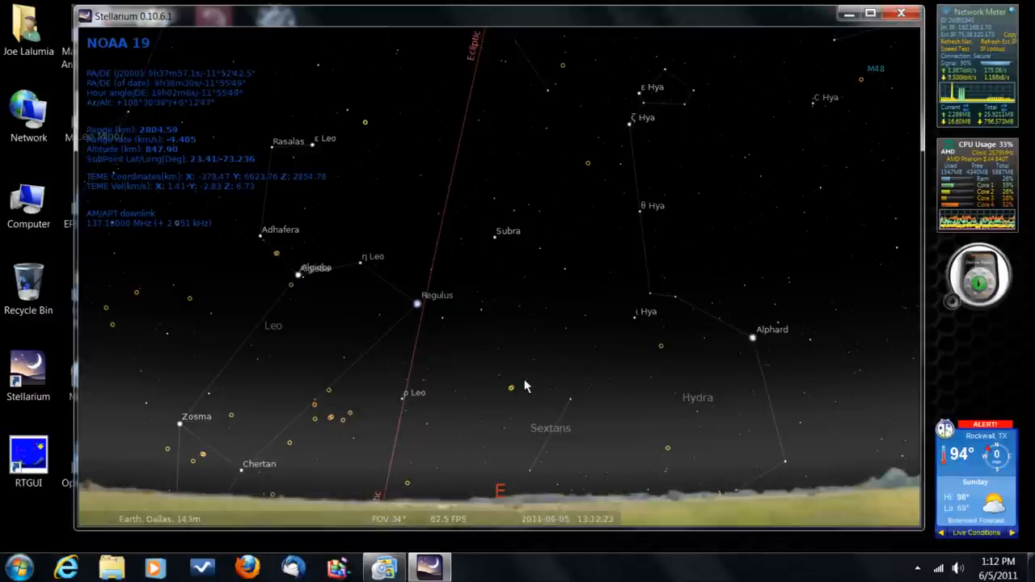
mouse_move(453, 272)
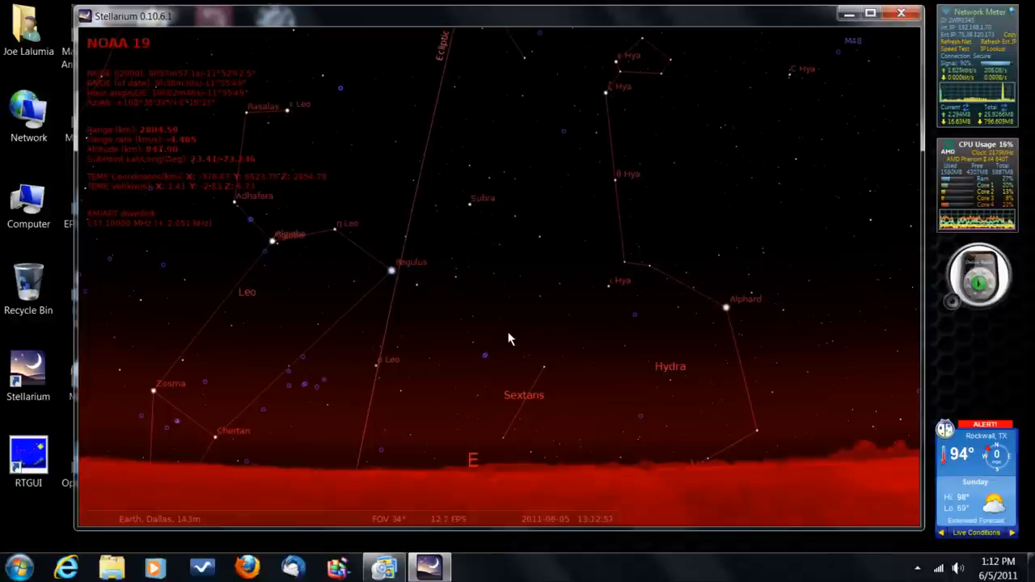
mouse_move(408, 494)
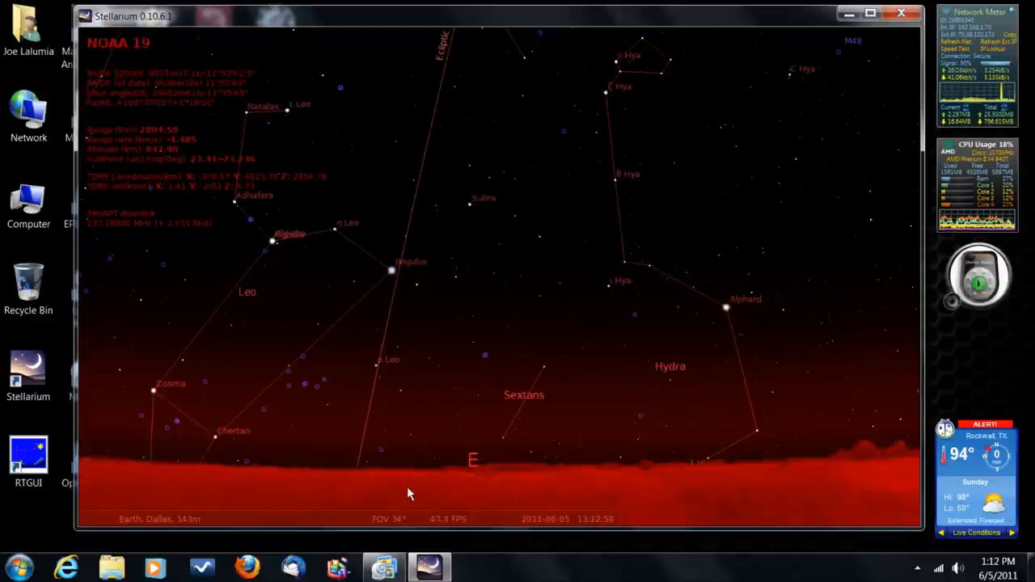
Toggle the red Night mode display, leaving it on over Leo, Sextans and Hydra
left_click(379, 512)
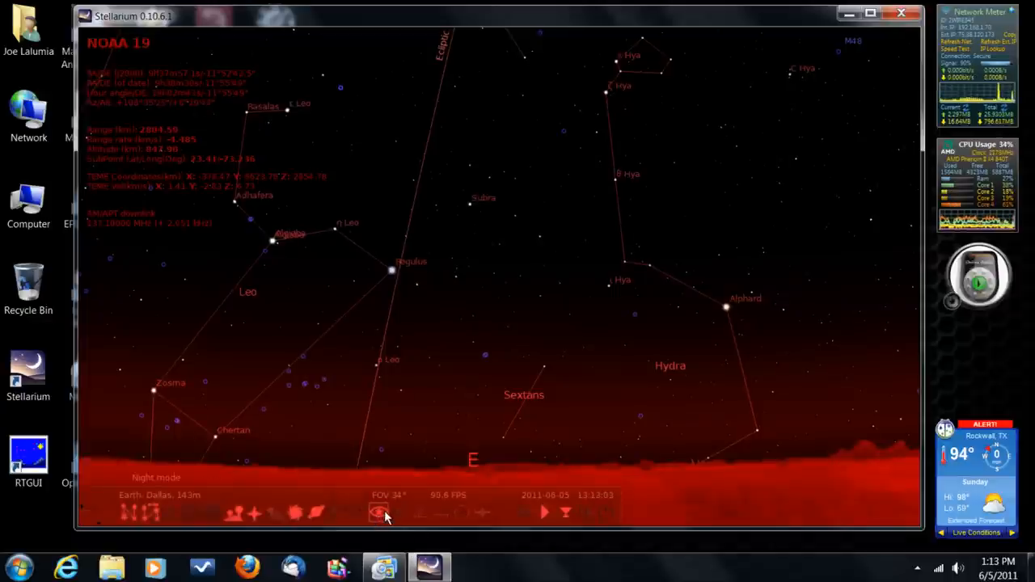
left_click(379, 512)
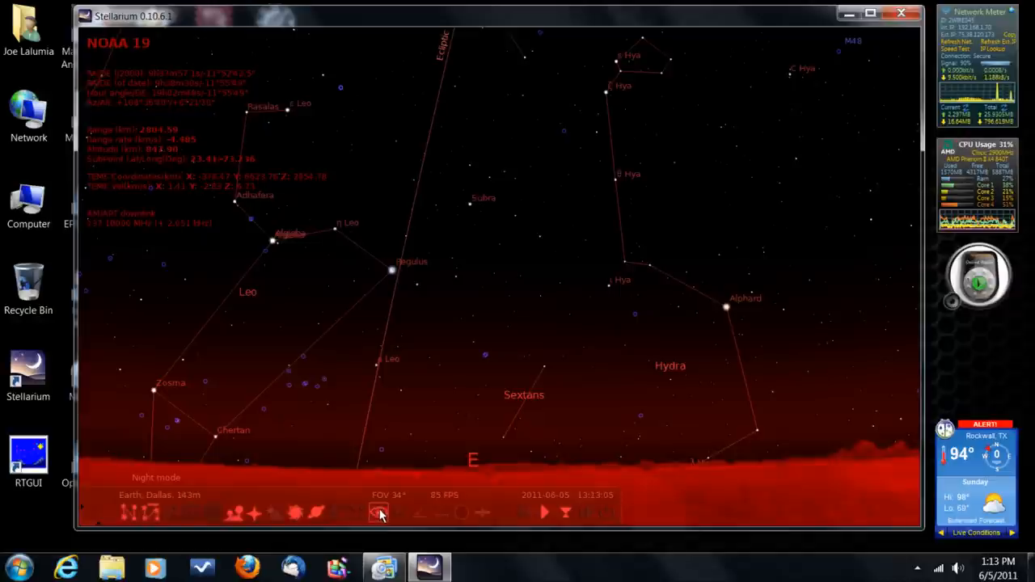
left_click(379, 512)
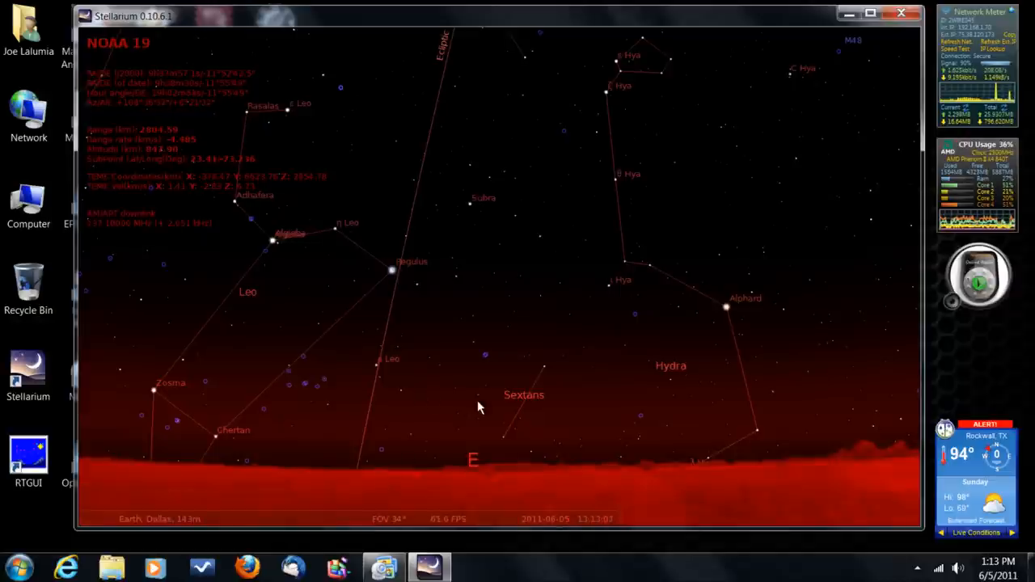
mouse_move(331, 267)
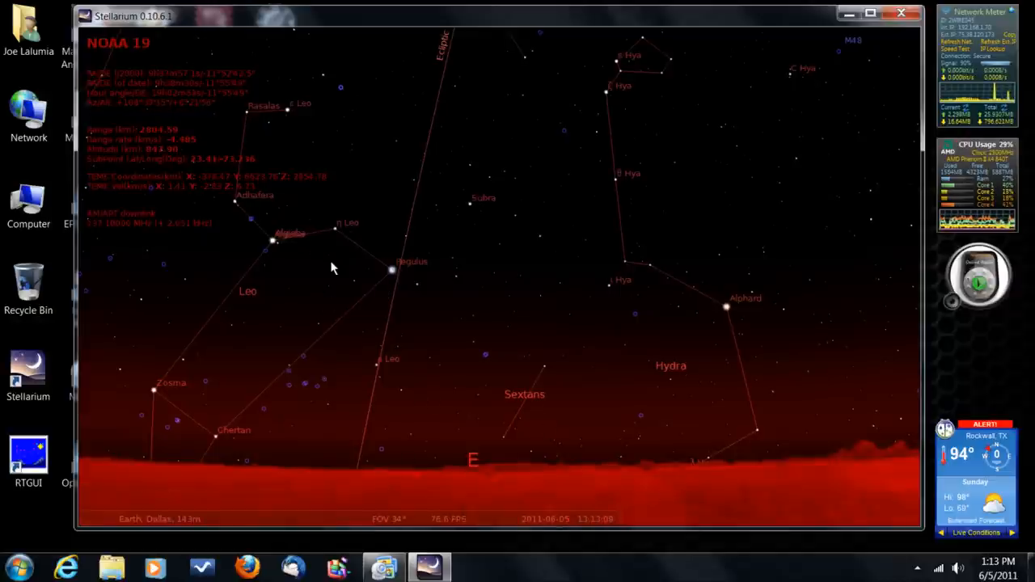
mouse_move(511, 337)
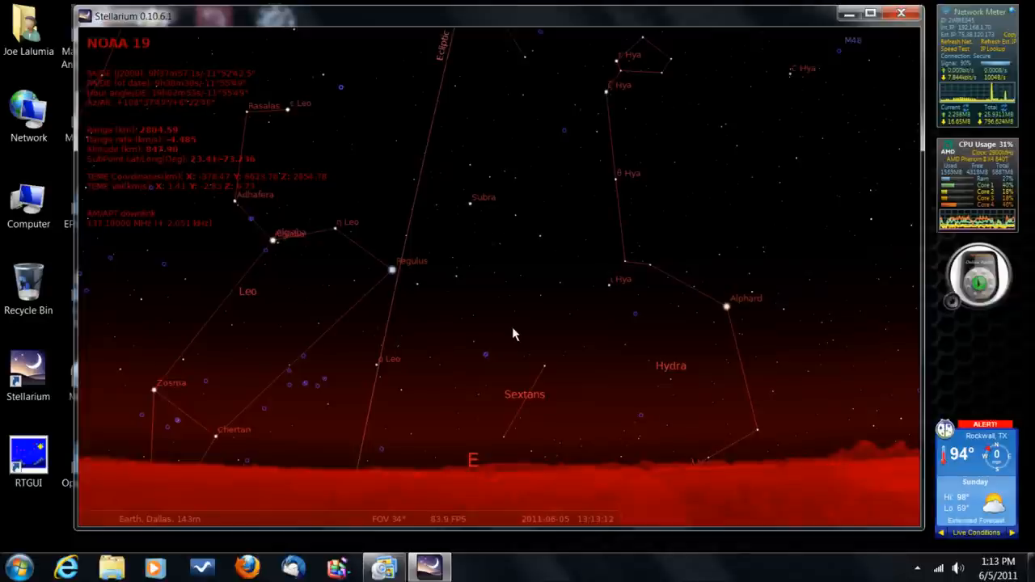
mouse_move(472, 311)
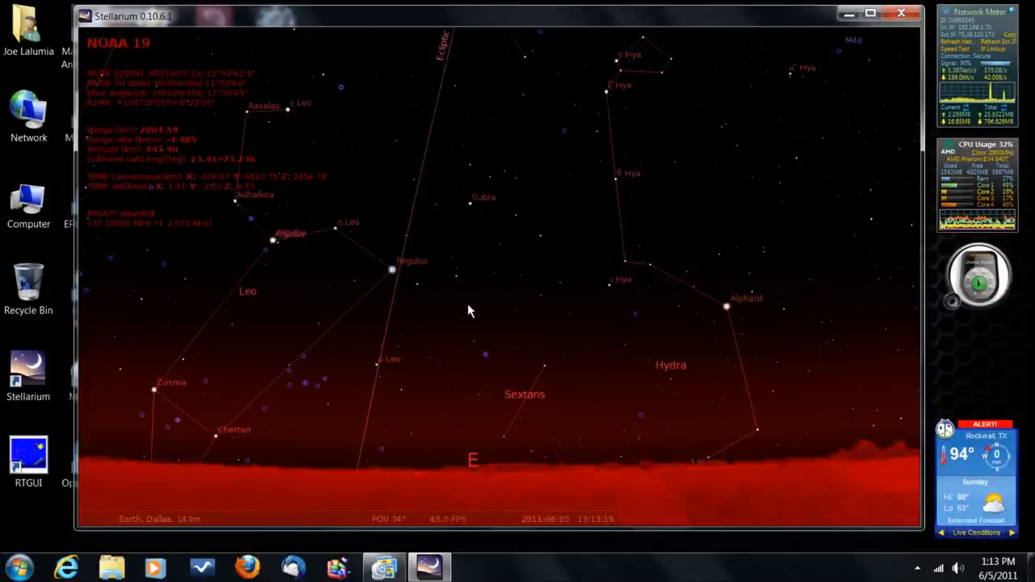
mouse_move(486, 271)
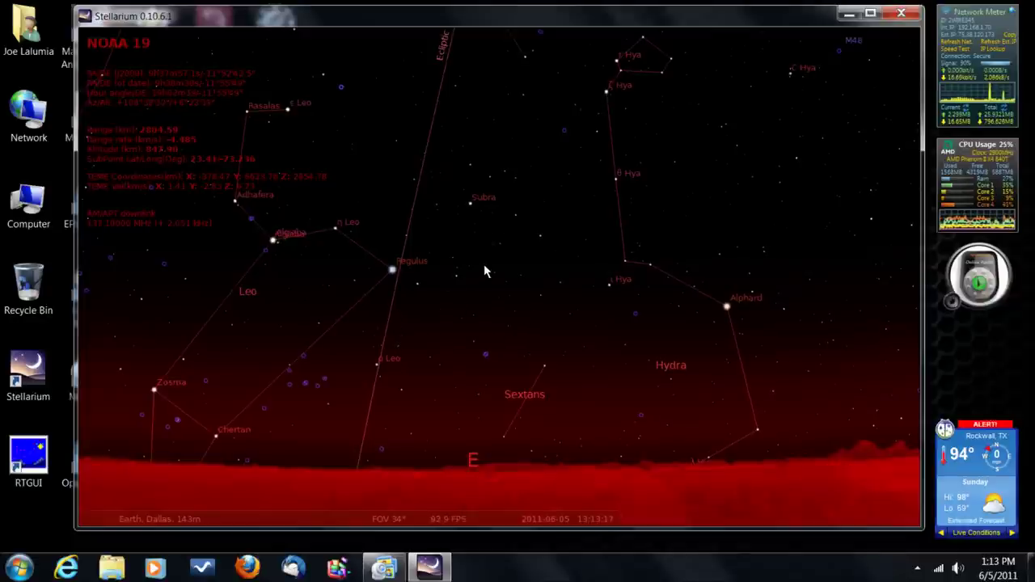
mouse_move(497, 280)
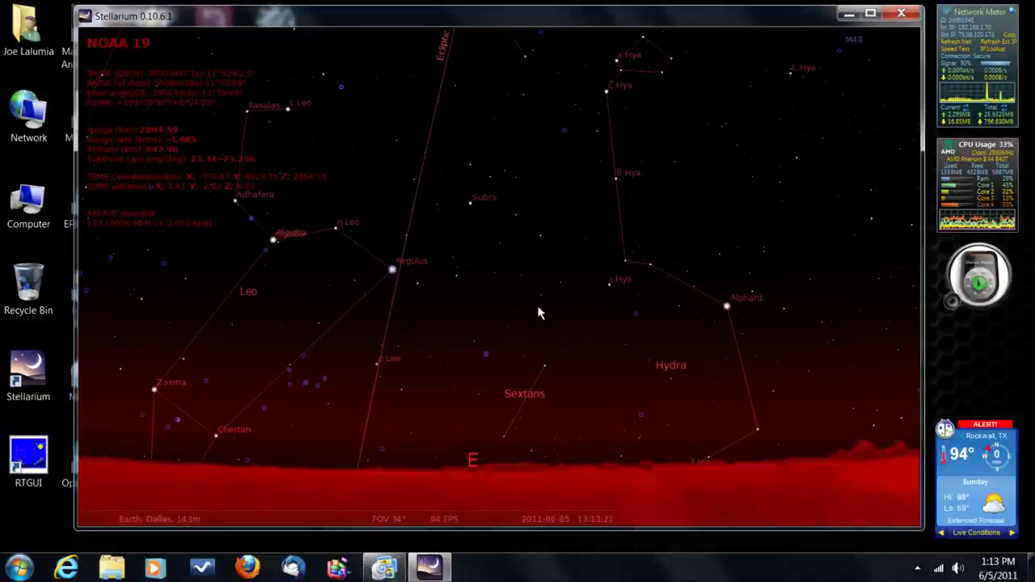
mouse_move(497, 251)
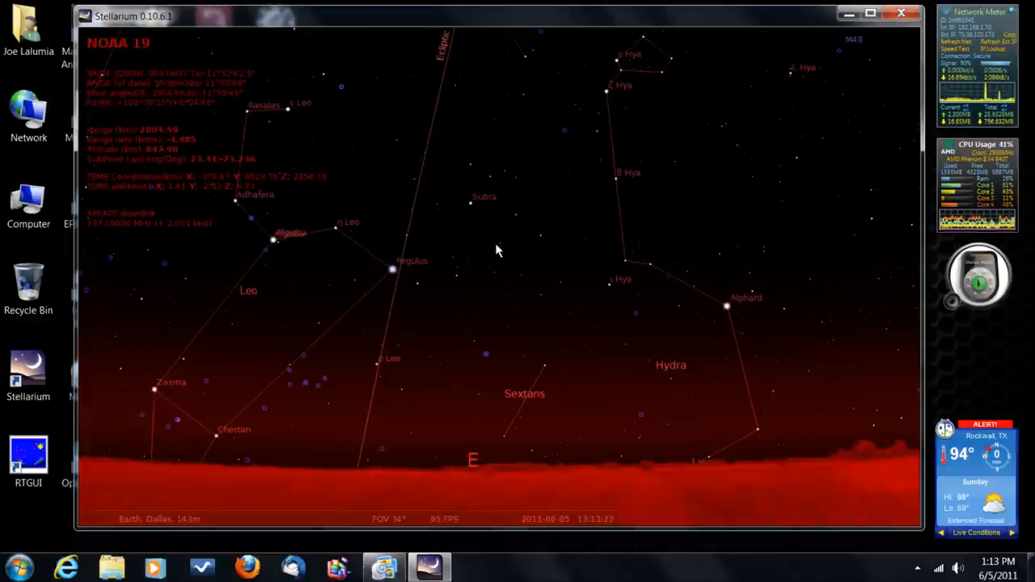
mouse_move(507, 263)
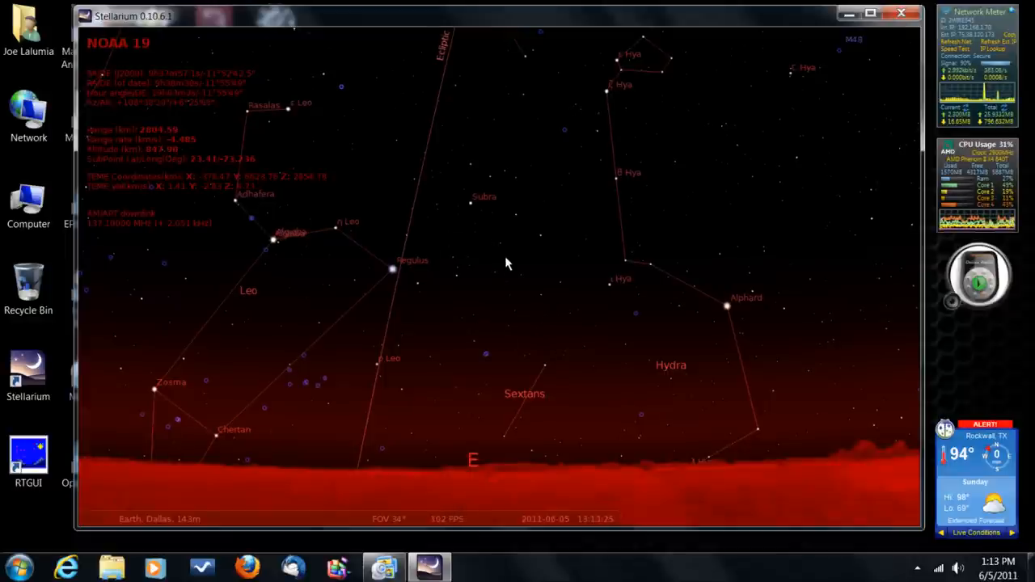
mouse_move(329, 259)
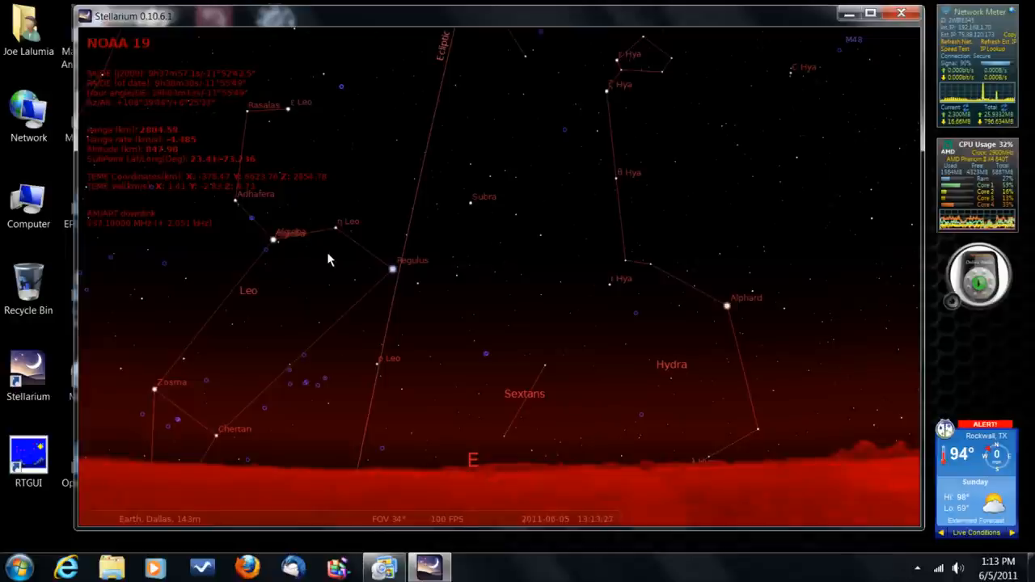
mouse_move(500, 294)
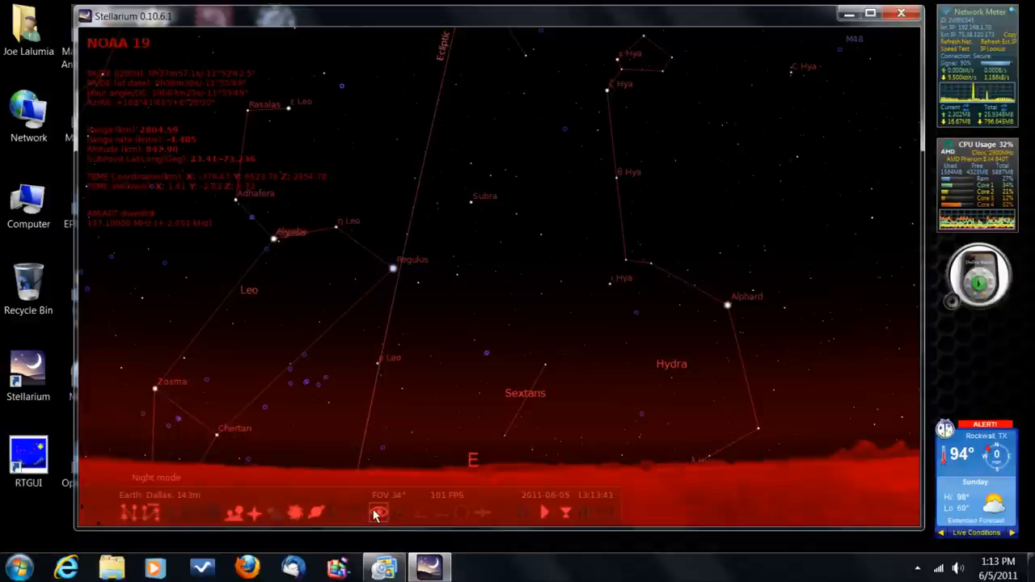
Turn off Night mode, show the equatorial grid, zoom out, and hide the azimuthal grid
left_click(378, 513)
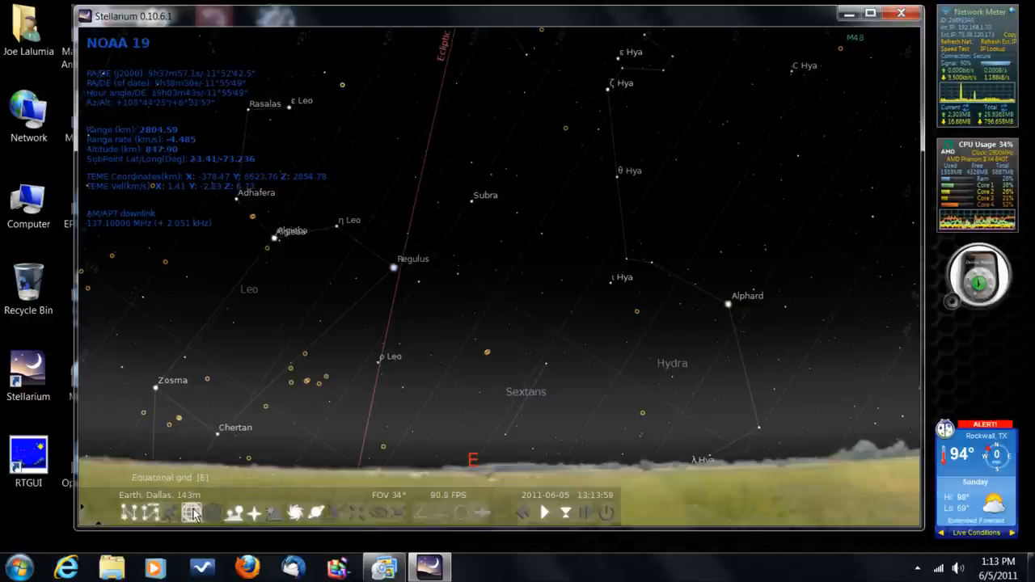
left_click(192, 513)
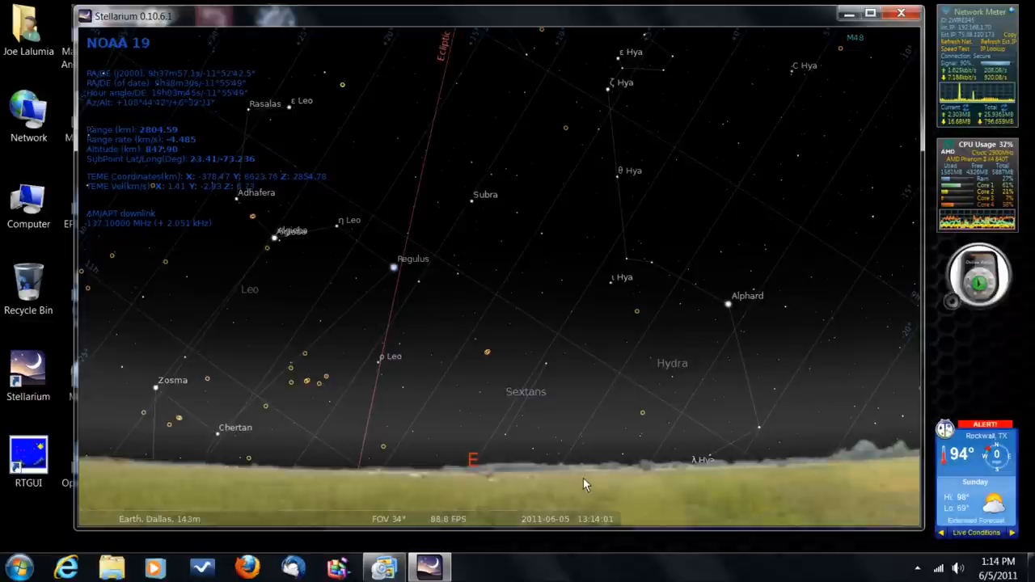
scroll("down", 3)
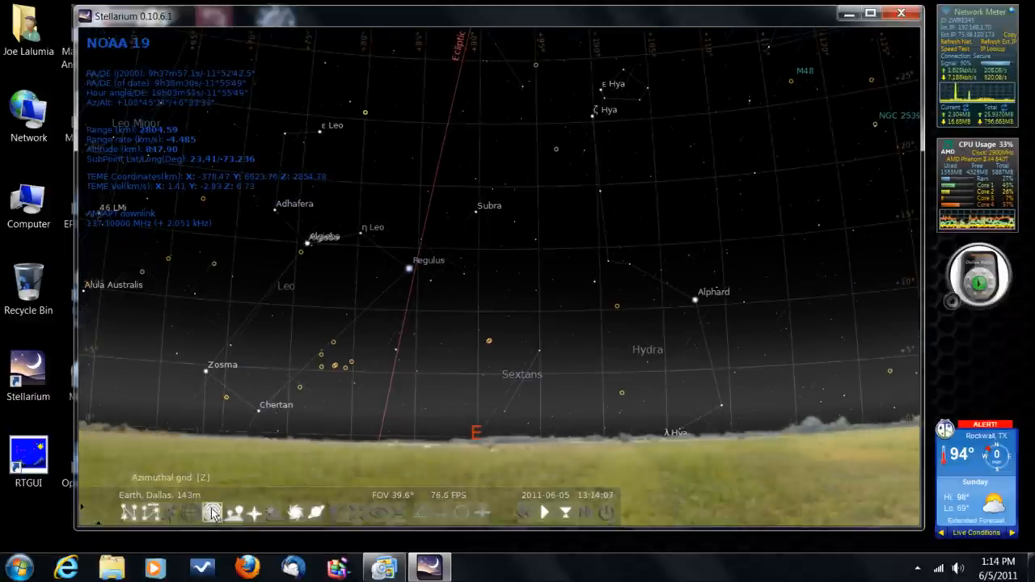
left_click(213, 512)
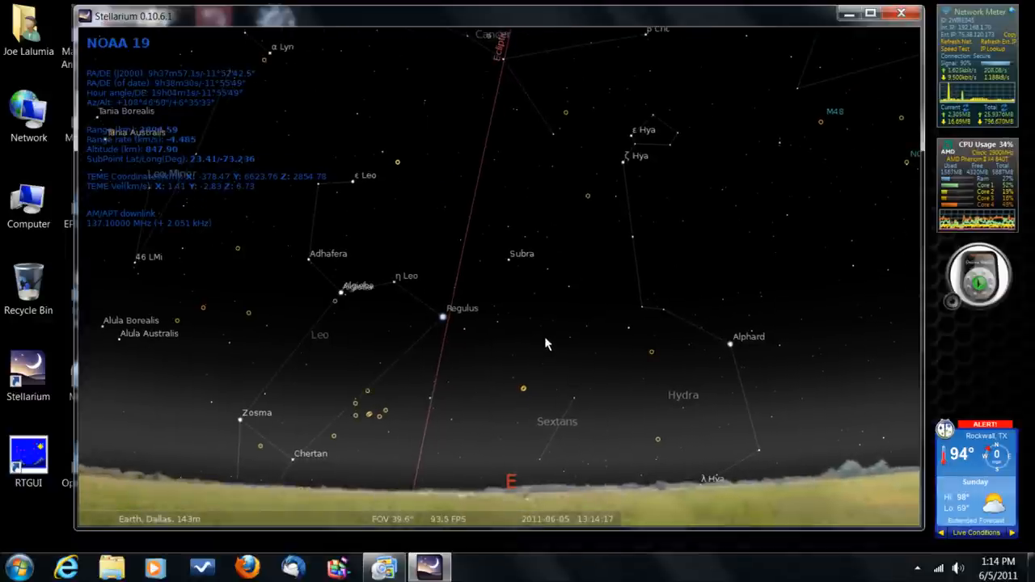
mouse_move(565, 330)
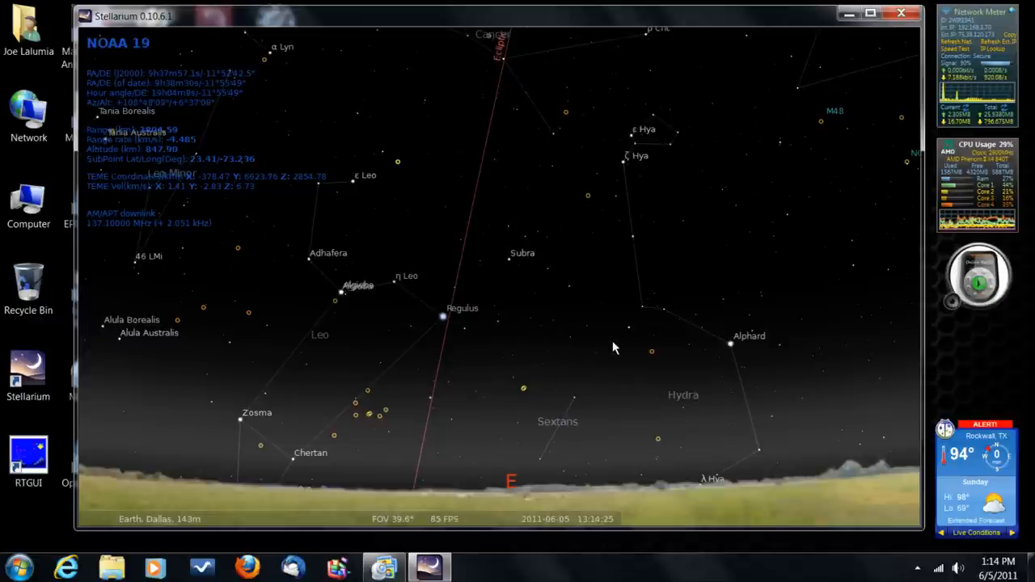
mouse_move(97, 307)
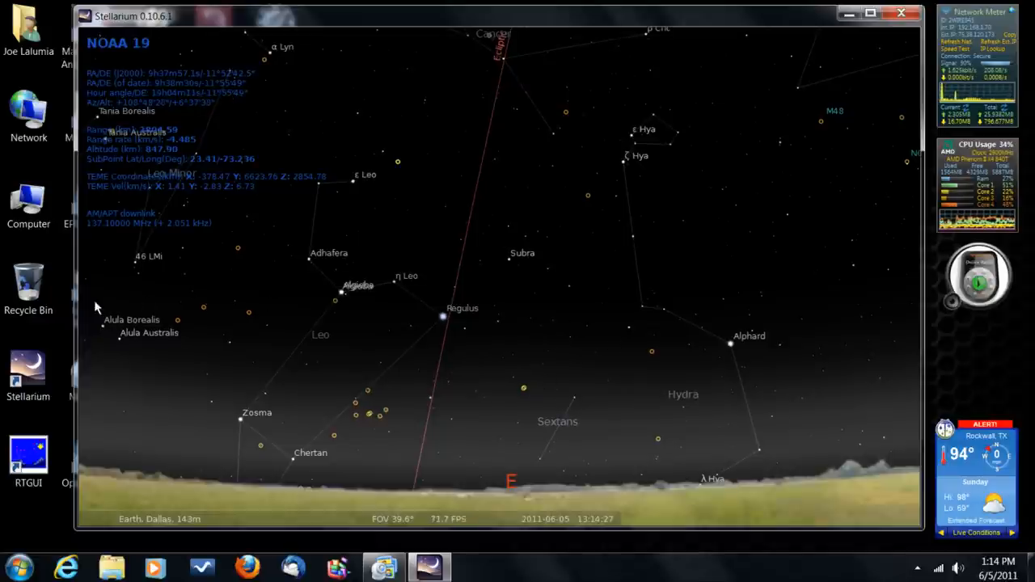
mouse_move(101, 254)
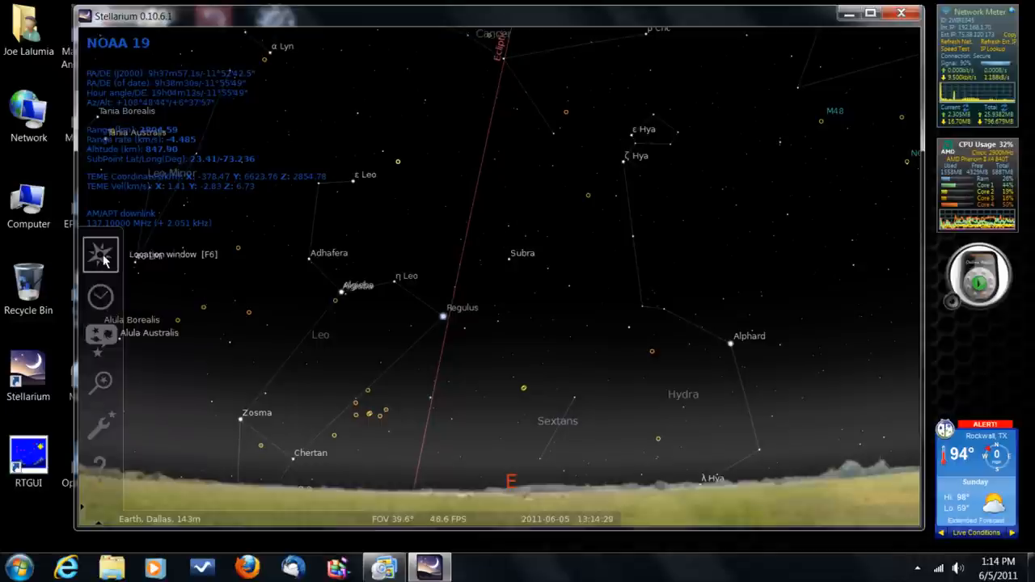
left_click(100, 254)
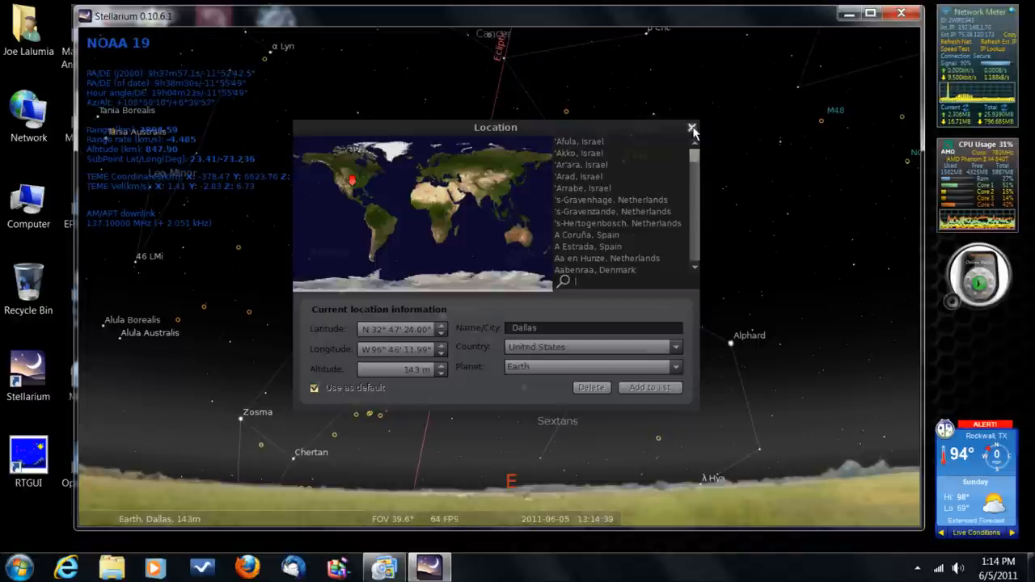
left_click(691, 127)
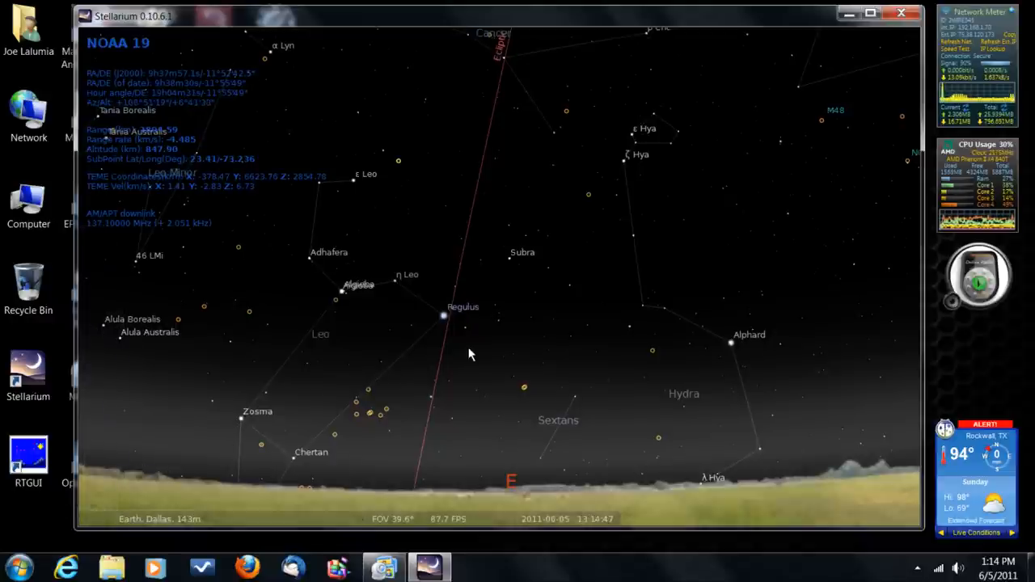
mouse_move(182, 288)
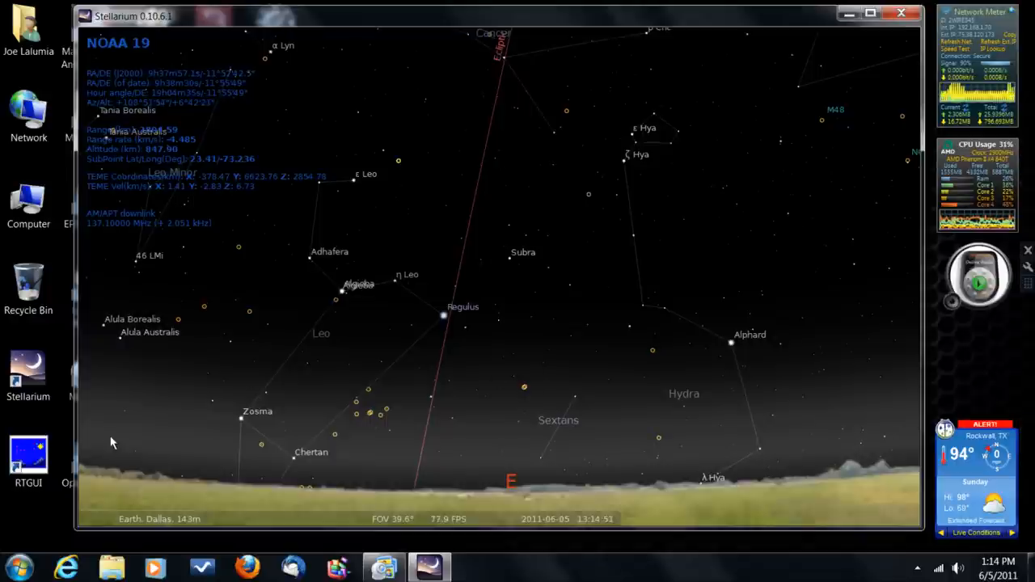
mouse_move(216, 439)
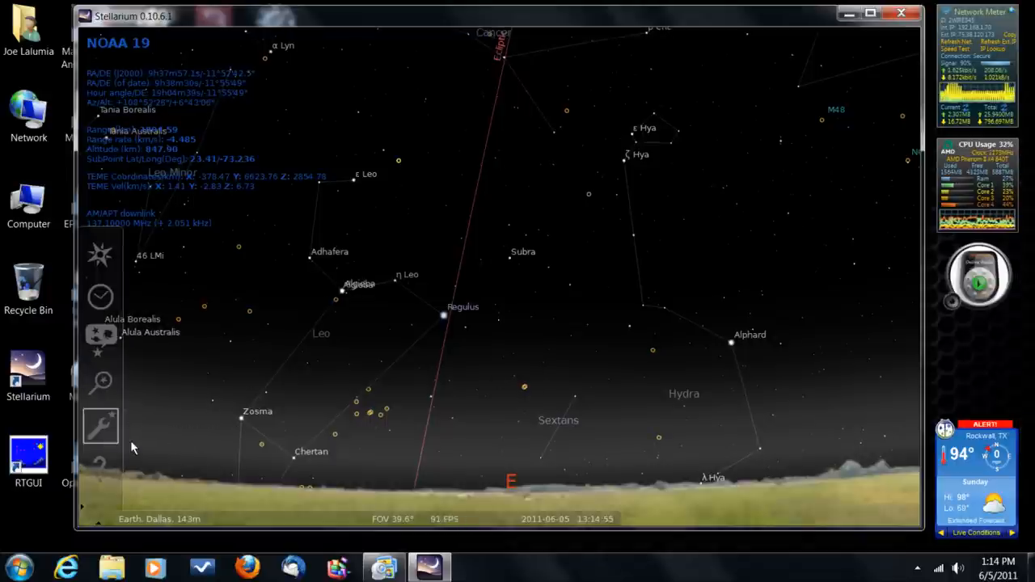
mouse_move(101, 295)
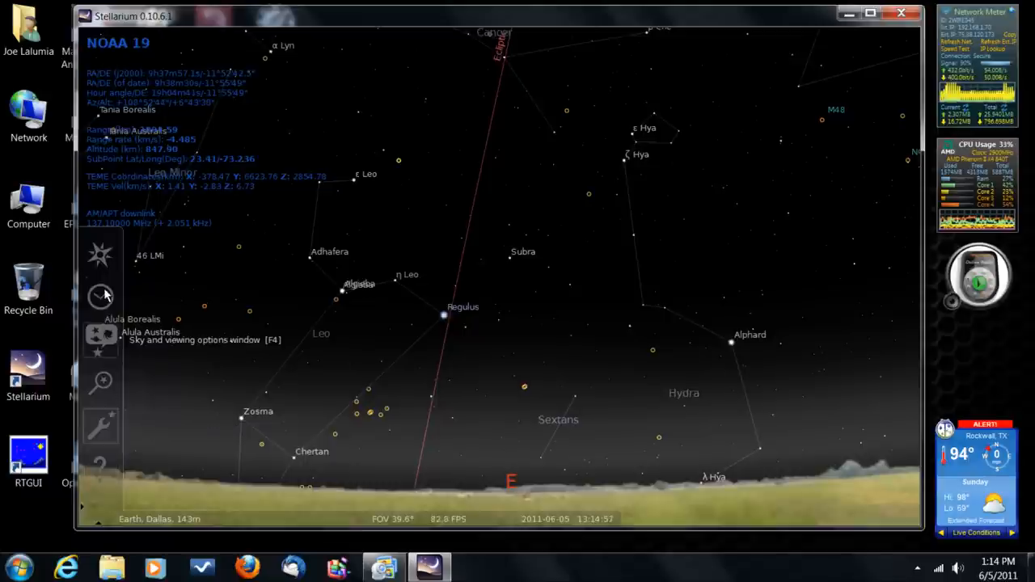
mouse_move(100, 297)
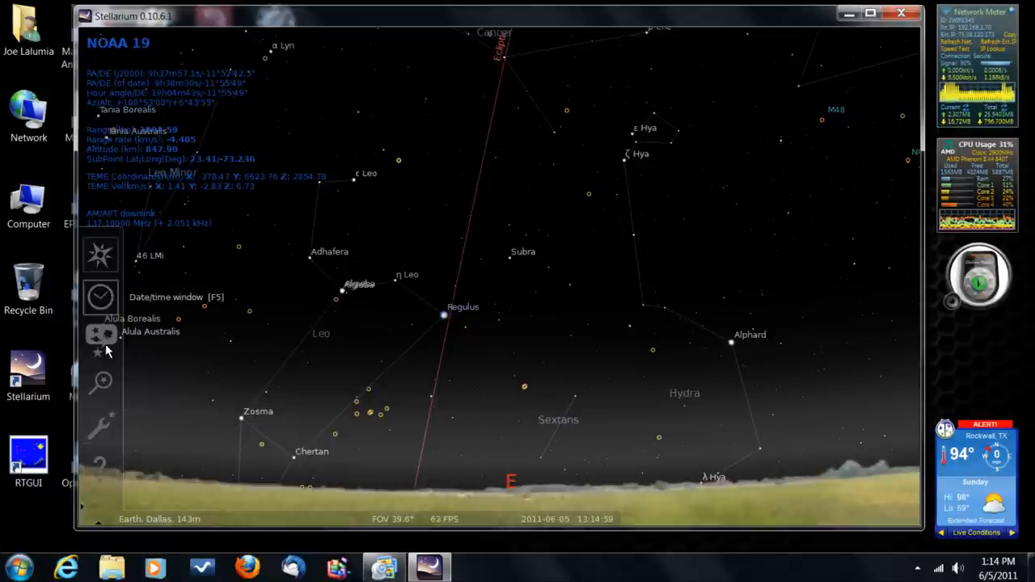
mouse_move(99, 426)
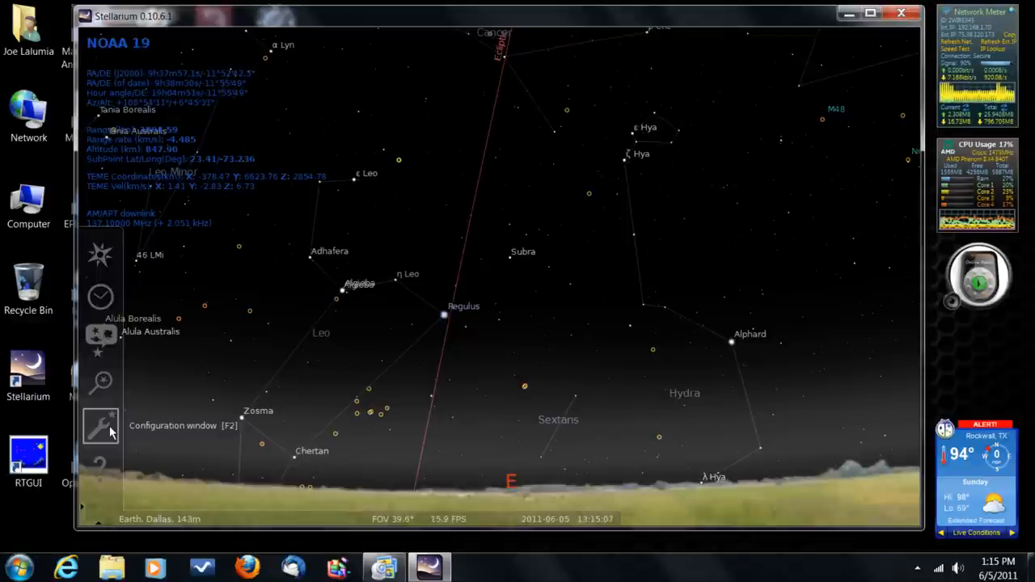
mouse_move(156, 428)
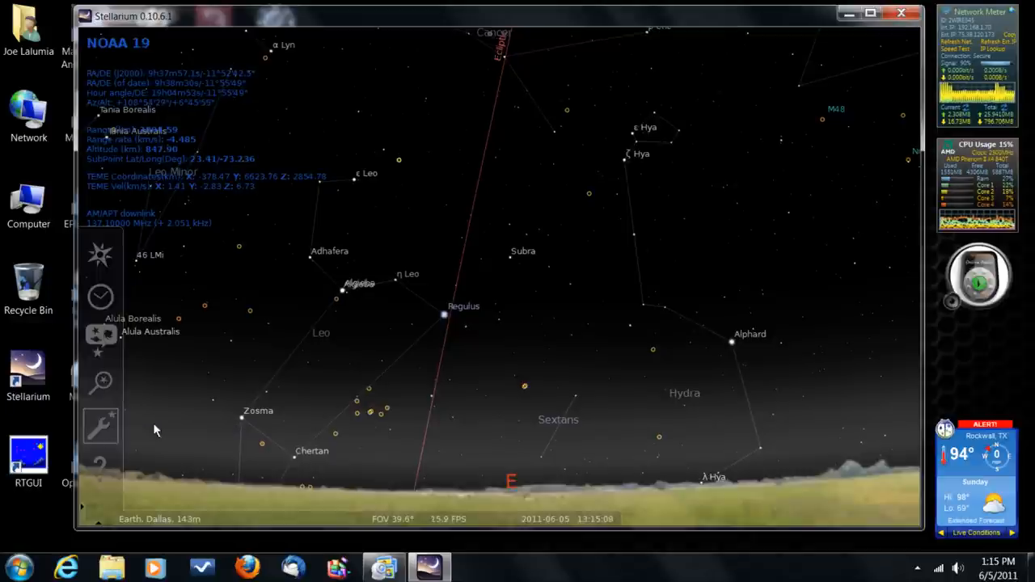
mouse_move(100, 427)
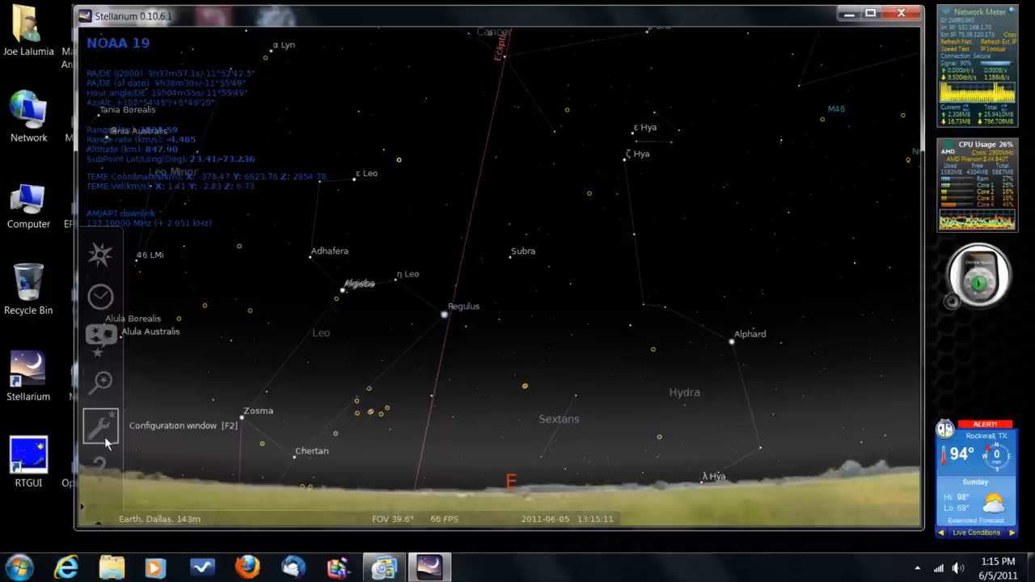
Save the current settings, including the 39.62° Leo–Hydra view, from Configuration's Main tab
left_click(100, 426)
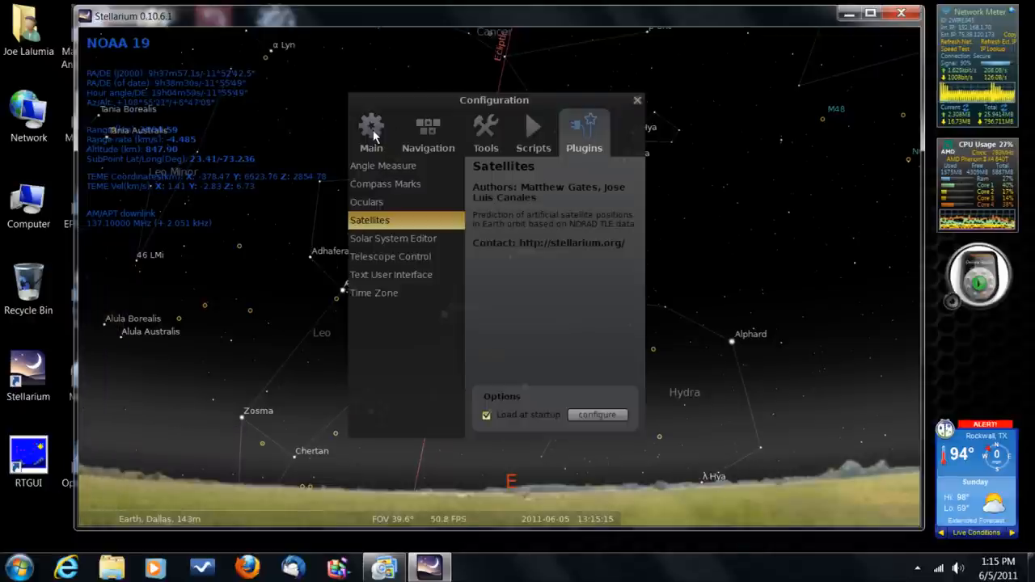
left_click(371, 132)
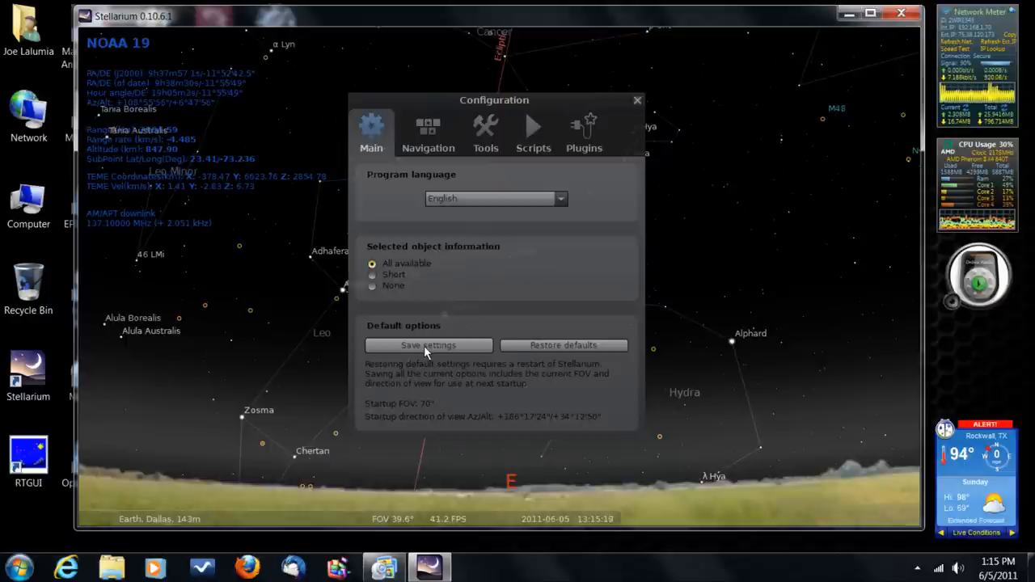
left_click(429, 346)
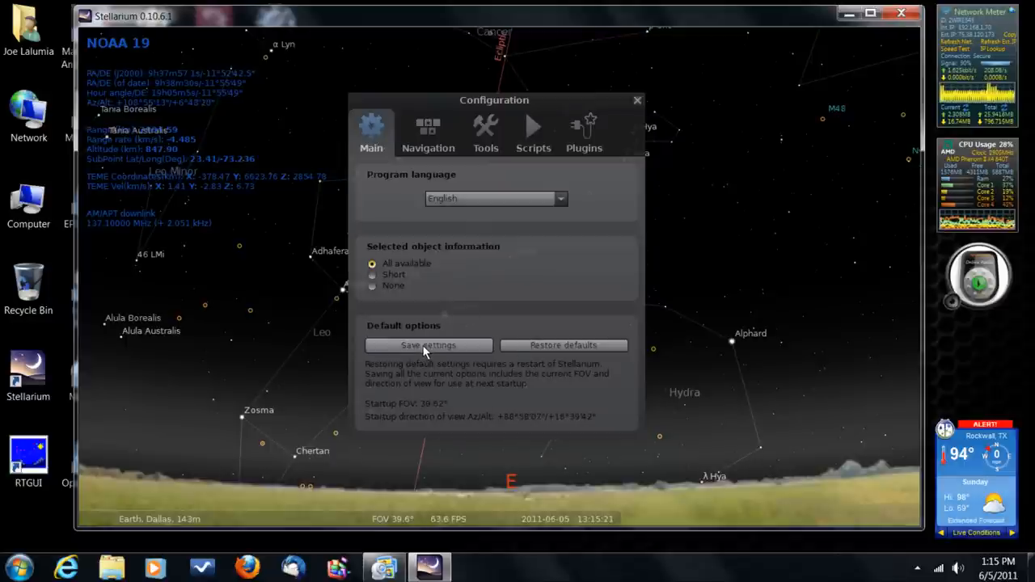
mouse_move(518, 395)
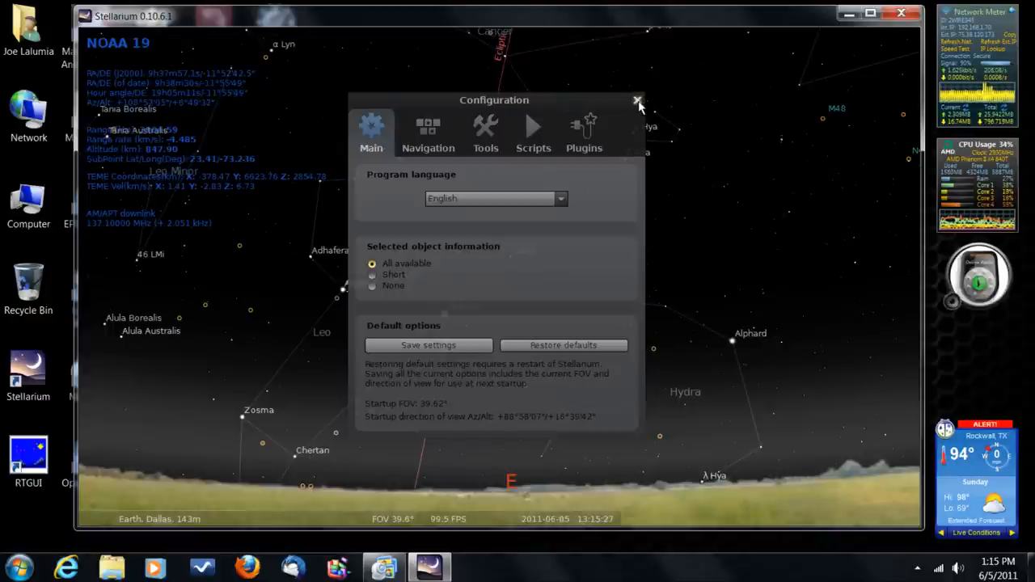
left_click(638, 100)
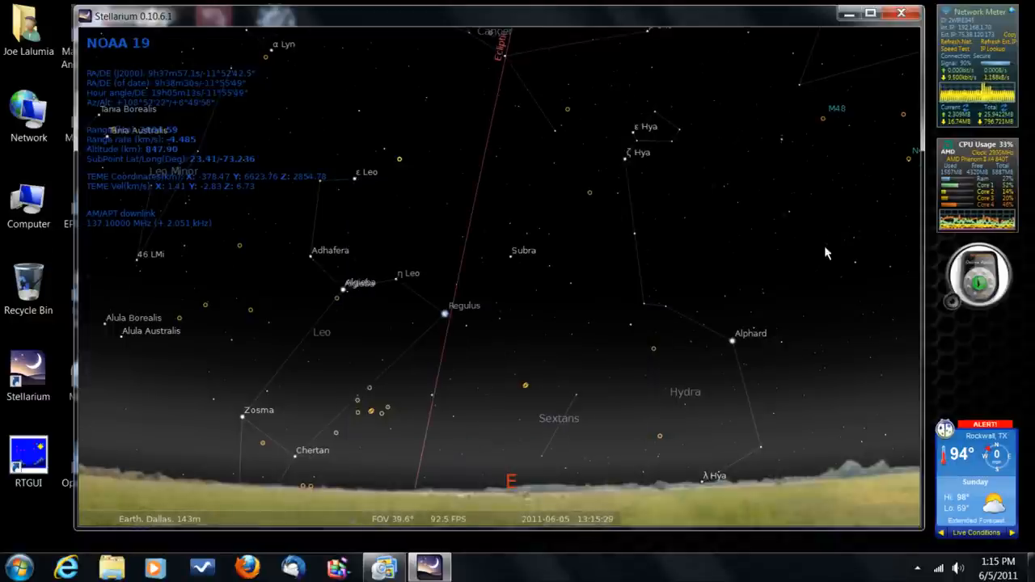
mouse_move(570, 353)
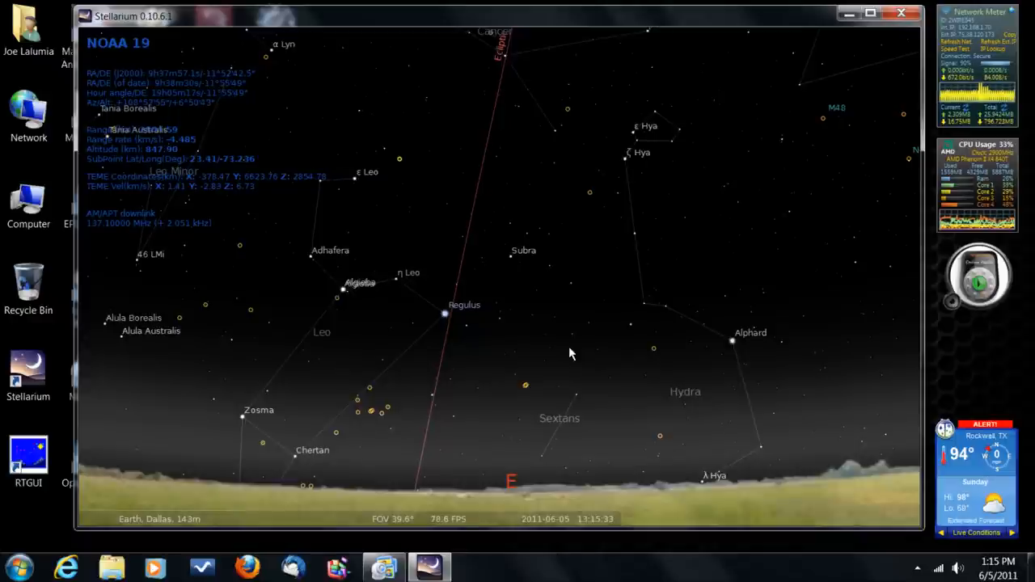
mouse_move(558, 327)
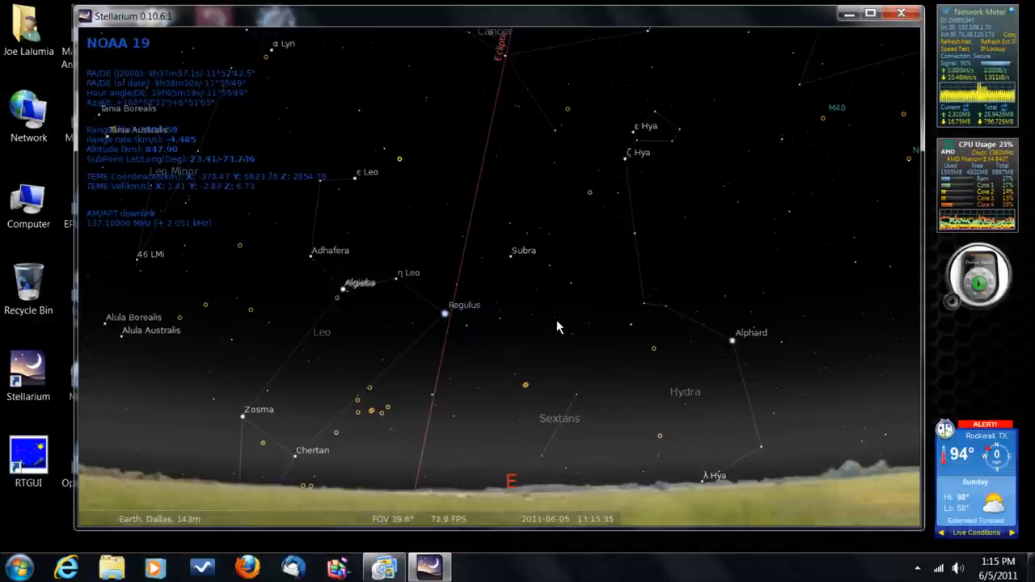